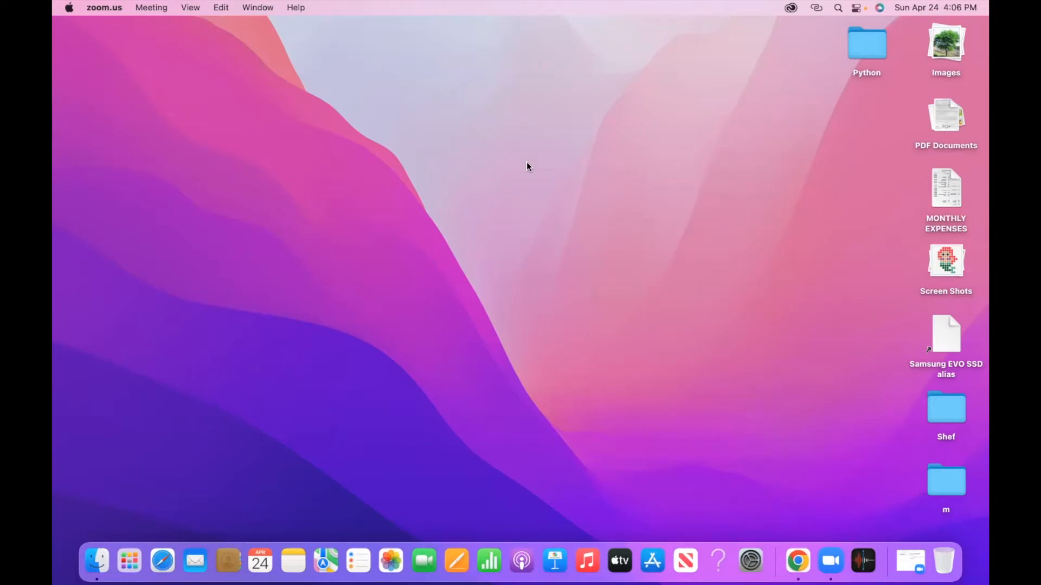
mouse_move(629, 489)
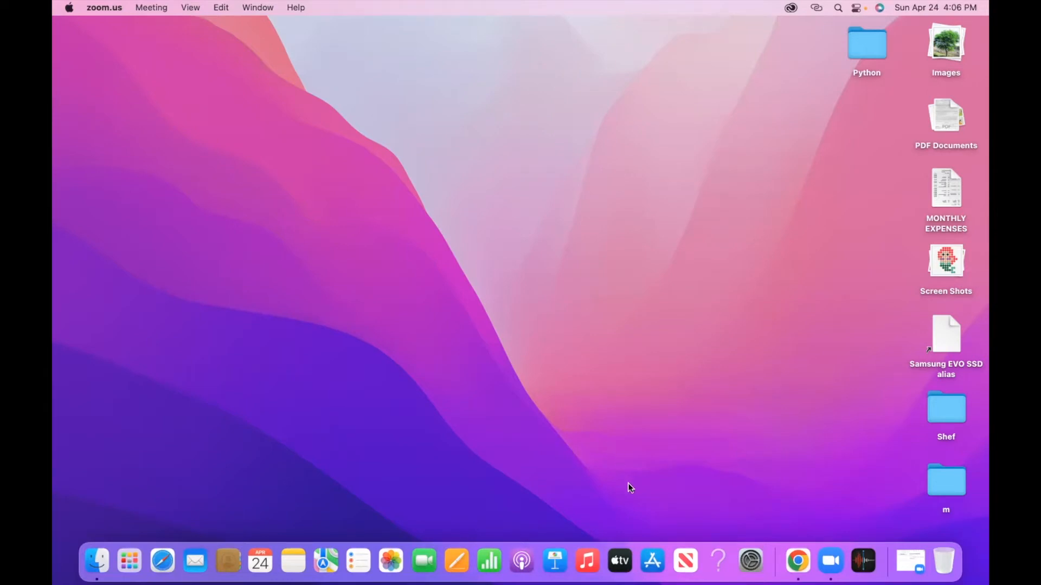
mouse_move(654, 535)
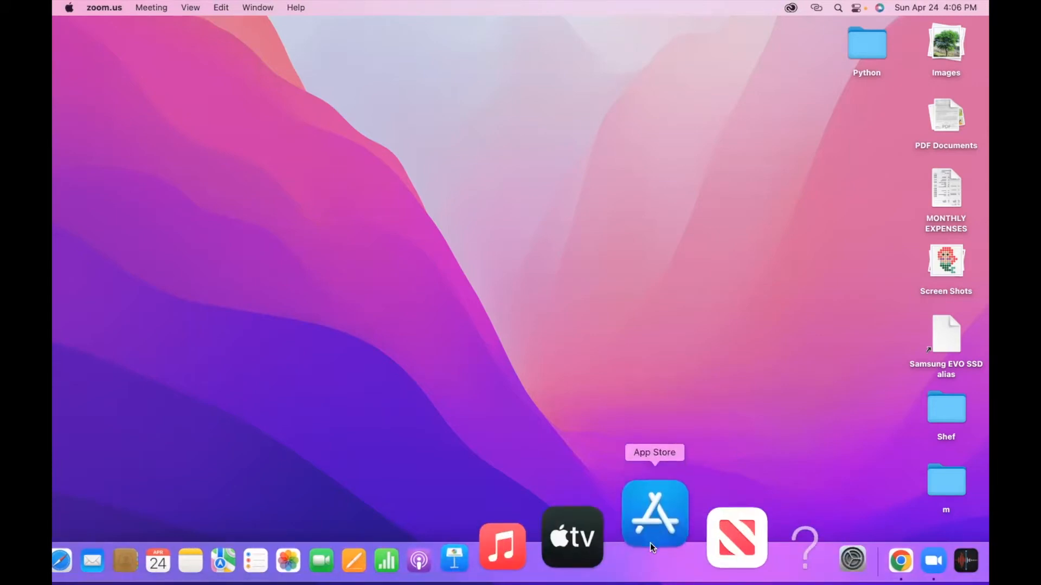
Launch the App Store and search for 'iMovie', pointing at the first suggestion.
left_click(654, 513)
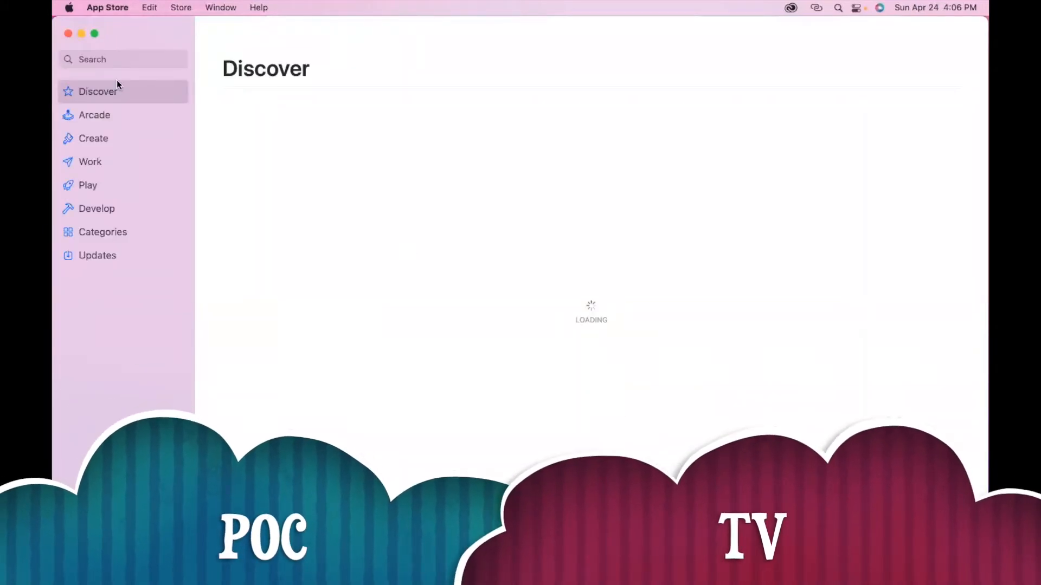
left_click(122, 59)
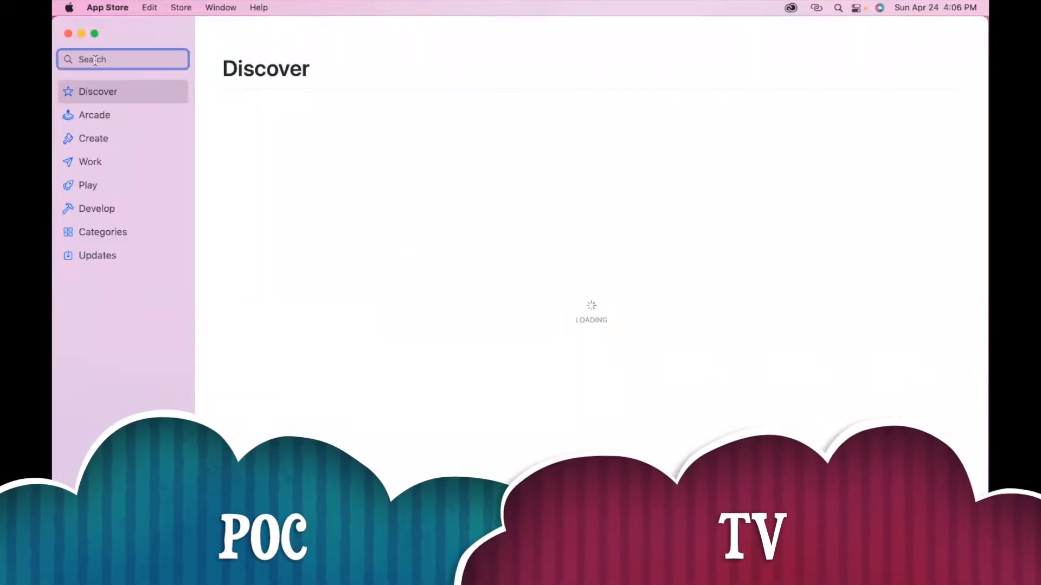
left_click(123, 59)
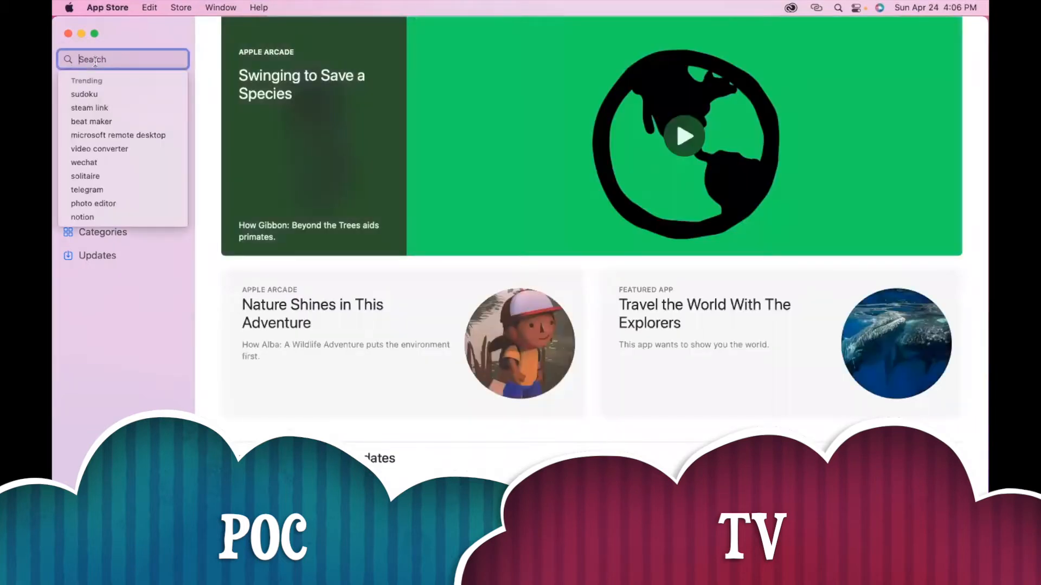
type("iMovie")
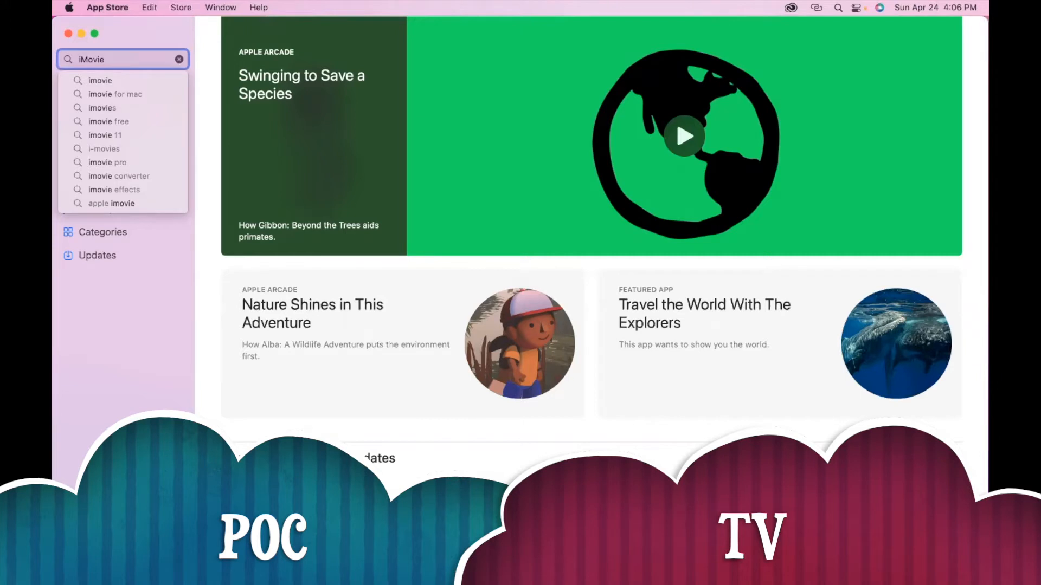
left_click(684, 137)
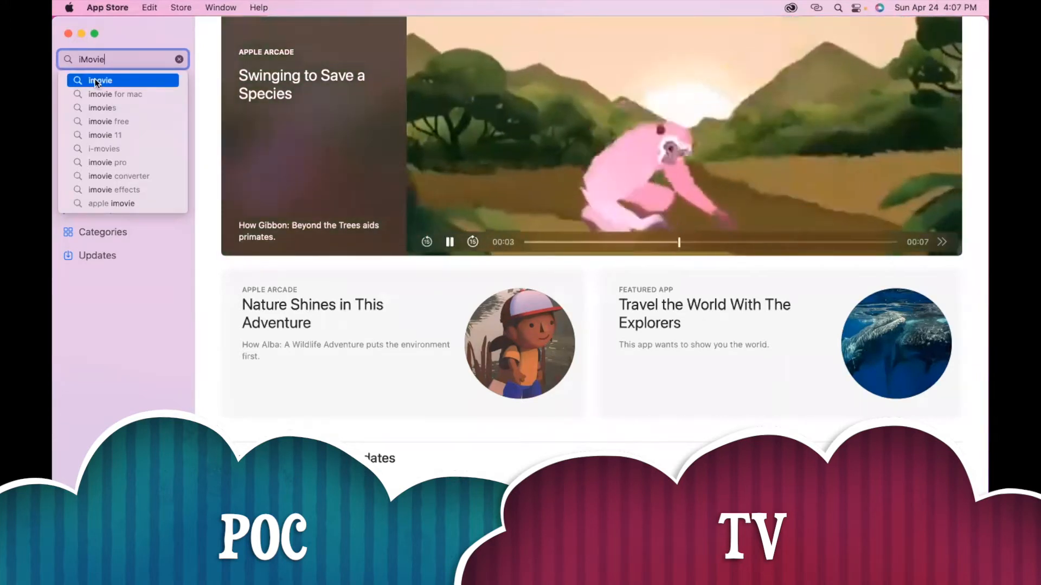
Choose the 'imovie' suggestion to list results showing iMovie already installed.
left_click(100, 80)
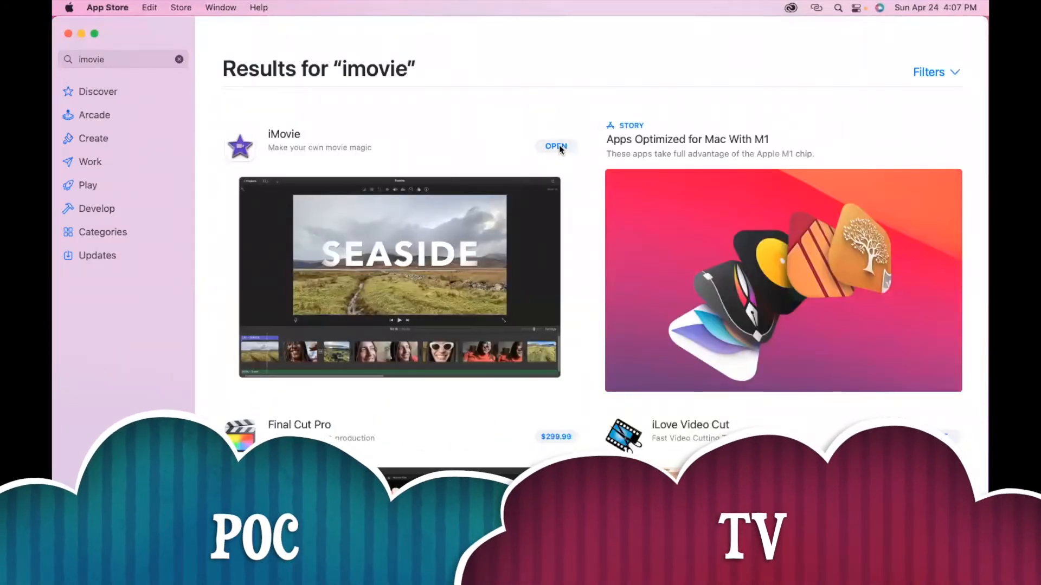
mouse_move(574, 143)
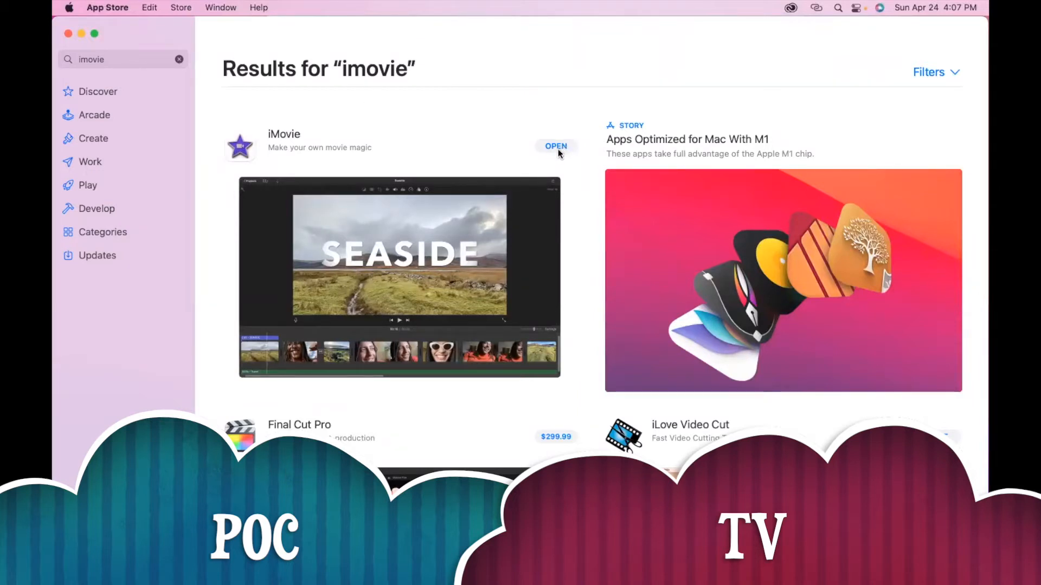
mouse_move(519, 147)
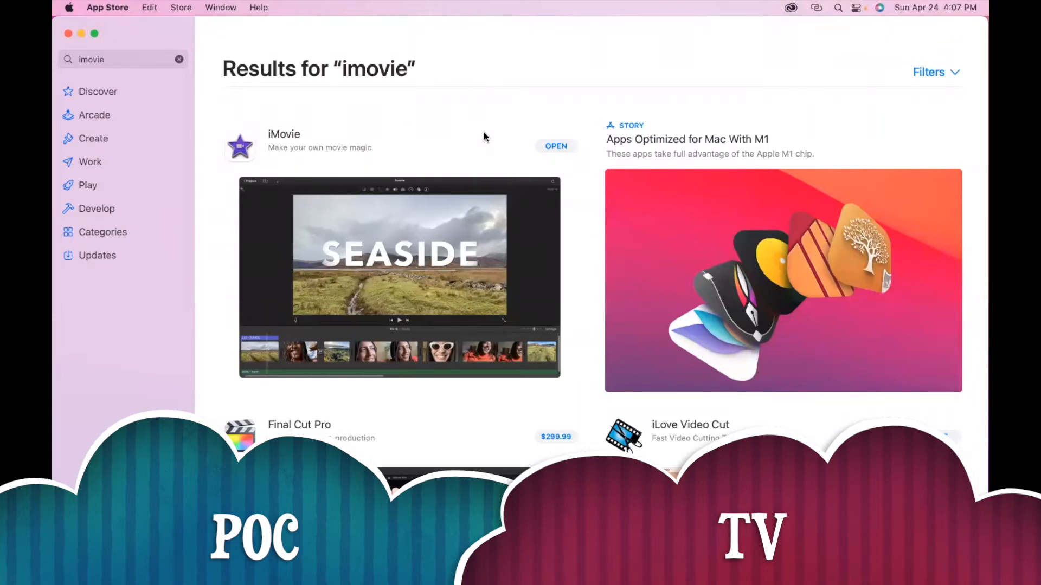
mouse_move(555, 145)
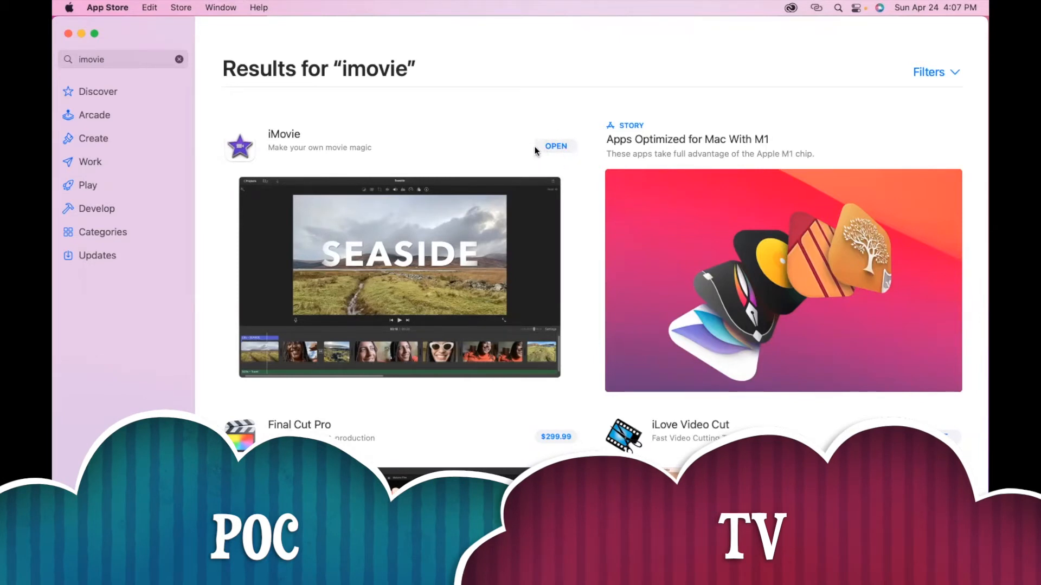
mouse_move(566, 155)
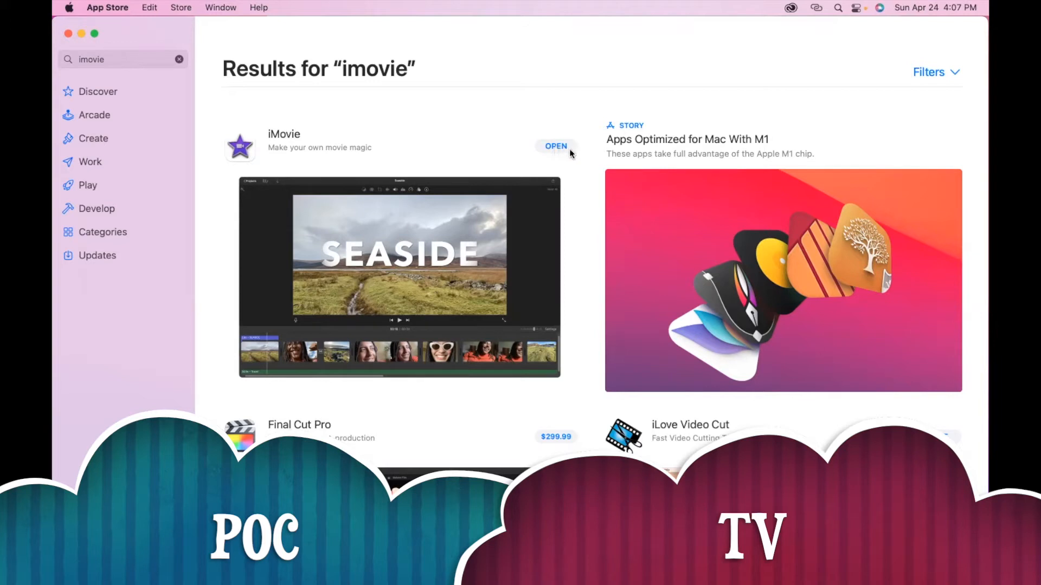
mouse_move(576, 159)
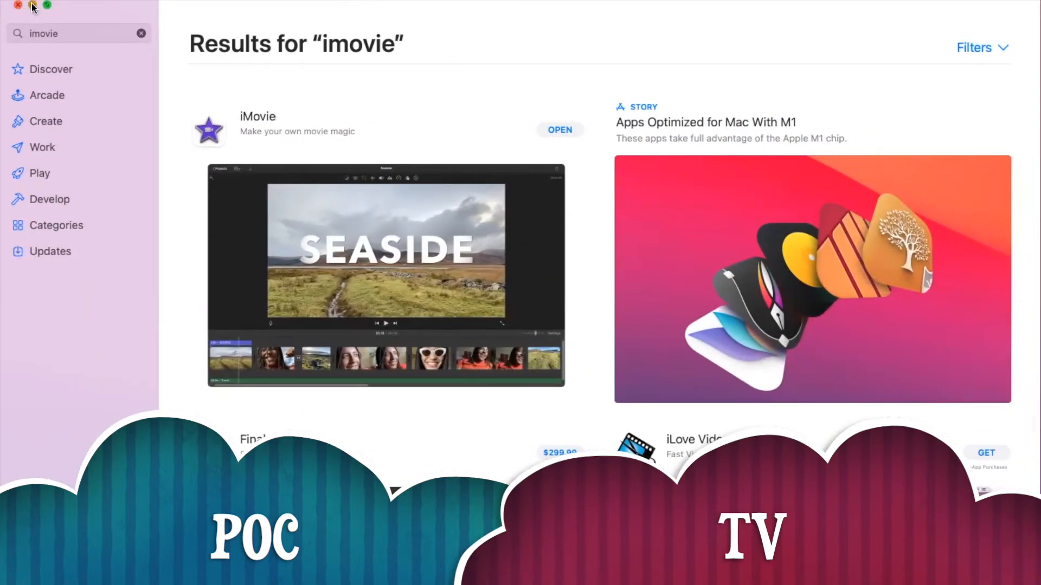
Close the App Store and find iMovie through Spotlight search.
left_click(18, 6)
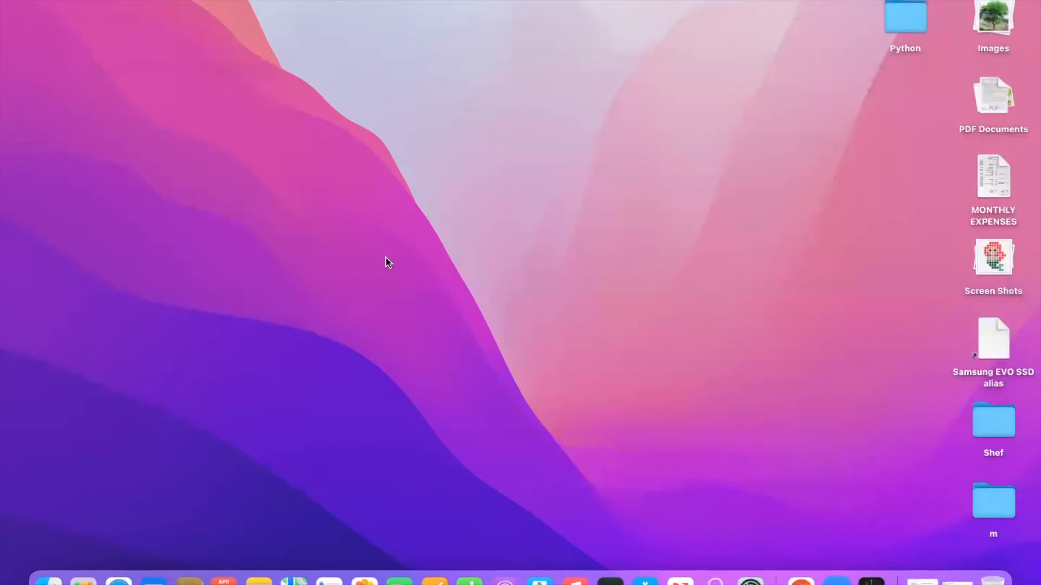
key("cmd+space")
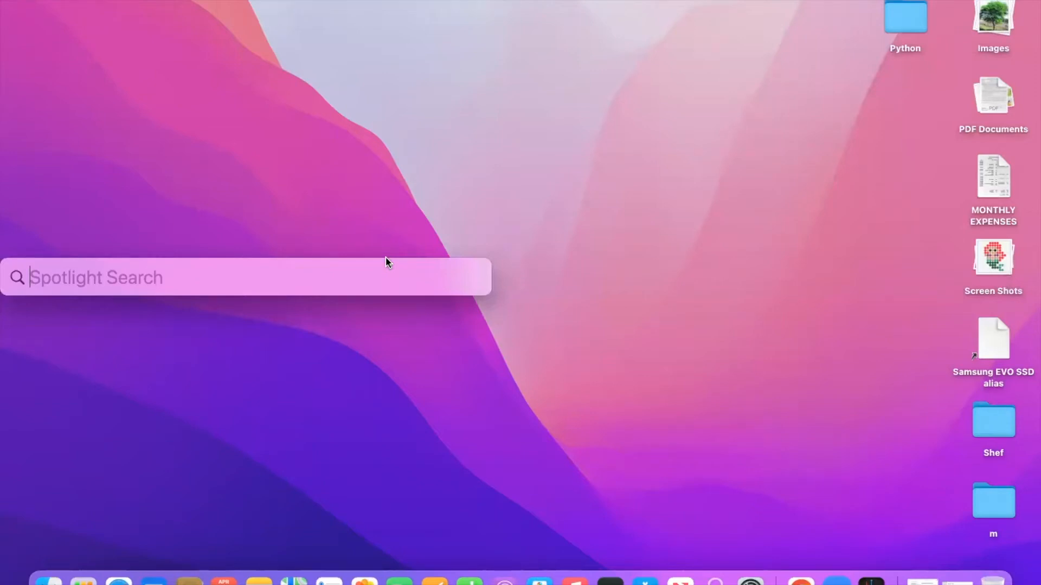
type("iMovie")
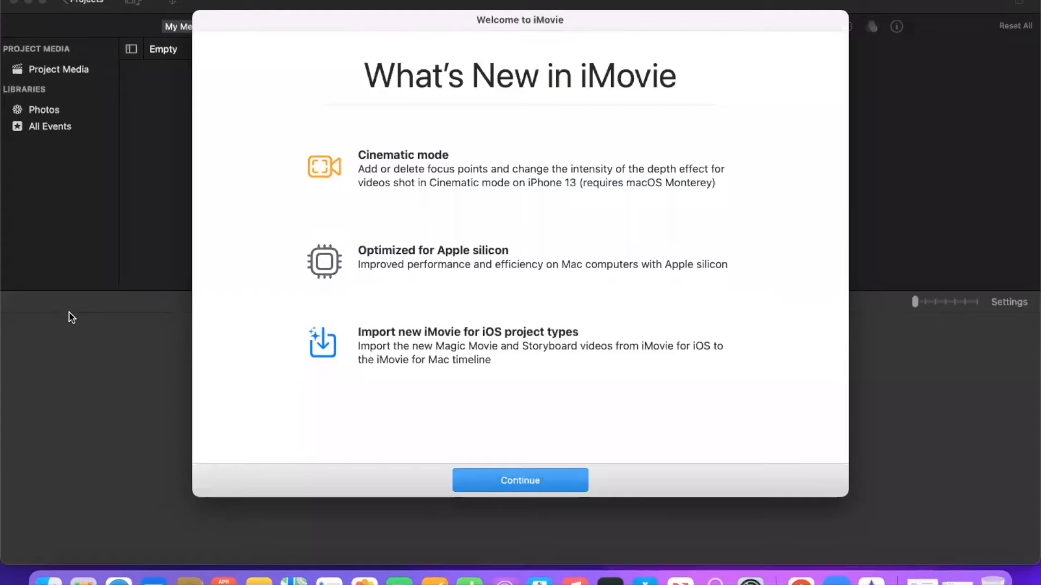
mouse_move(495, 400)
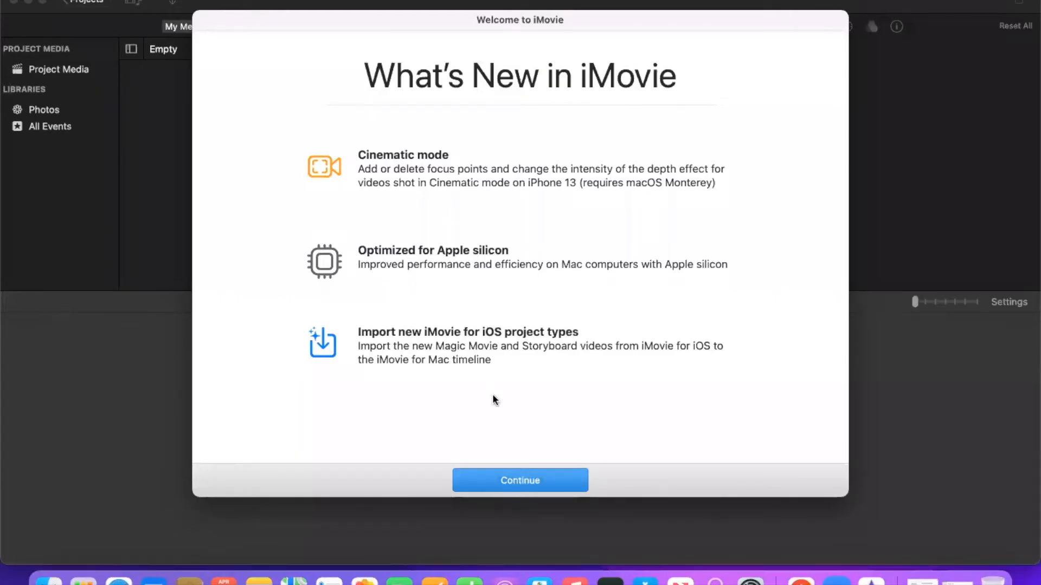
mouse_move(815, 50)
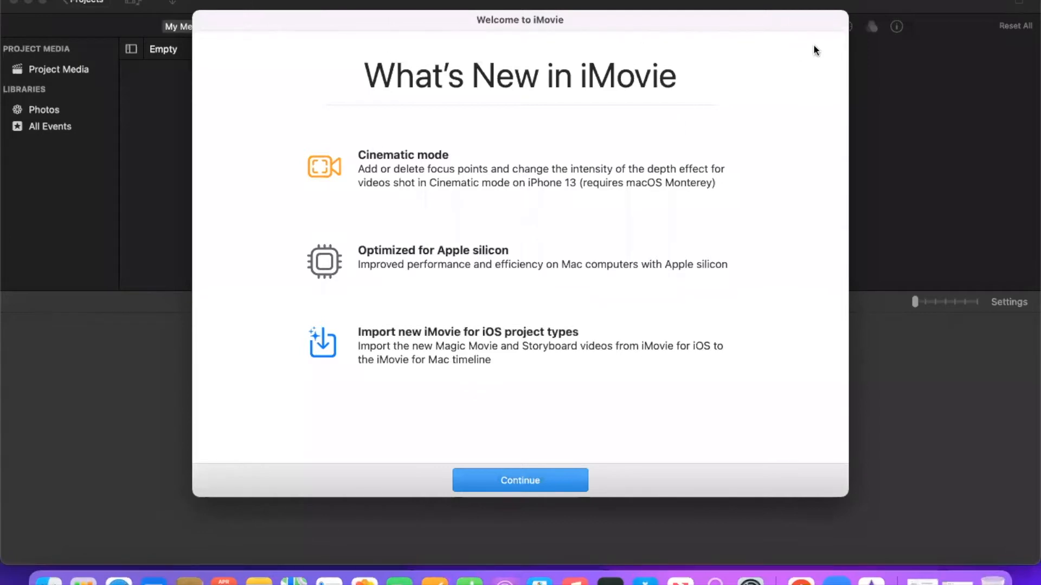
mouse_move(665, 112)
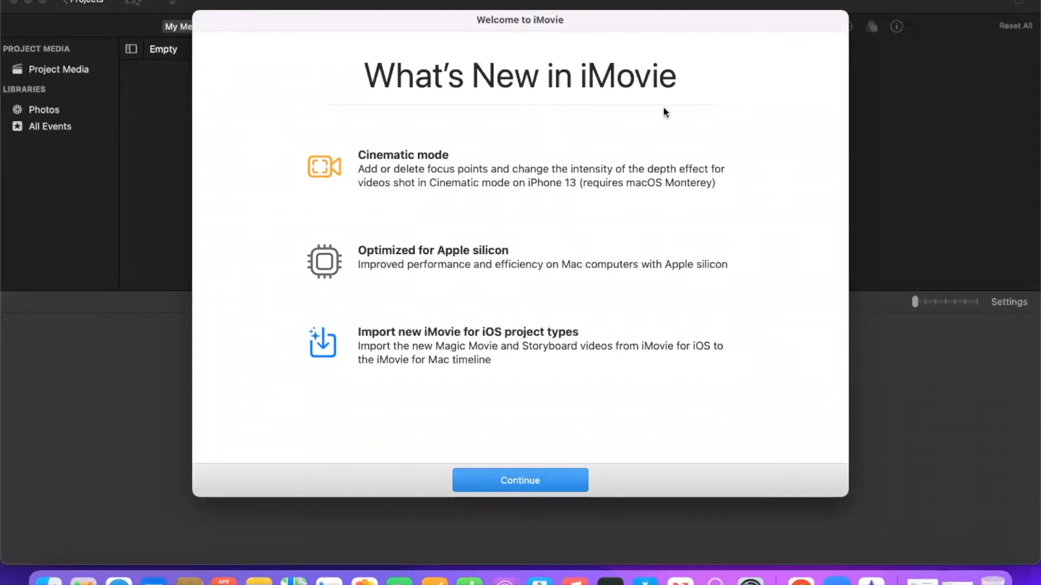
mouse_move(407, 166)
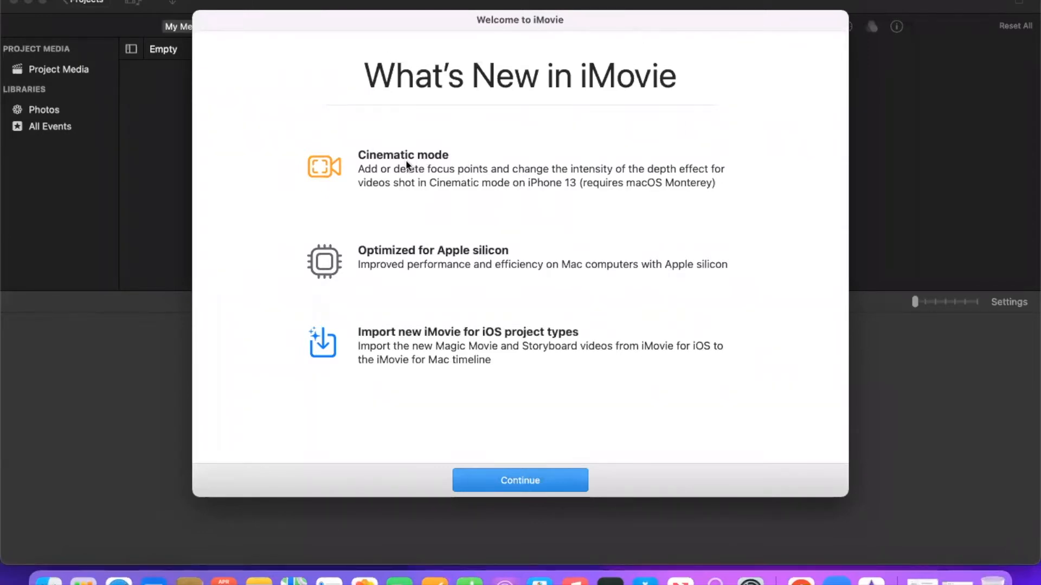
mouse_move(481, 268)
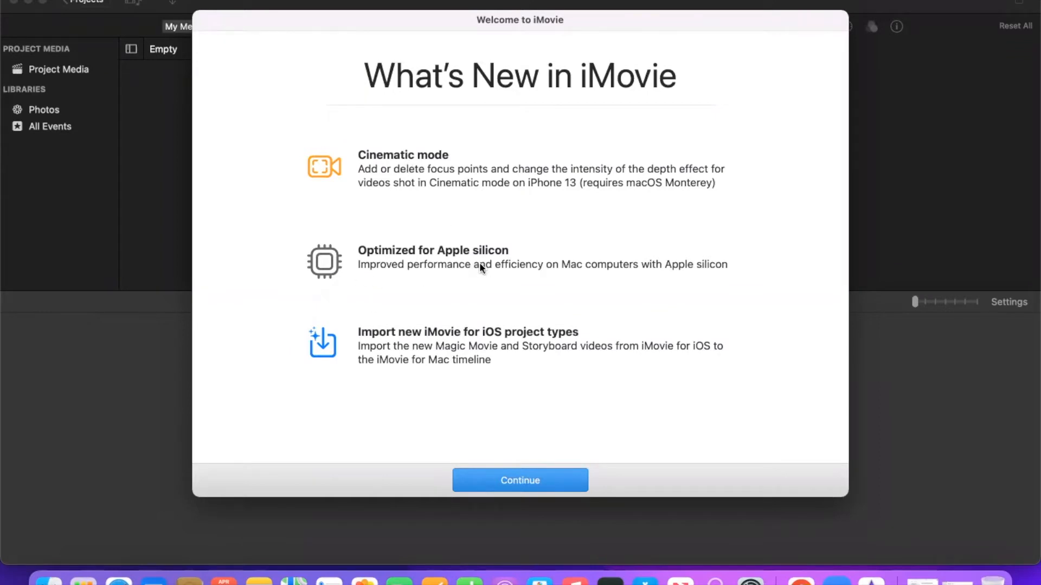
mouse_move(448, 323)
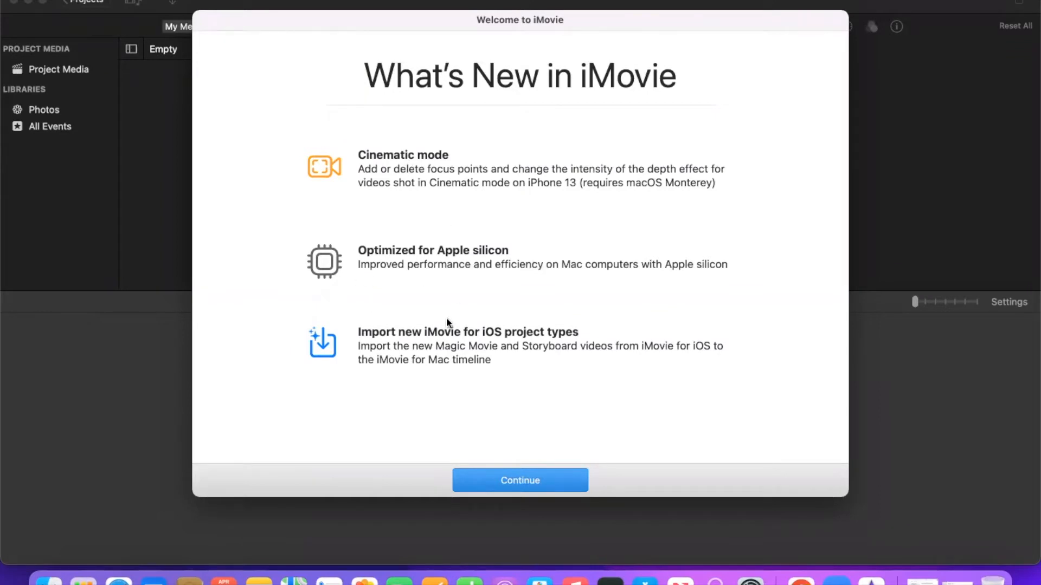
mouse_move(366, 341)
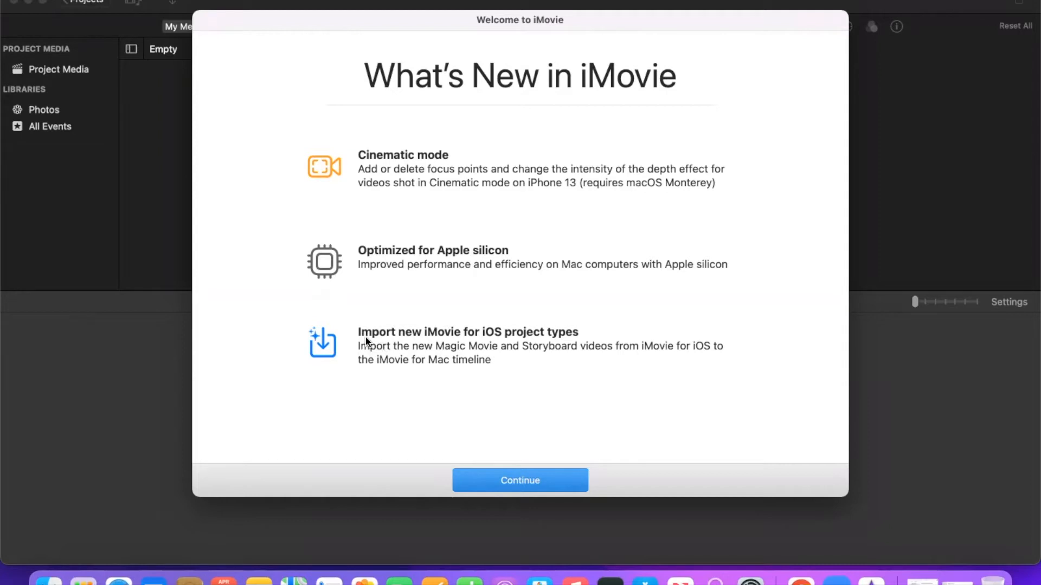
mouse_move(516, 339)
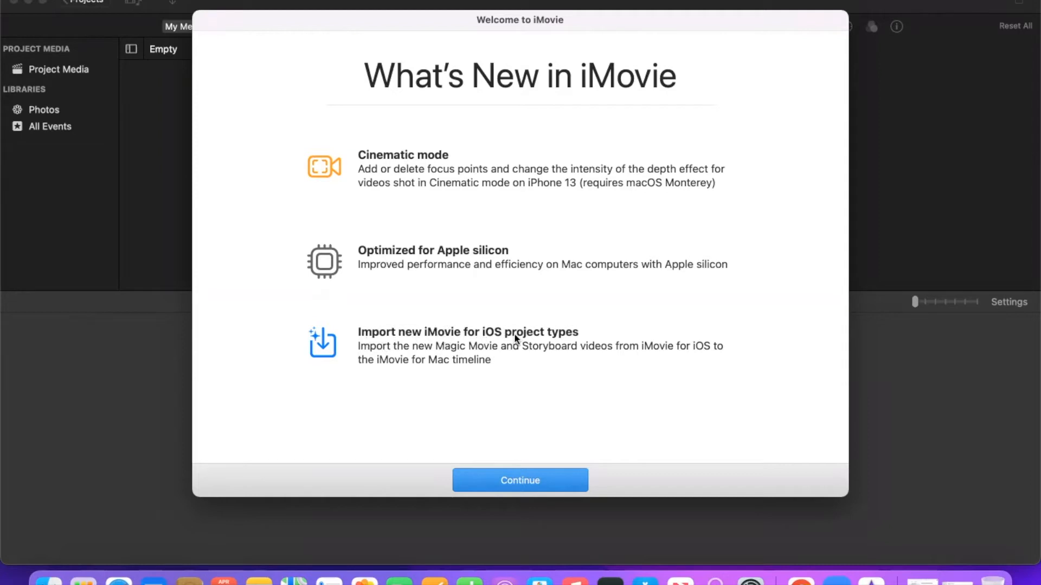
mouse_move(632, 332)
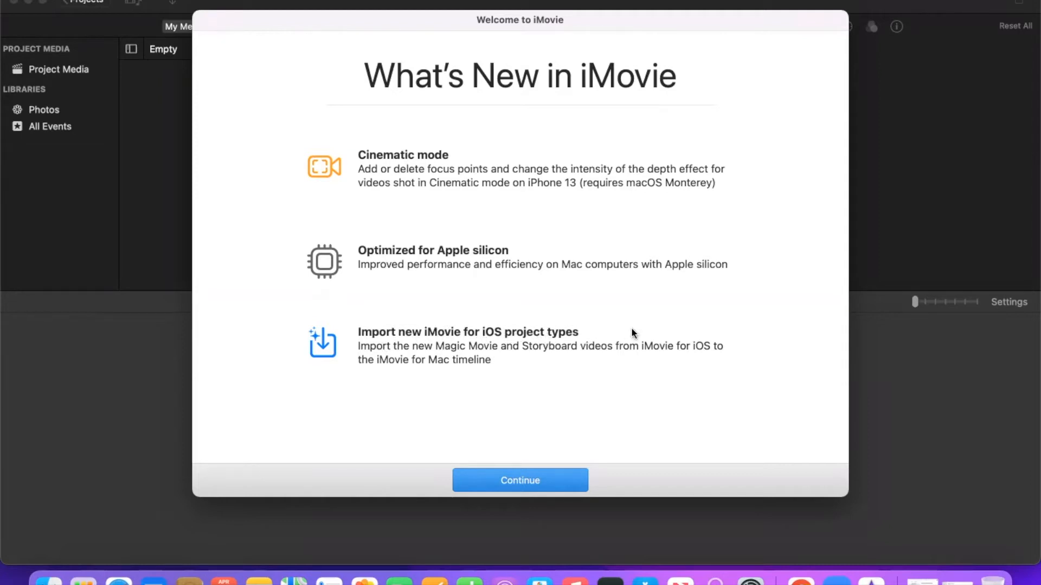
left_click(520, 480)
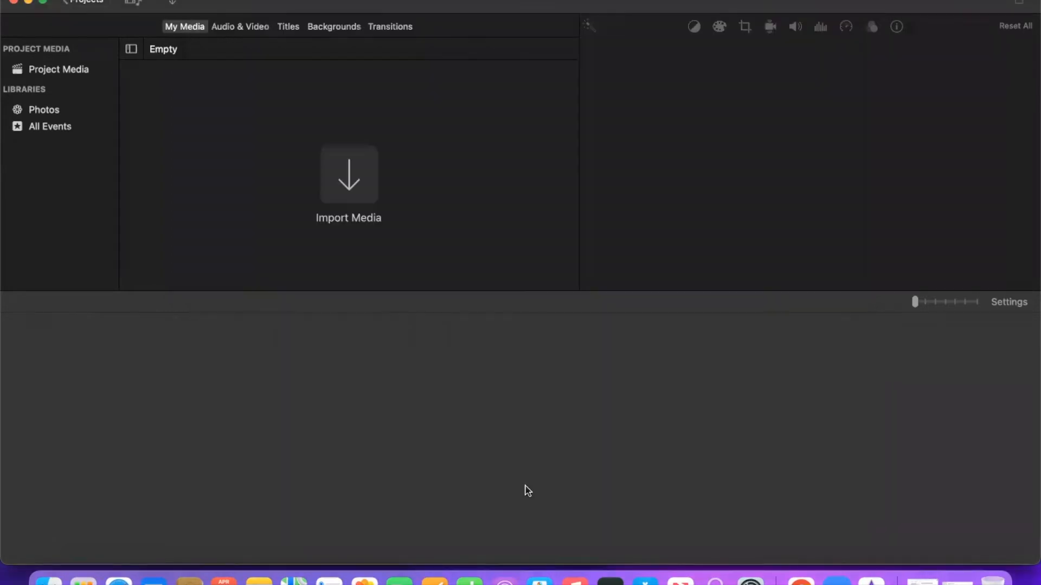
left_click(390, 26)
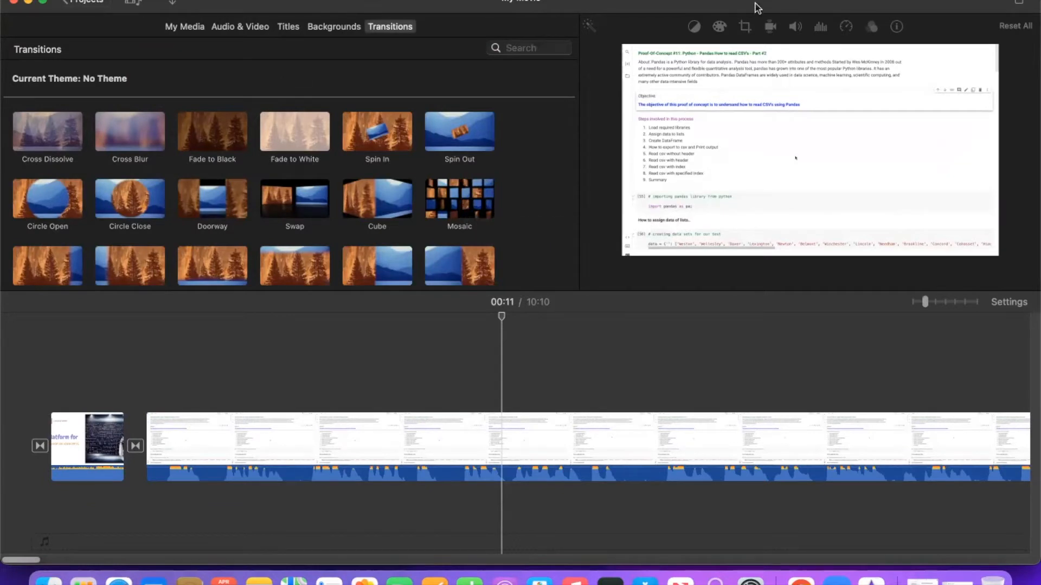
mouse_move(38, 39)
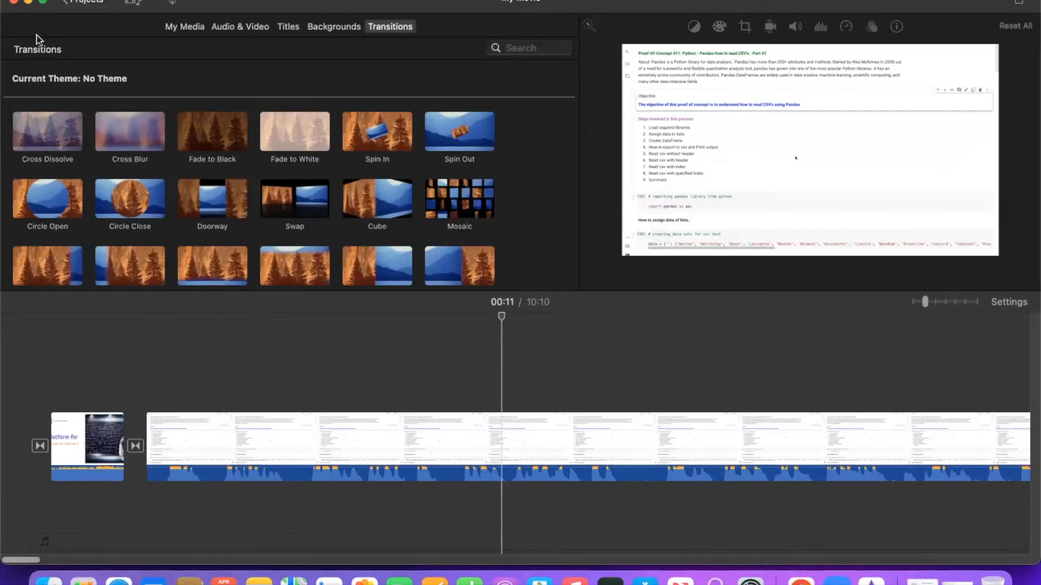
mouse_move(113, 12)
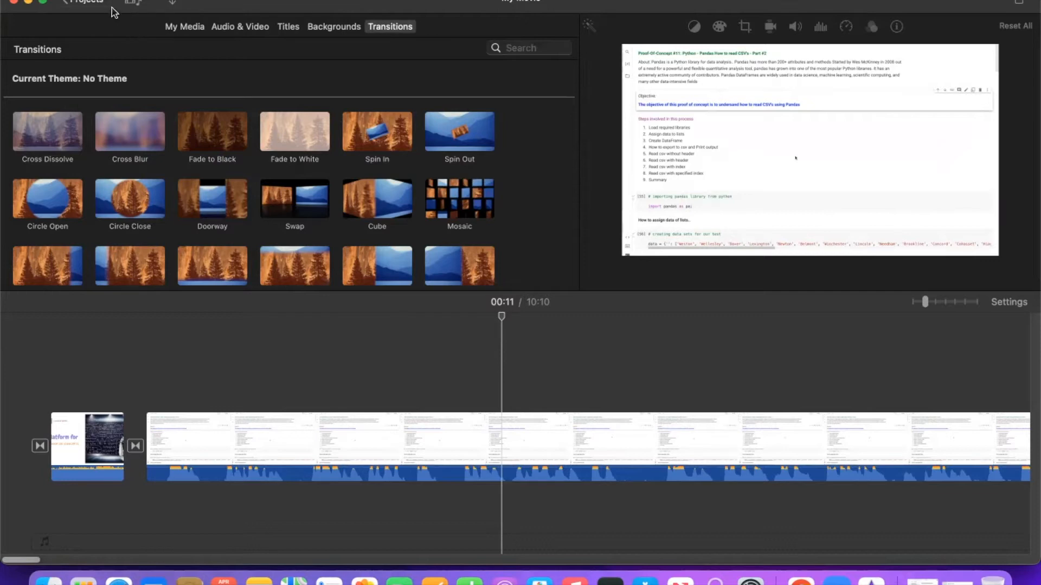
mouse_move(71, 6)
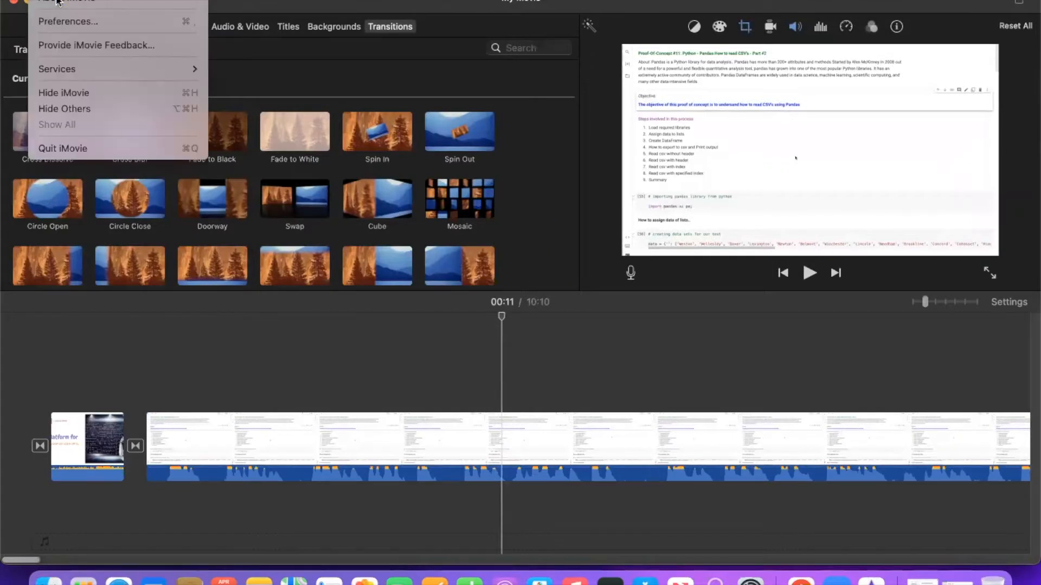
left_click(100, 5)
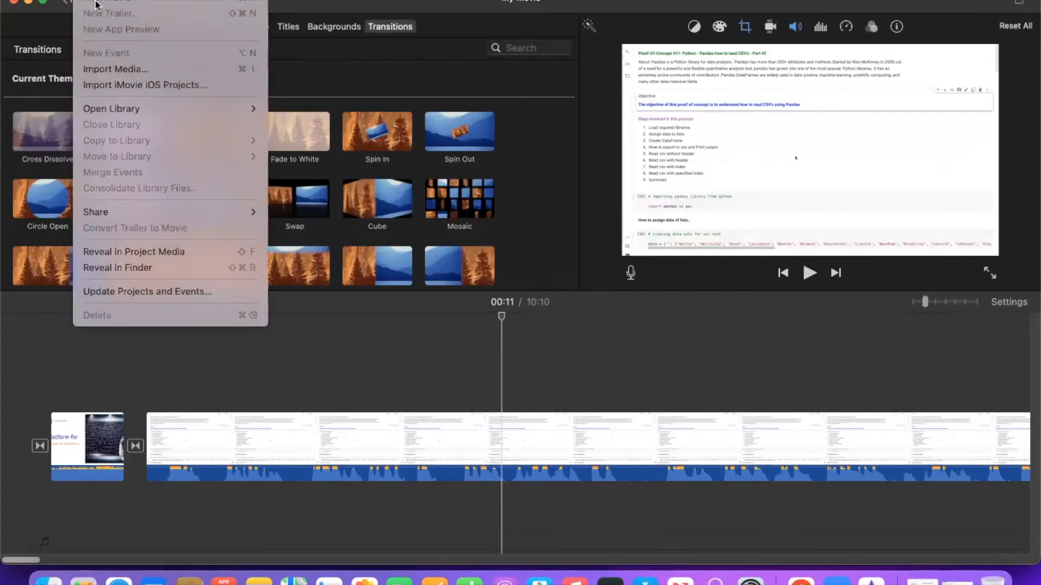
mouse_move(131, 69)
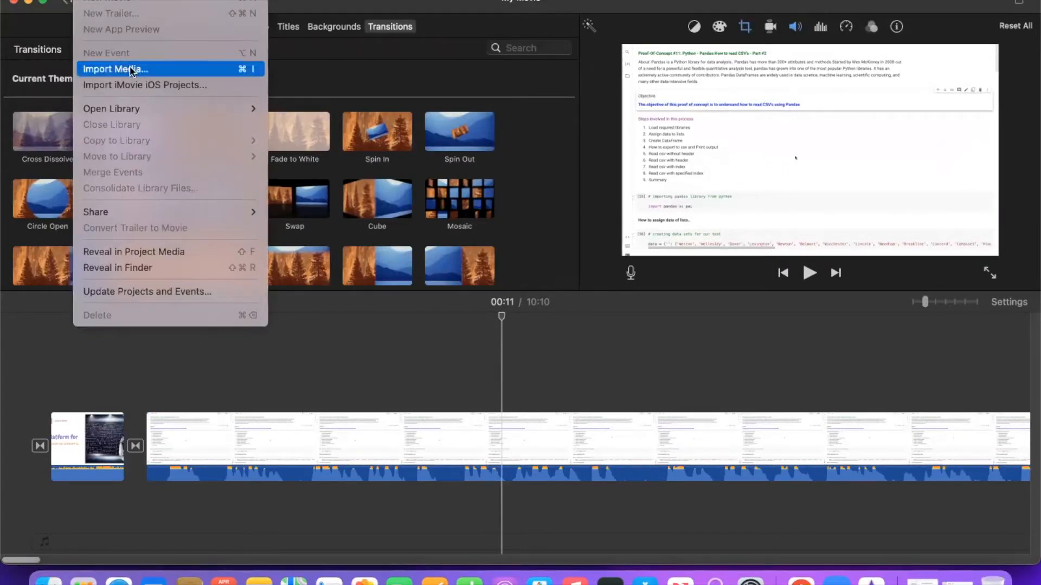
mouse_move(145, 85)
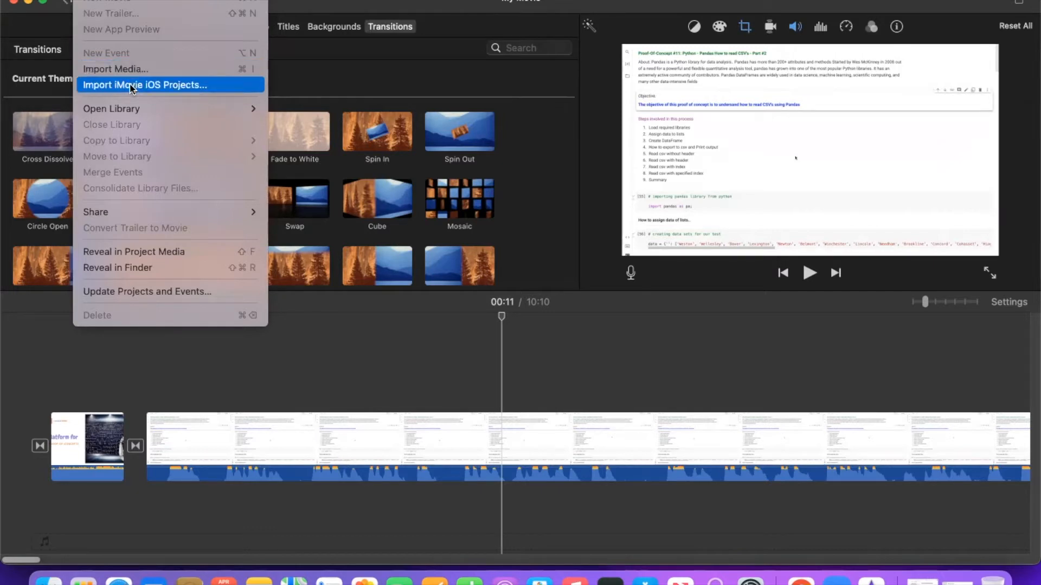
left_click(319, 68)
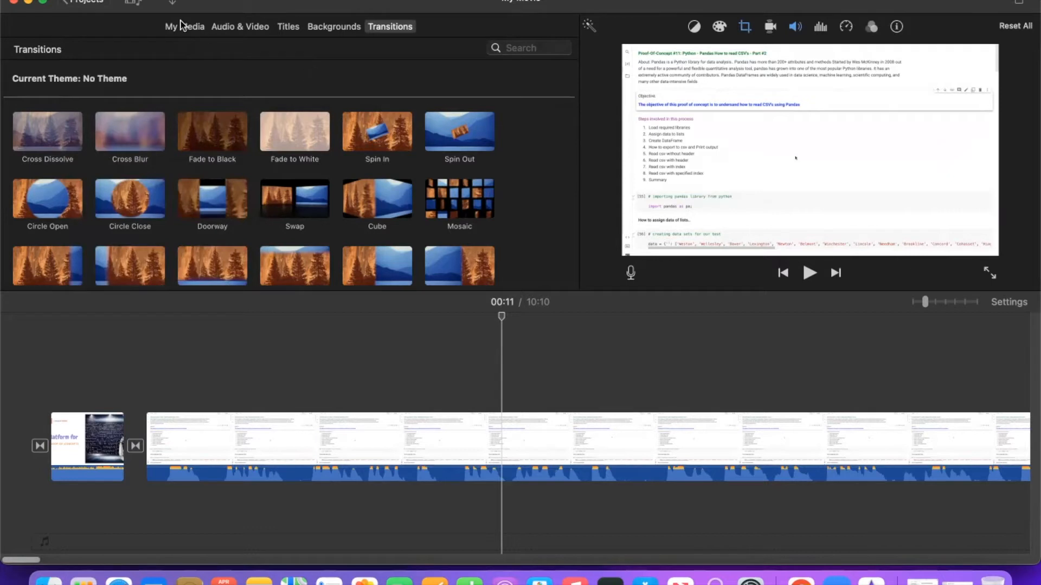
Show My Media and preview the 18.8-minute screen recording clip.
left_click(184, 27)
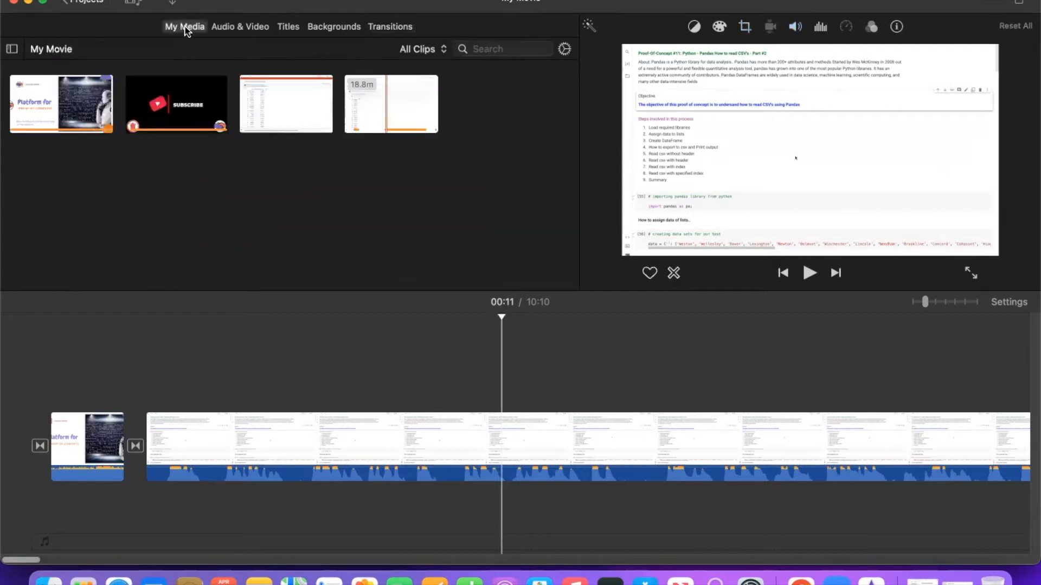
left_click(390, 104)
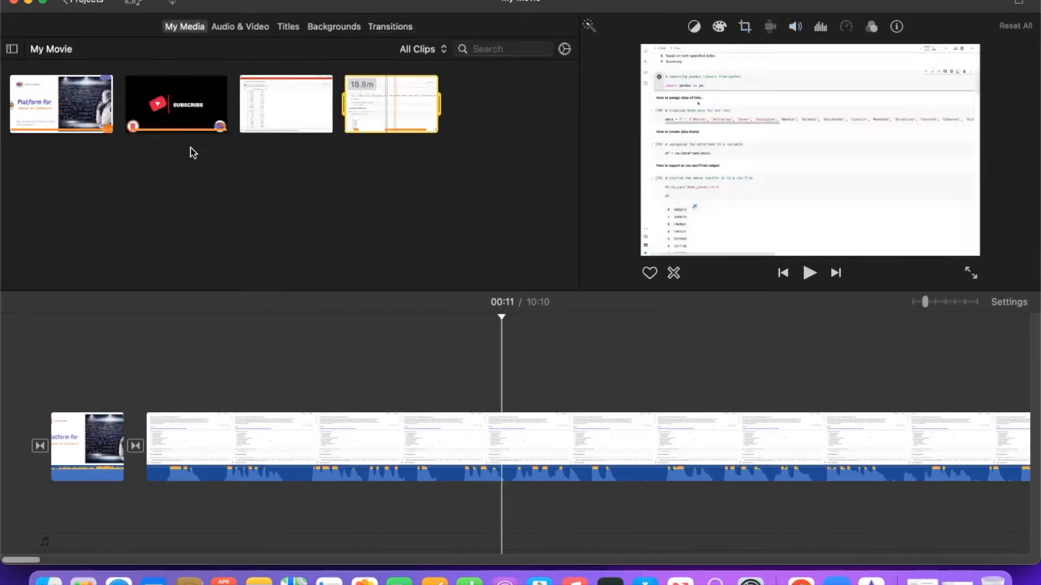
mouse_move(467, 177)
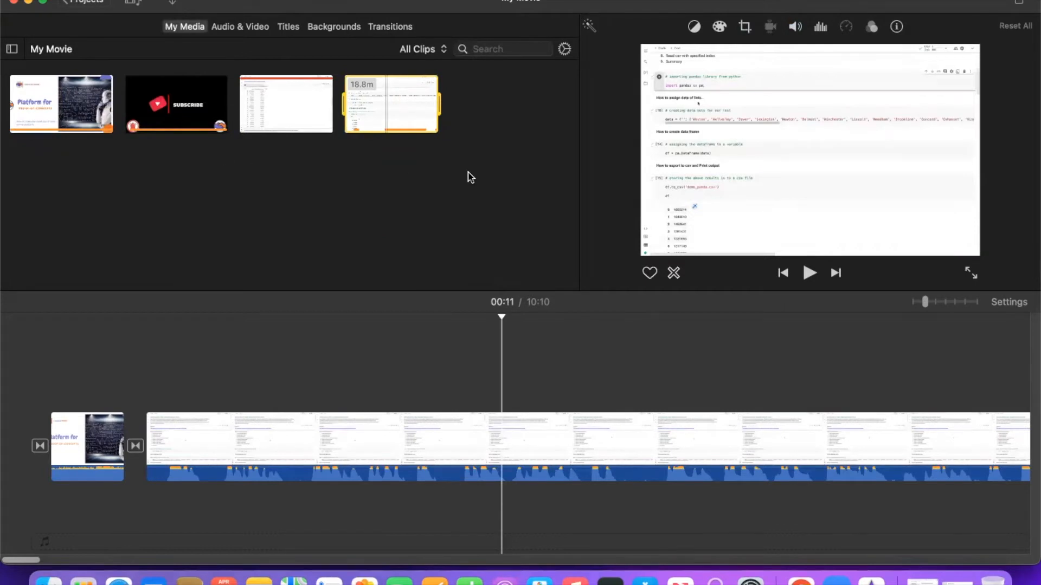
mouse_move(186, 42)
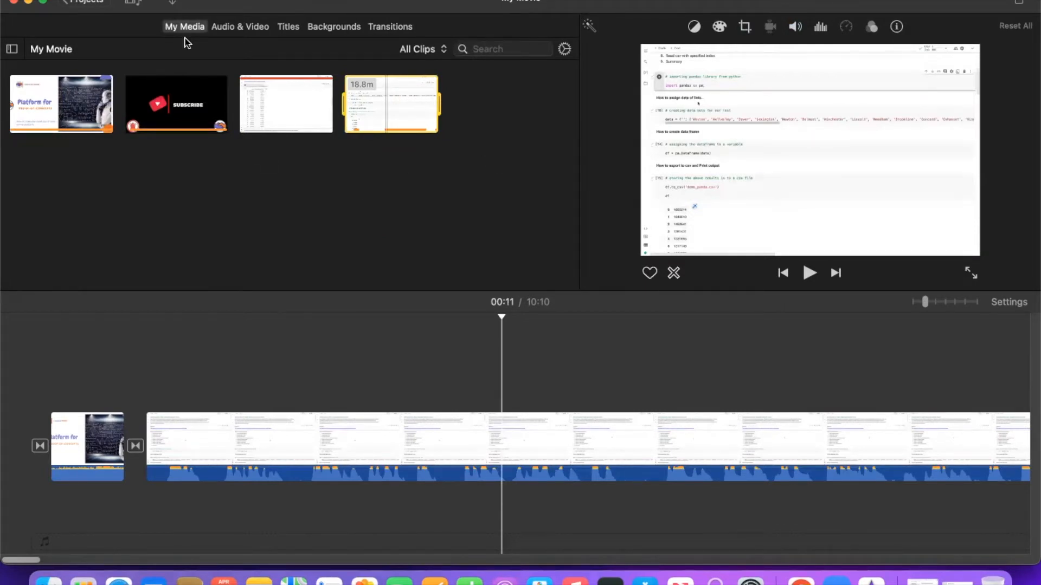
mouse_move(431, 151)
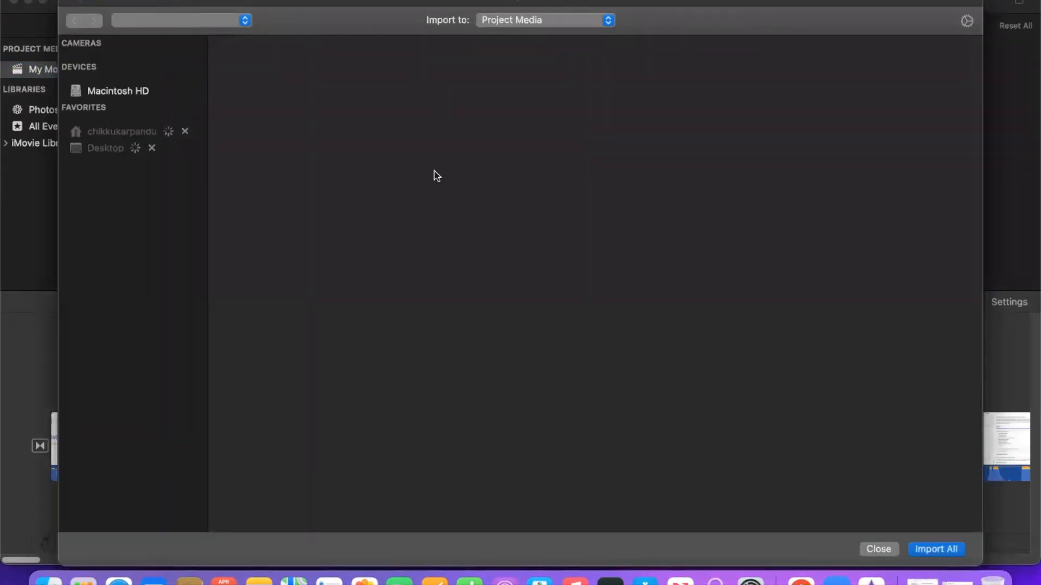
List the home folder in the import window, collapsing Downloads and expanding then collapsing Movies.
left_click(122, 130)
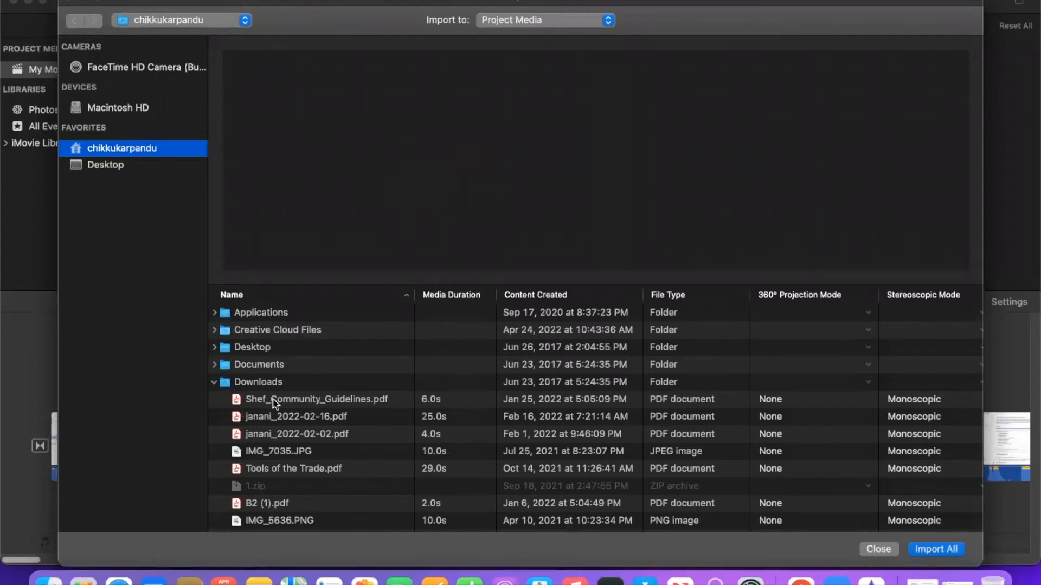
scroll("down", 3)
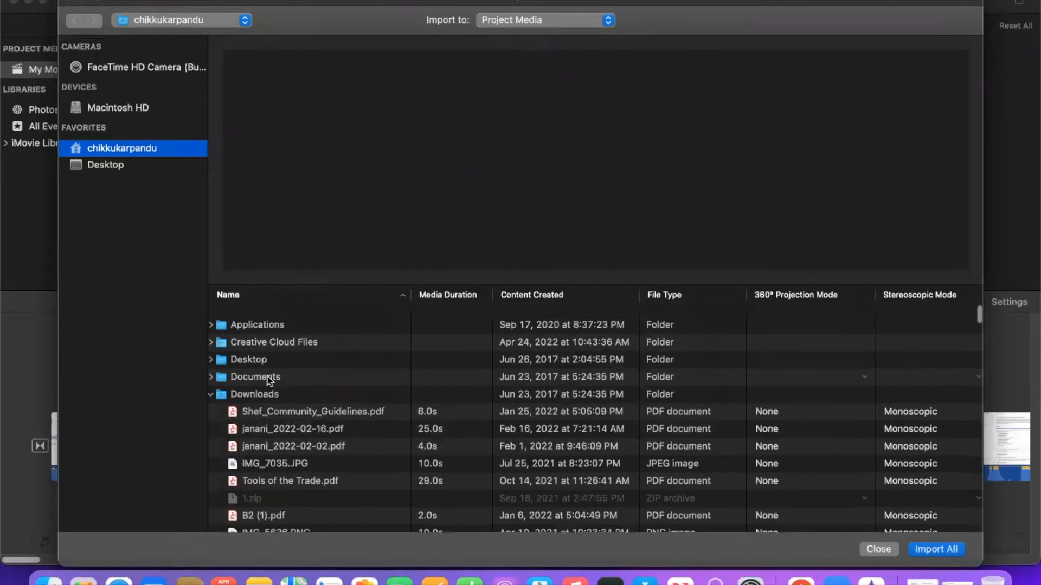
left_click(210, 394)
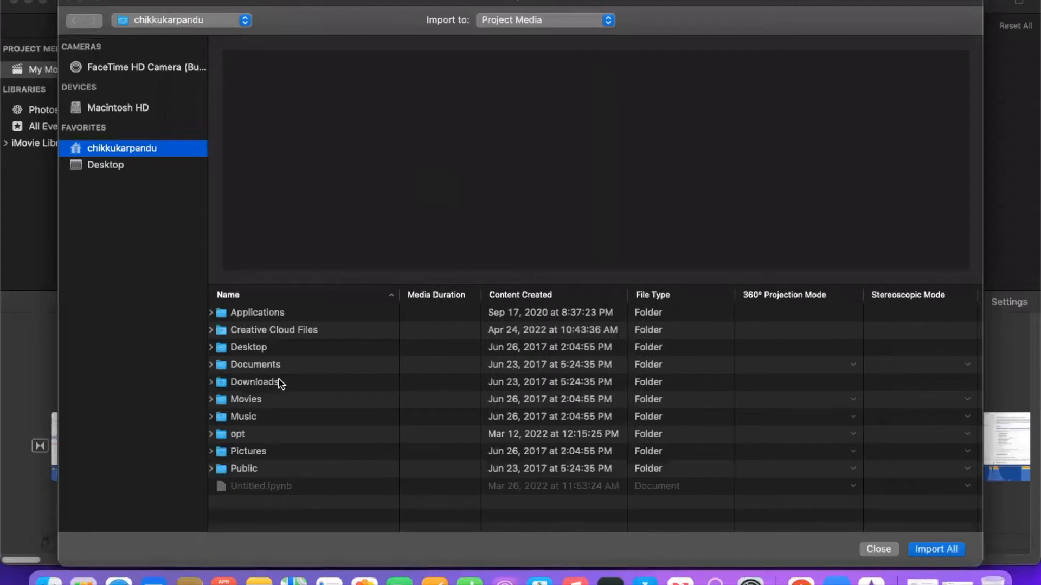
left_click(211, 399)
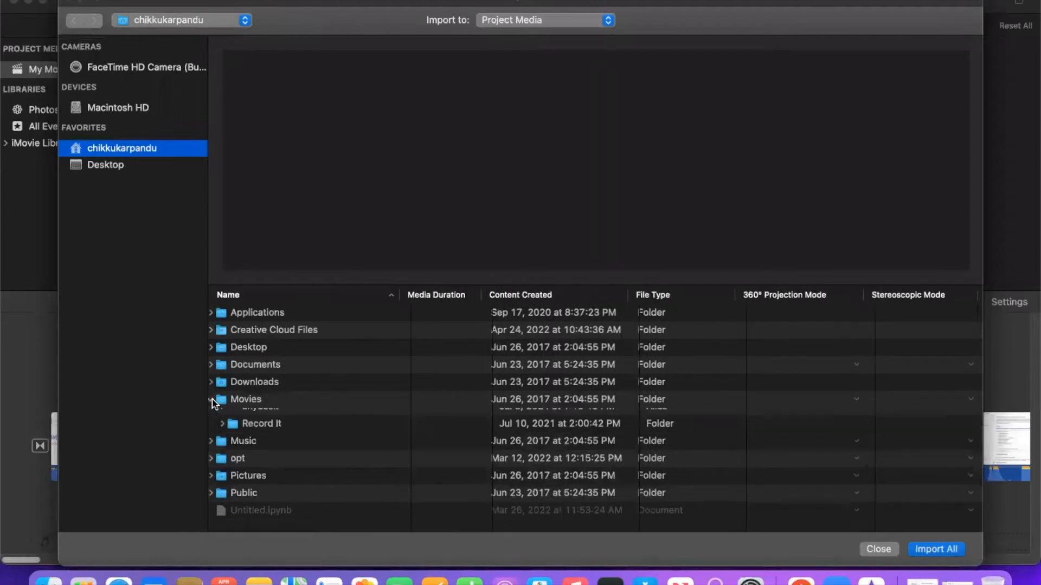
left_click(210, 399)
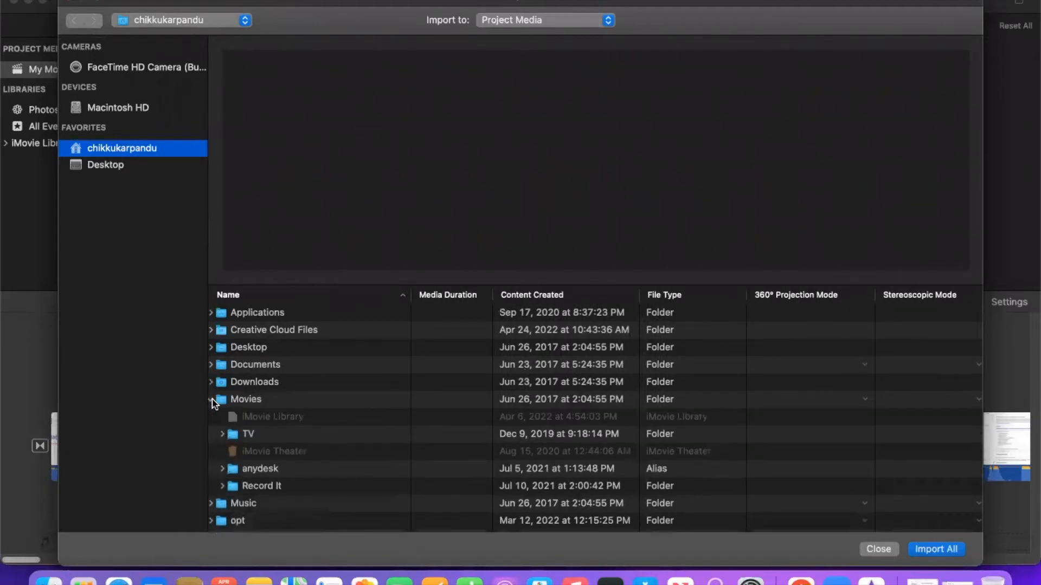
left_click(210, 399)
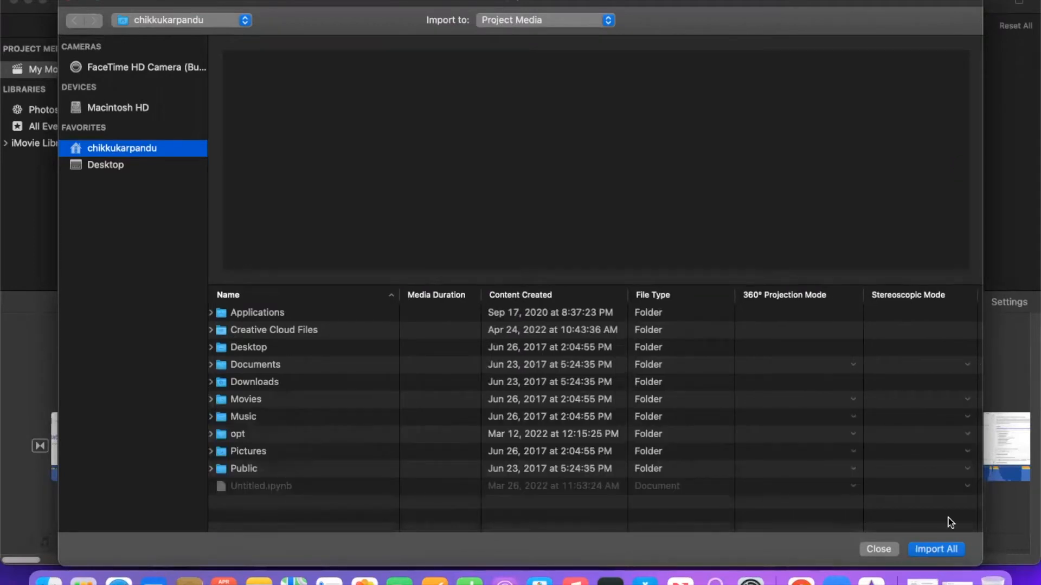
mouse_move(100, 42)
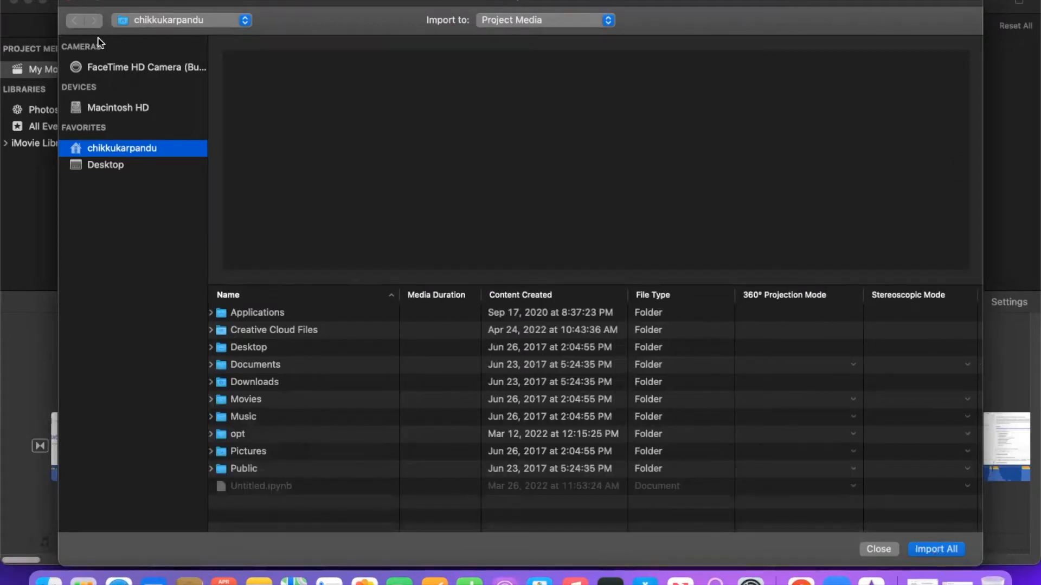
Close the import window without importing anything.
left_click(877, 550)
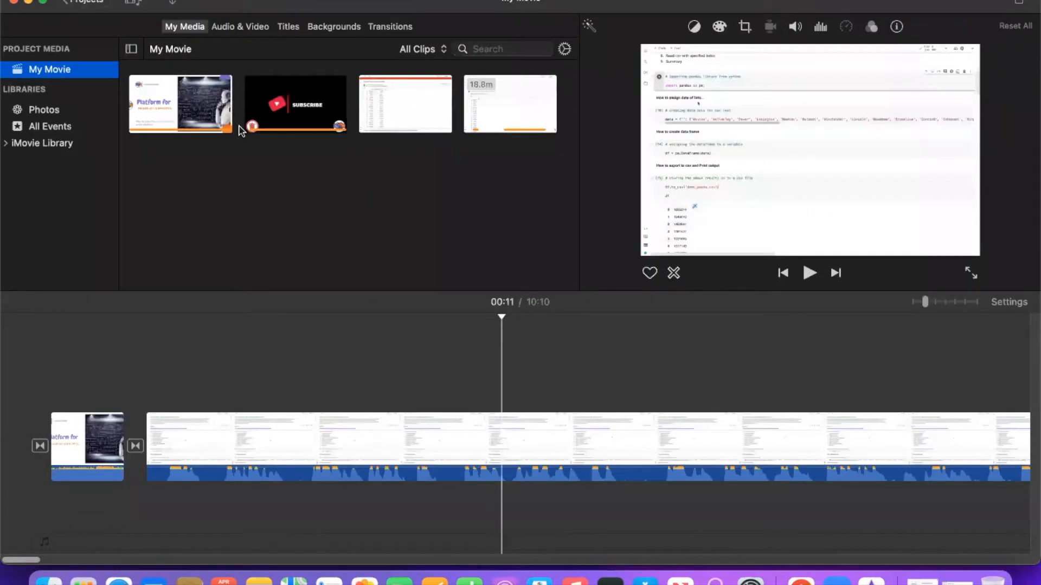
mouse_move(528, 159)
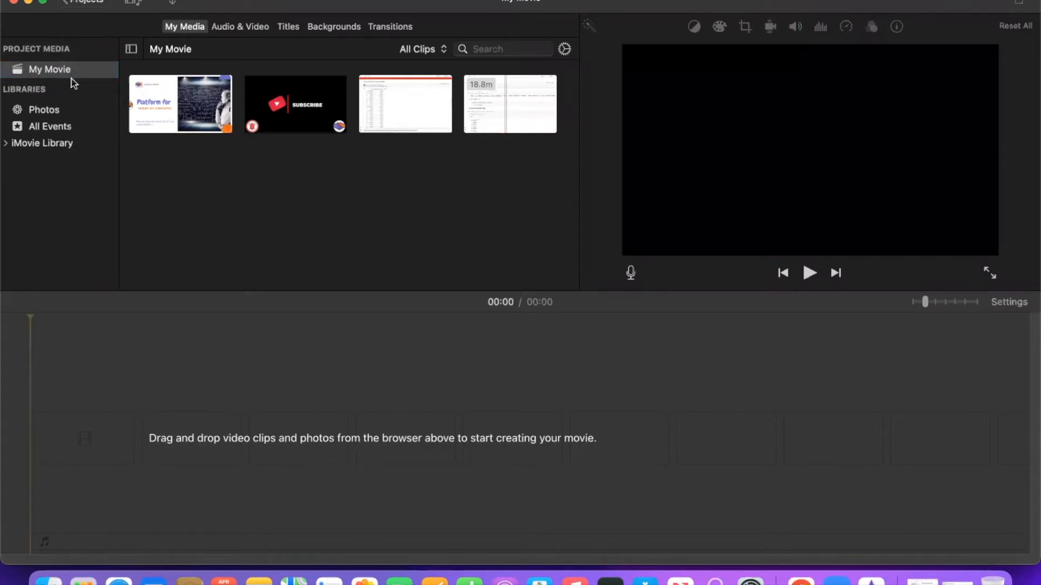
mouse_move(42, 115)
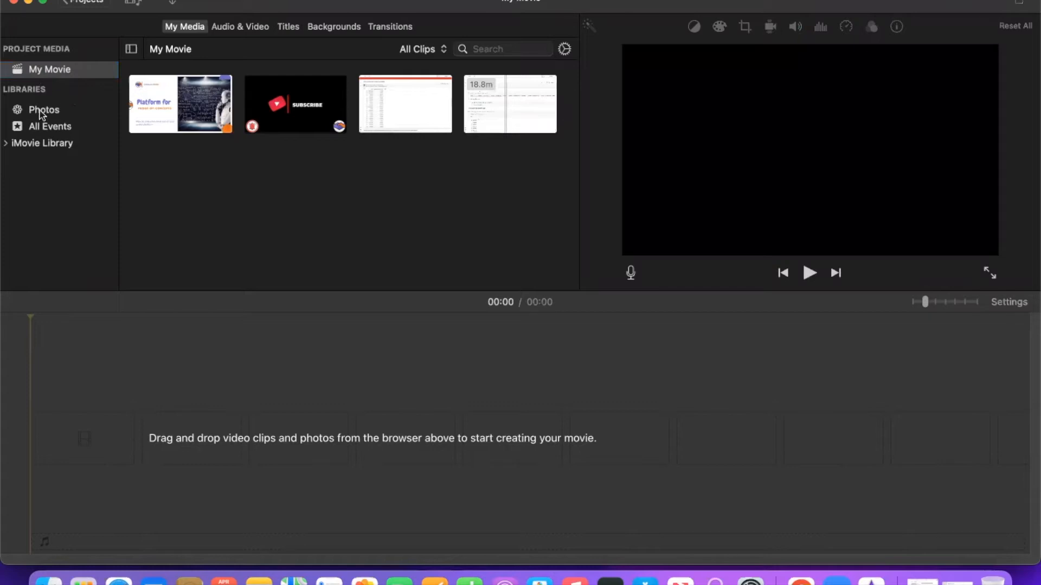
mouse_move(74, 151)
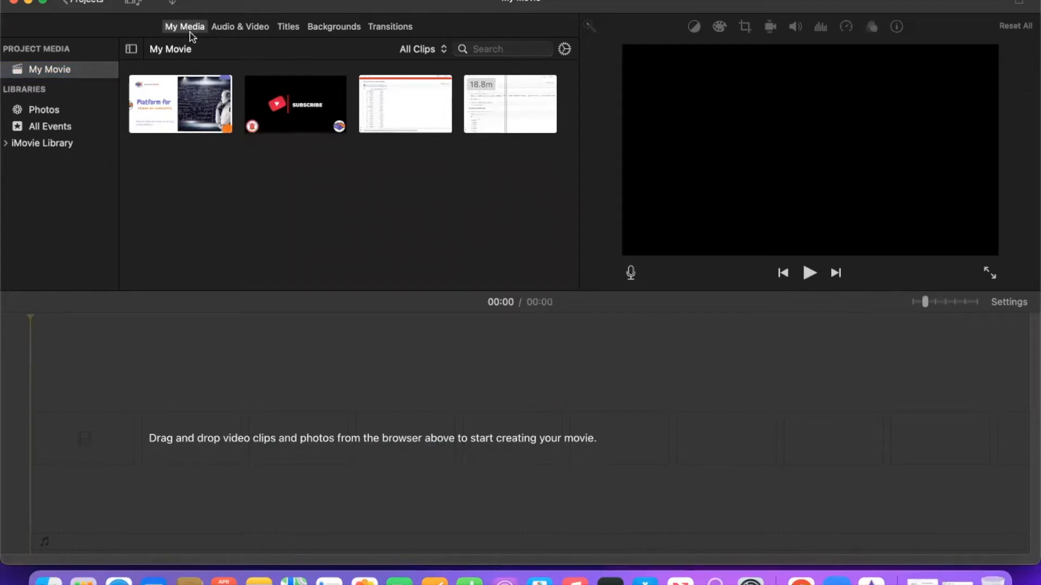
mouse_move(251, 34)
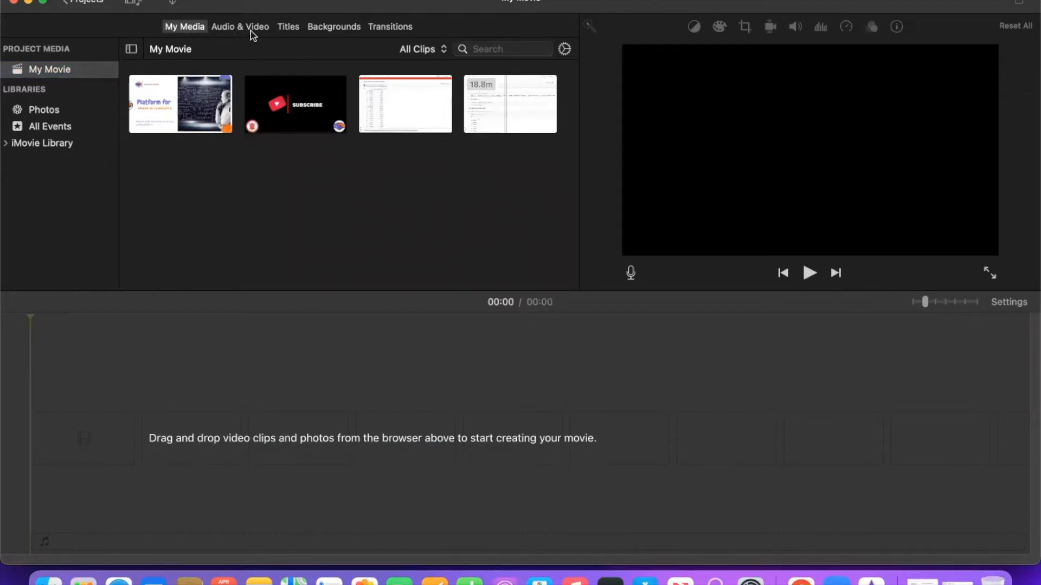
left_click(240, 26)
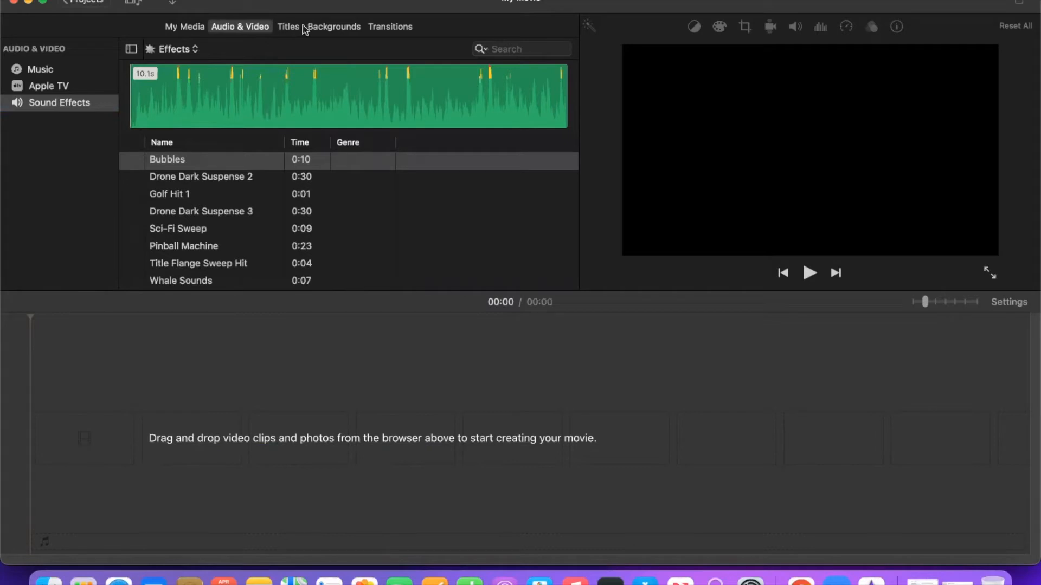
left_click(288, 27)
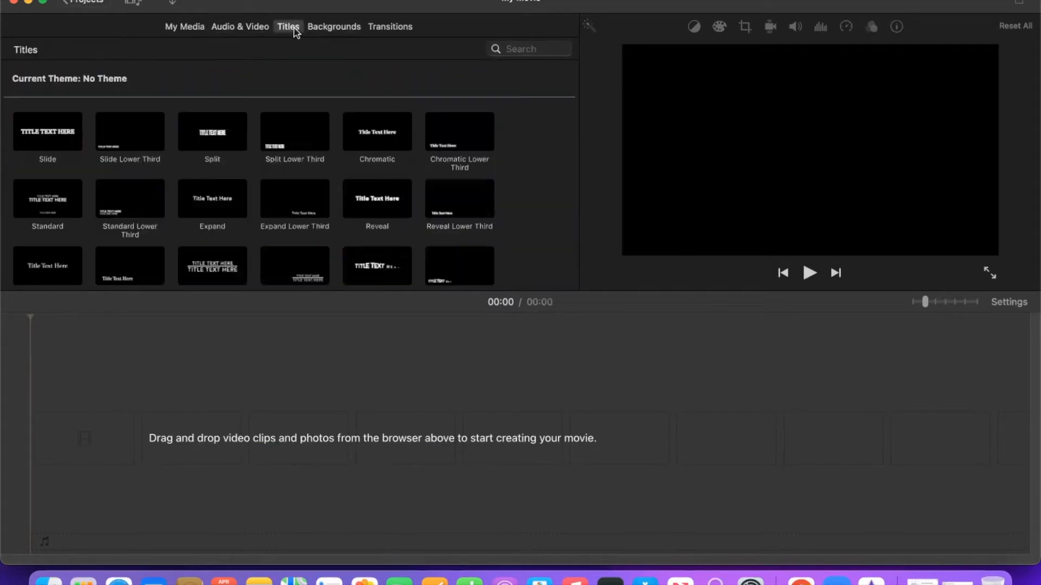
scroll("down", 3)
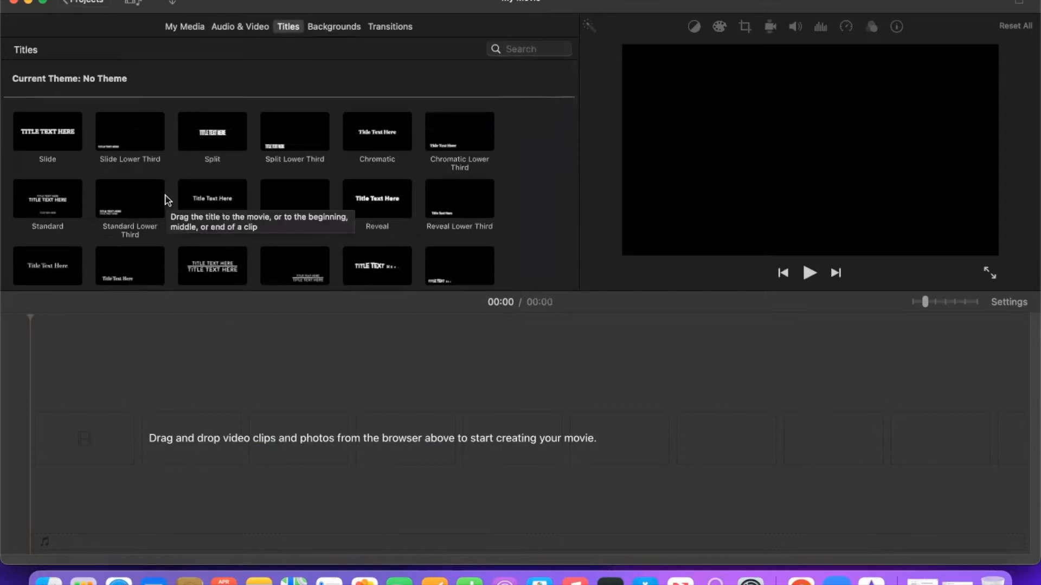
left_click(333, 26)
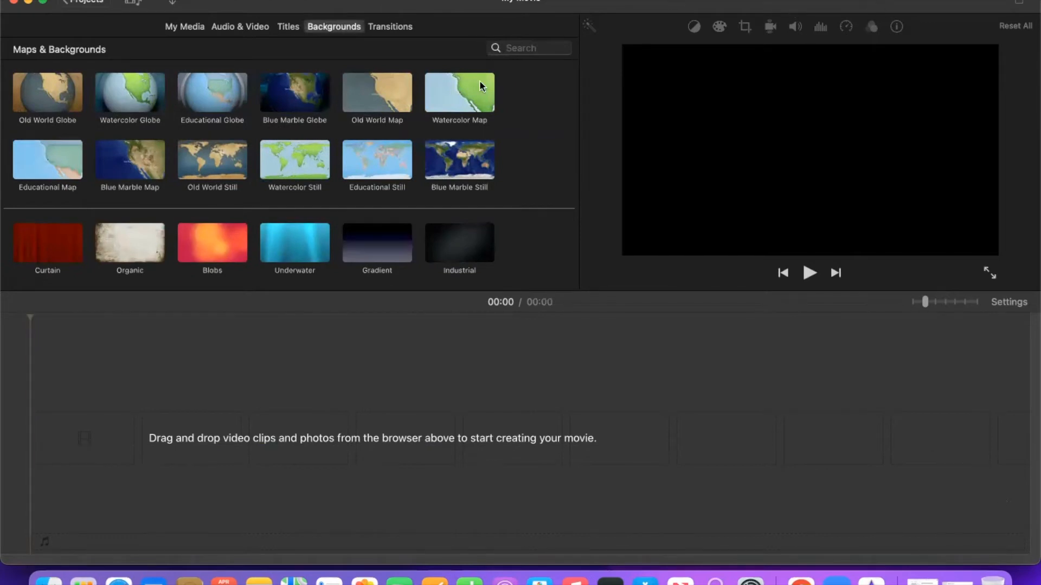
left_click(390, 26)
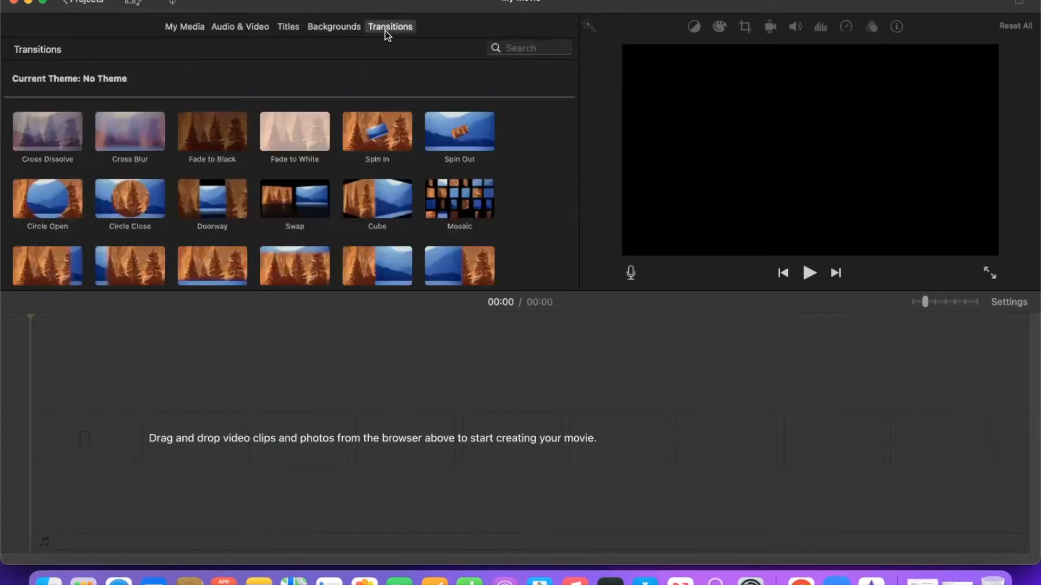
left_click(185, 27)
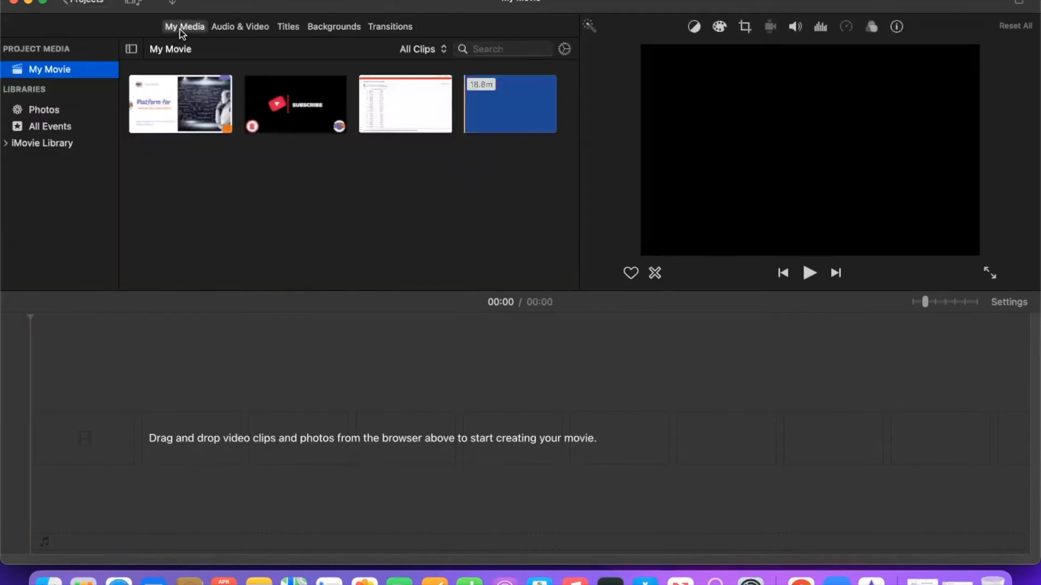
Place the 'Platform for proof-of-concepts' intro slide clip as the movie's first clip.
left_click(179, 103)
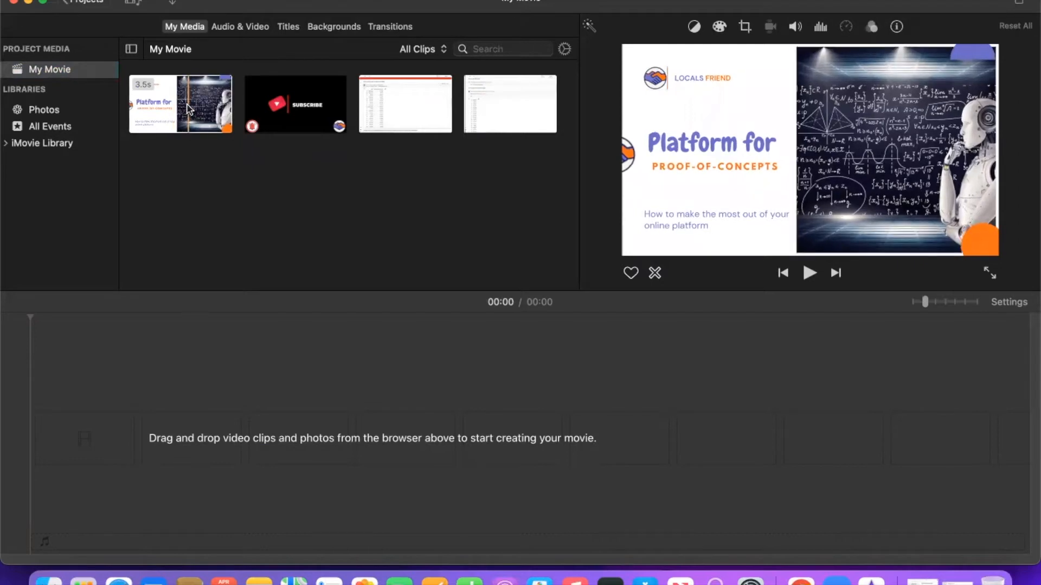
mouse_move(239, 213)
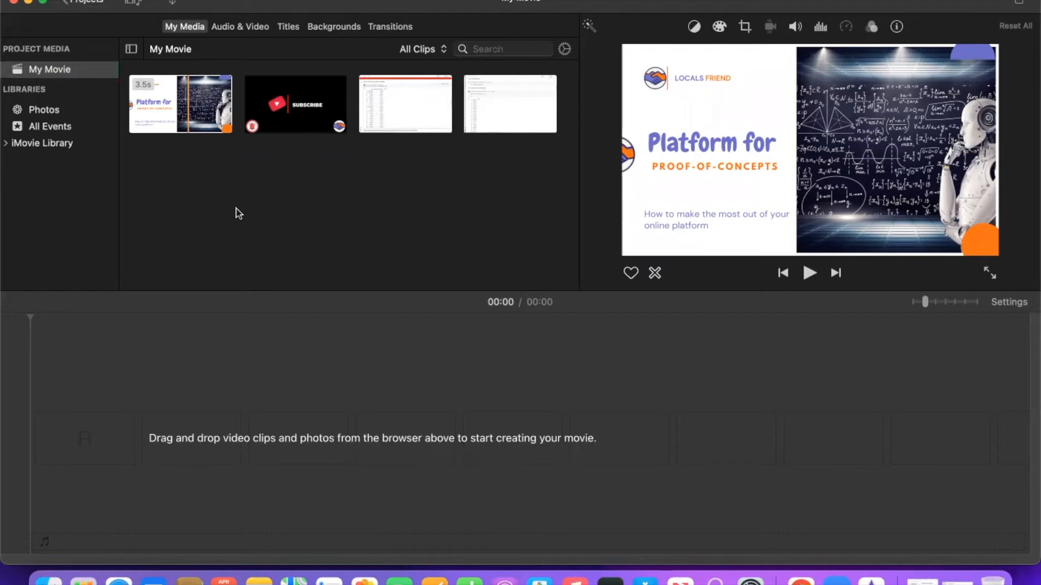
mouse_move(209, 175)
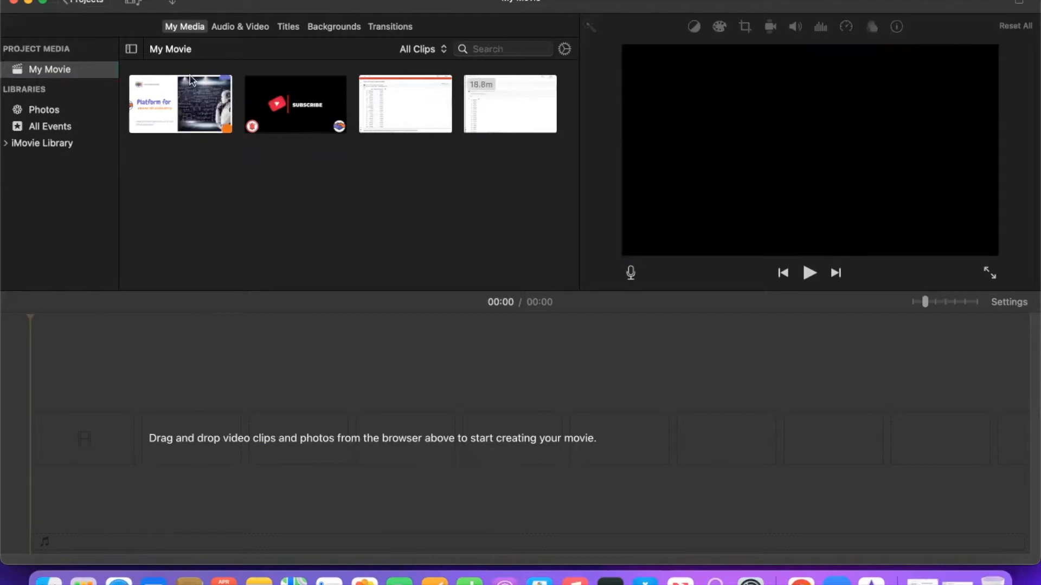
left_click(180, 103)
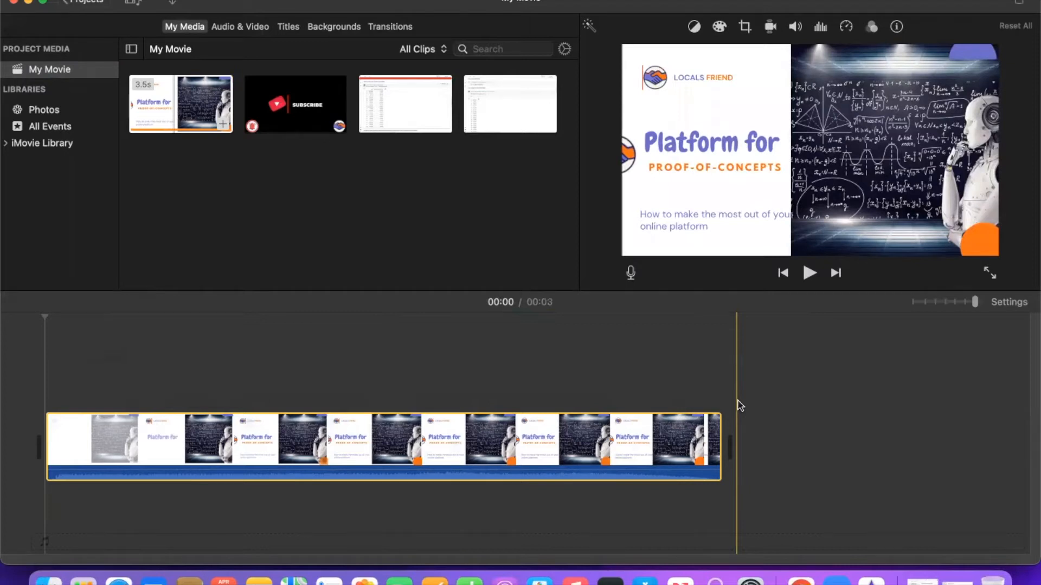
Select the 3.5-second intro clip, scrub through it, and show Color Balance options.
left_click(84, 445)
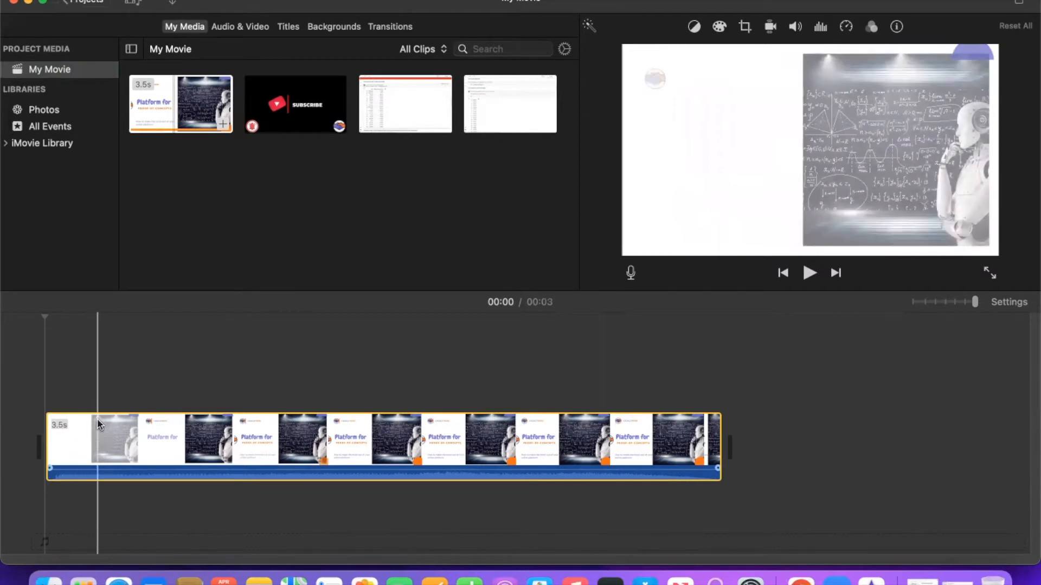
left_click(693, 26)
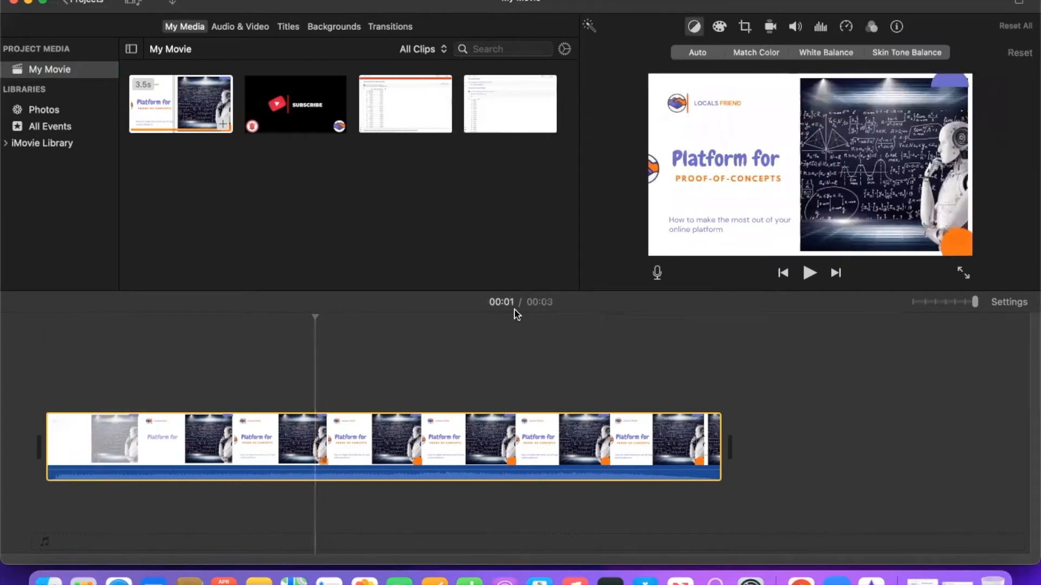
left_click(415, 438)
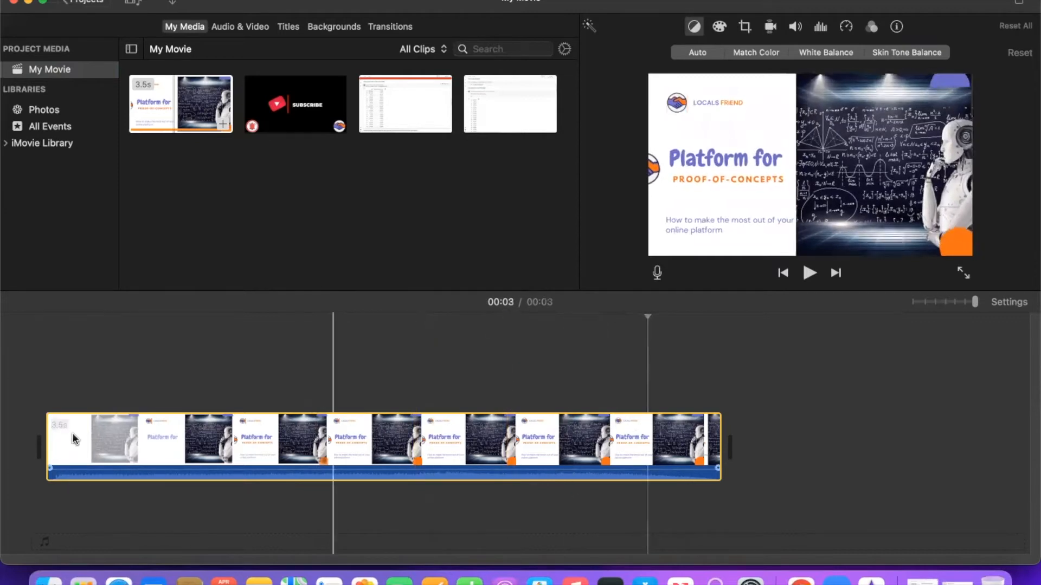
left_click(325, 438)
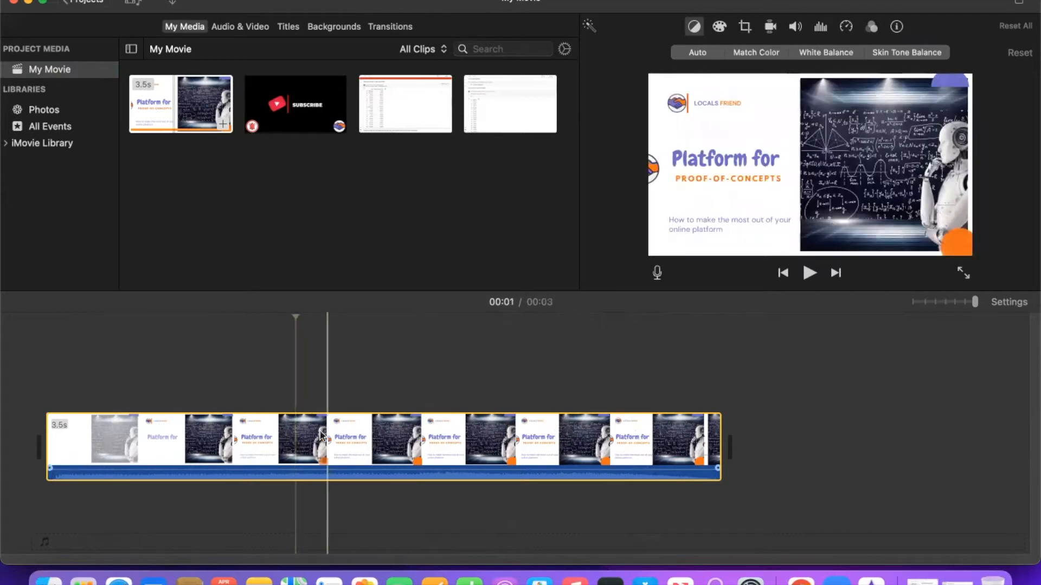
left_click(406, 435)
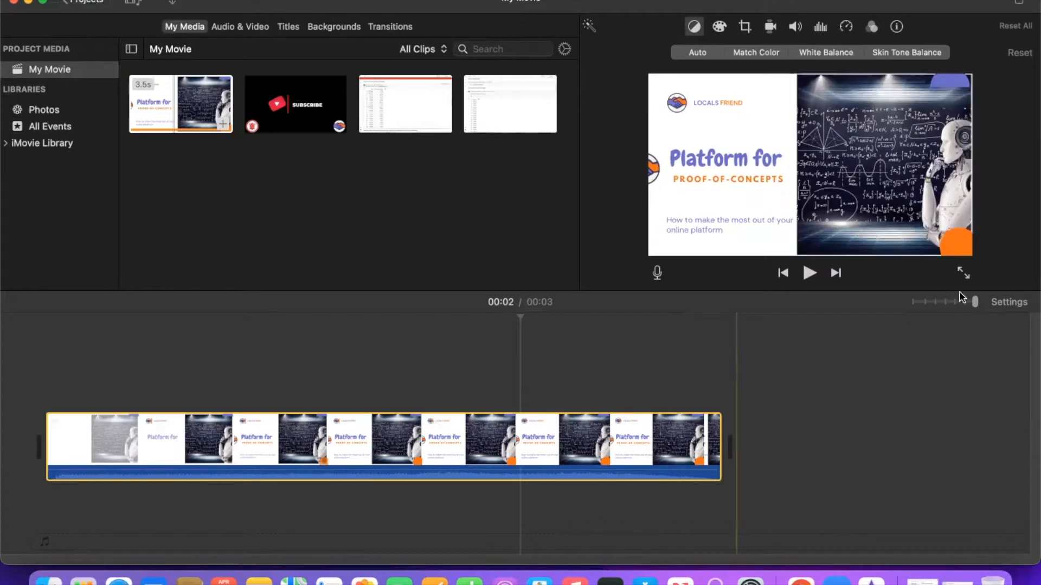
Zoom the timeline out, select the intro clip, and preview the 18.4-minute recording.
left_click_drag(975, 301, 965, 301)
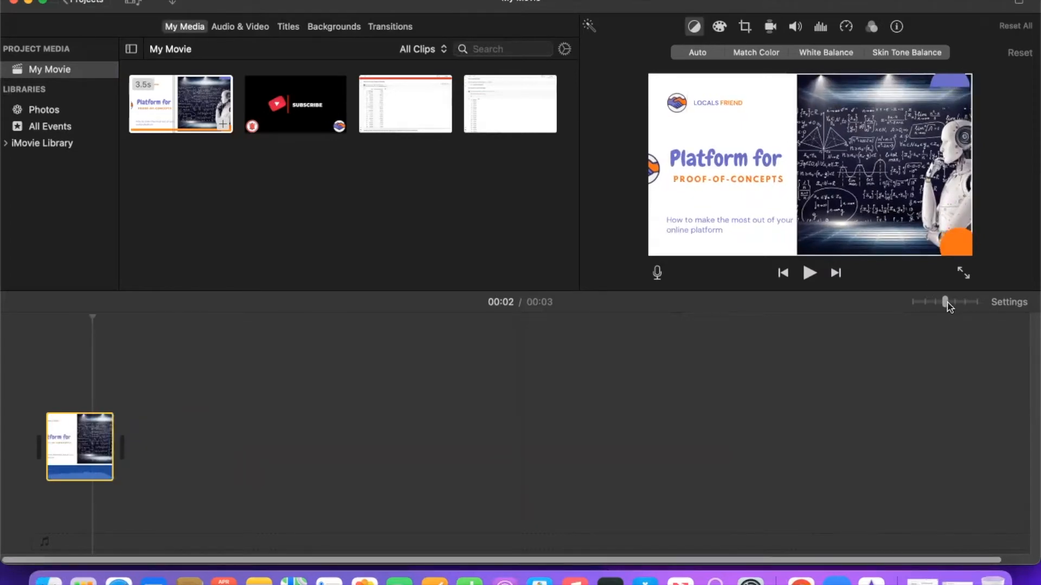
left_click(79, 447)
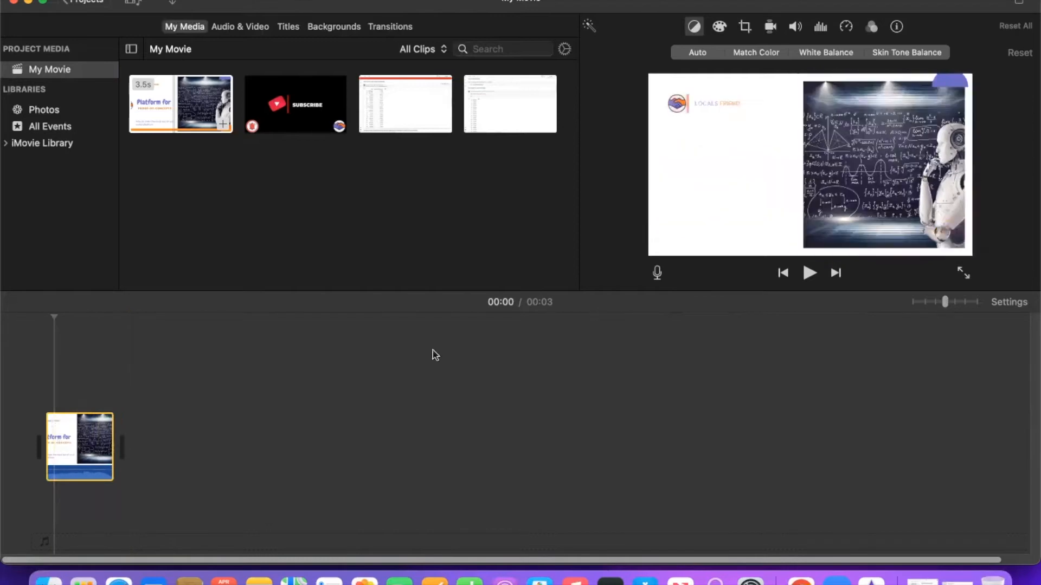
left_click(80, 447)
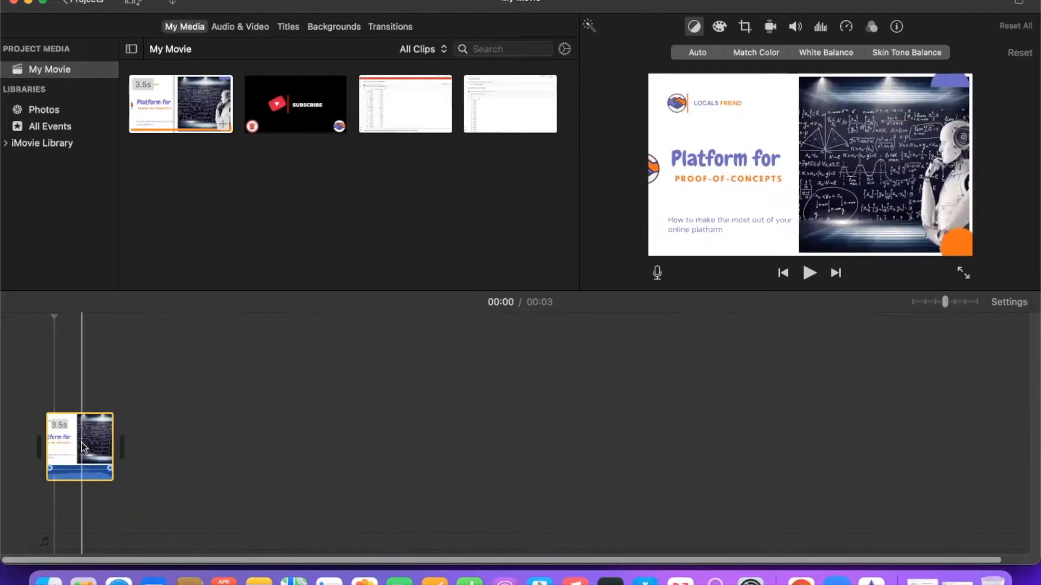
mouse_move(83, 448)
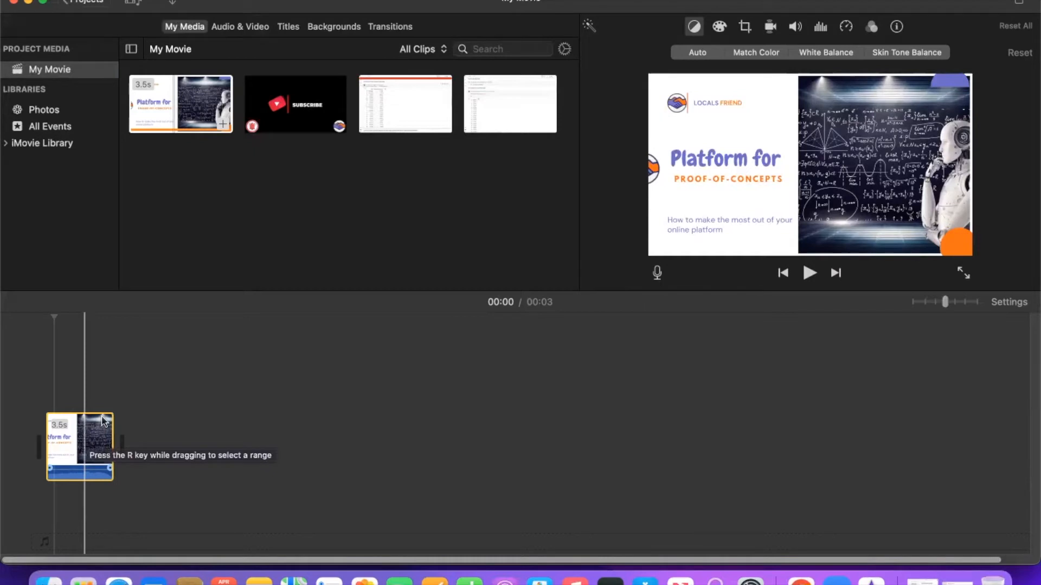
left_click(180, 103)
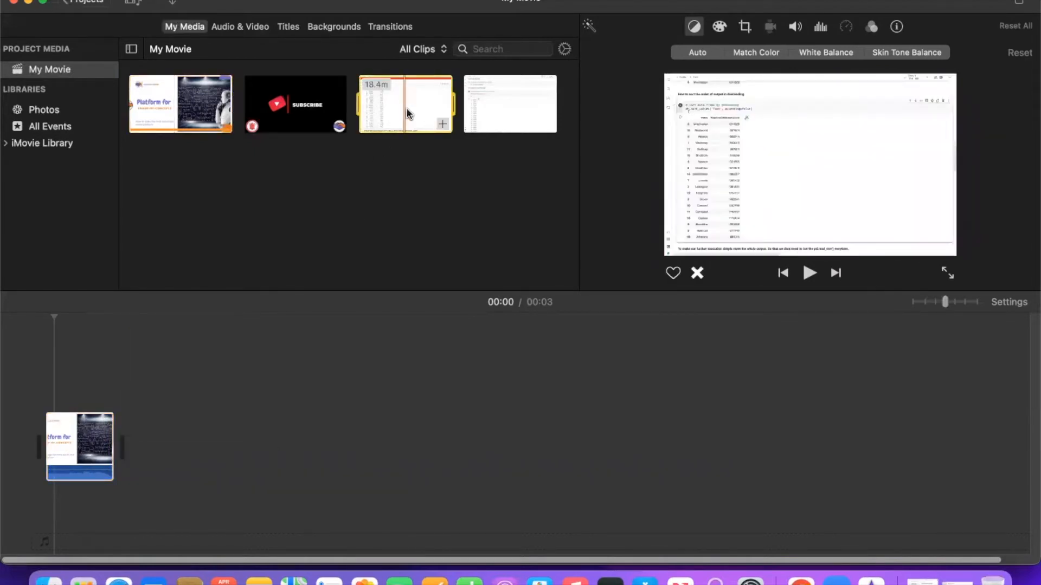
Add the 18.4-minute screen recording to the timeline right after the intro slide.
left_click_drag(405, 104, 322, 338)
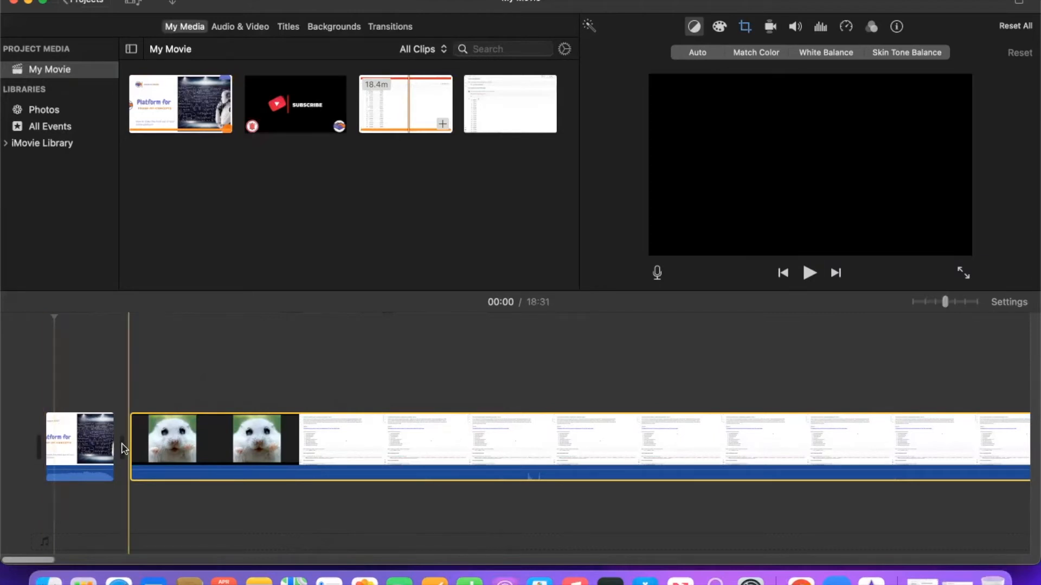
left_click(80, 439)
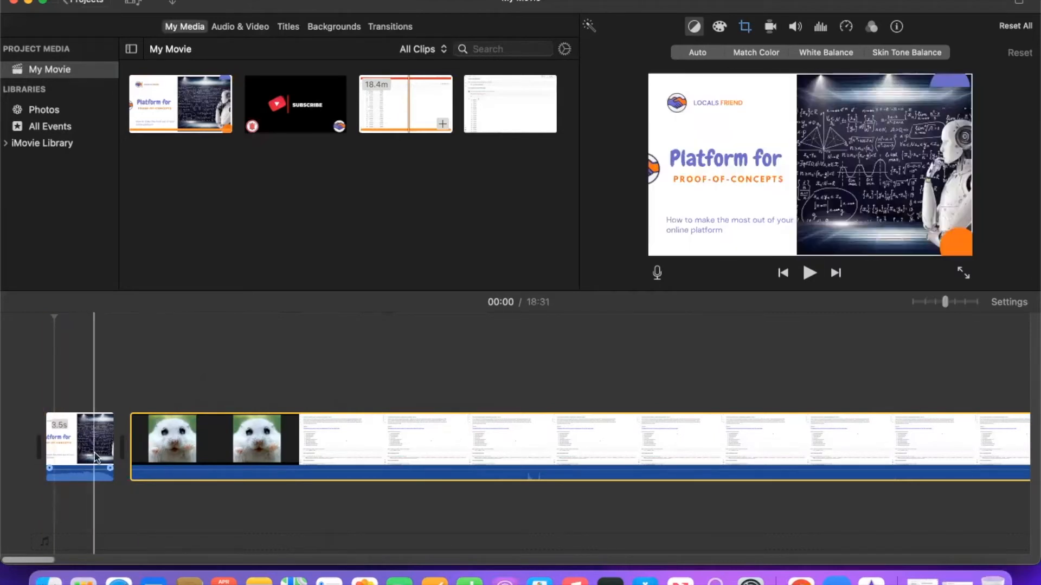
left_click(176, 438)
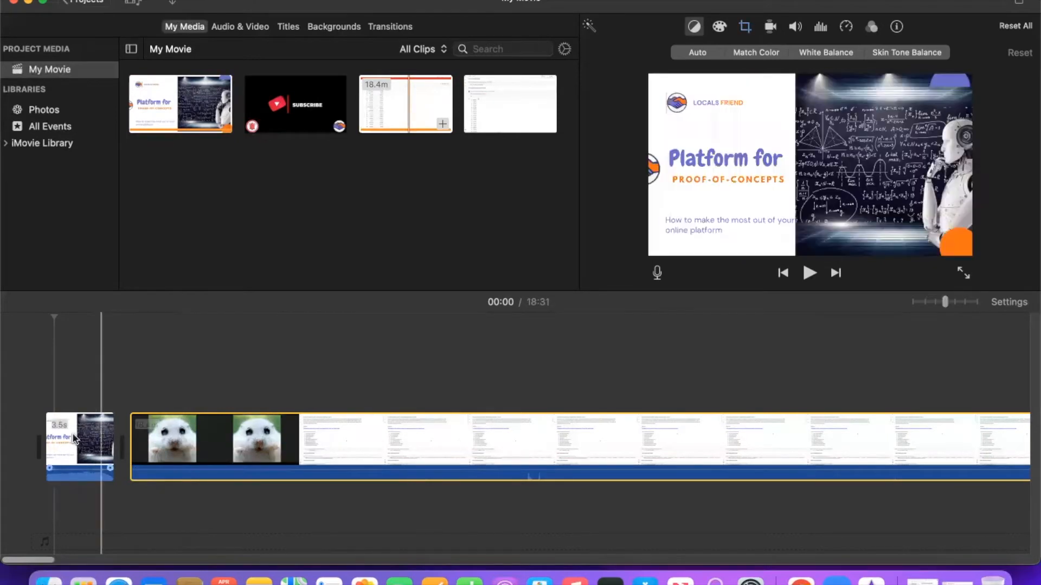
left_click(80, 446)
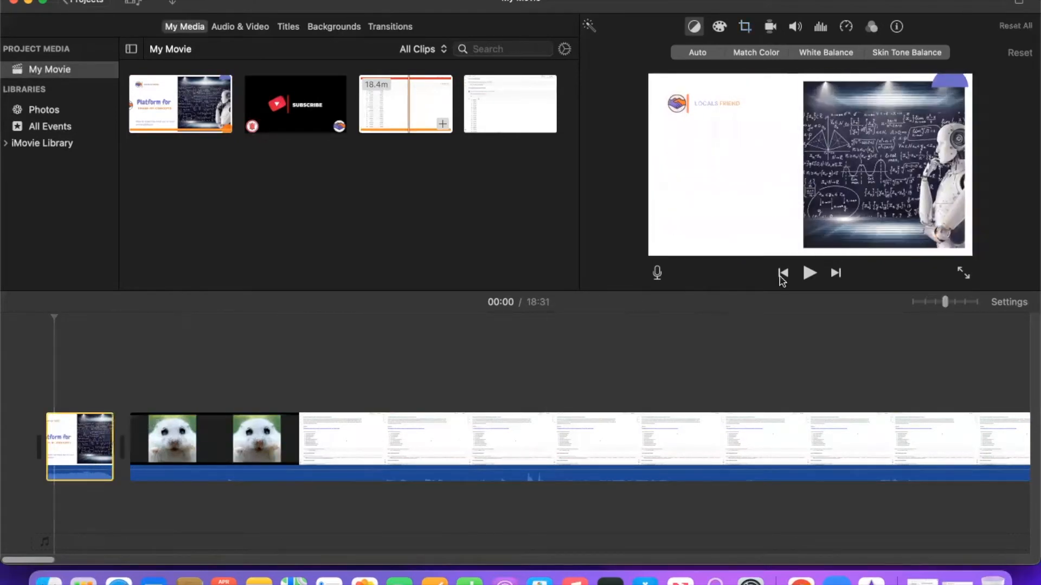
Play the movie from the start and park the playhead where the hamster footage ends.
left_click(808, 272)
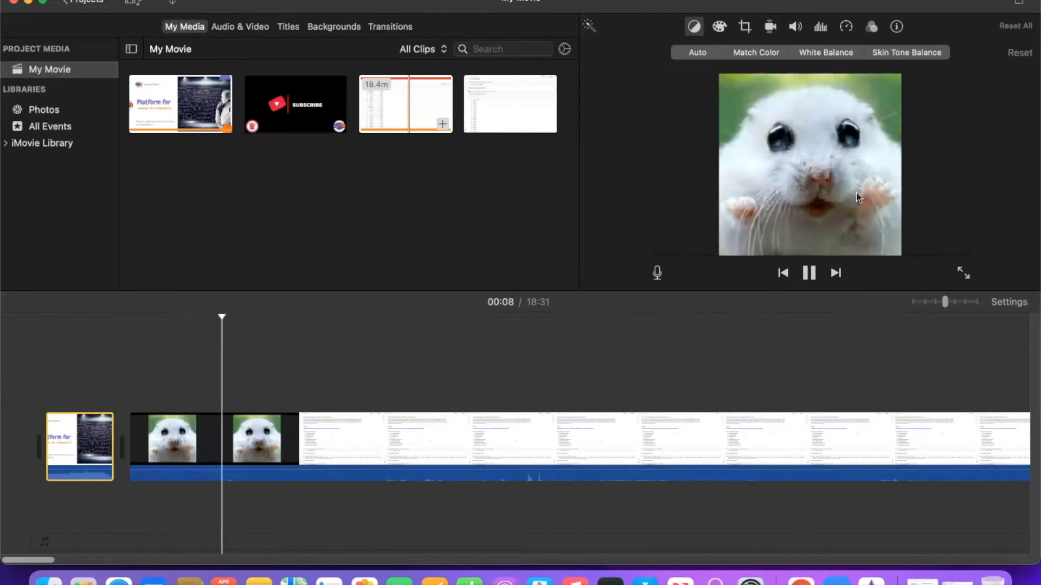
left_click(809, 272)
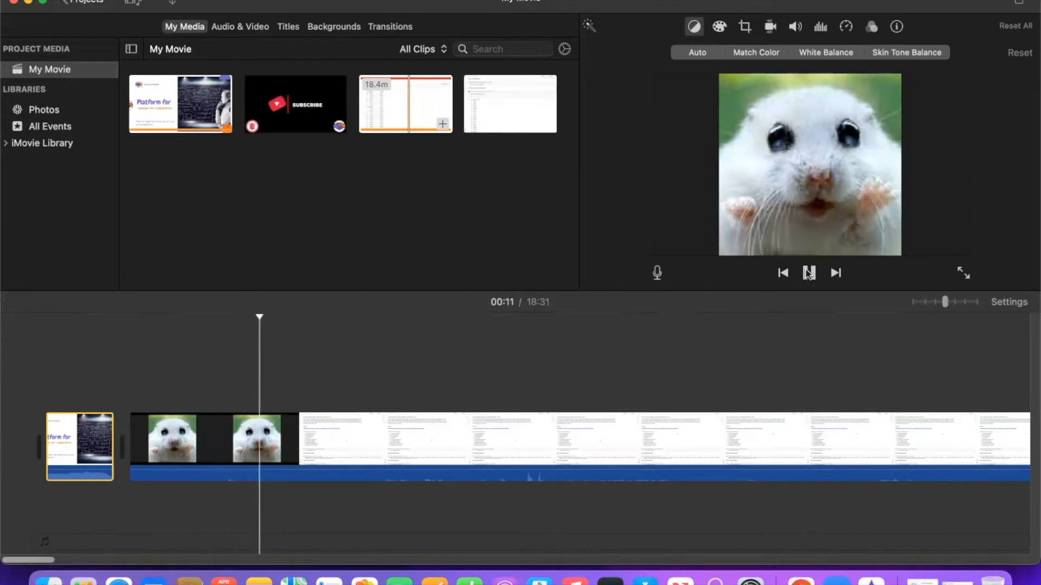
left_click(810, 273)
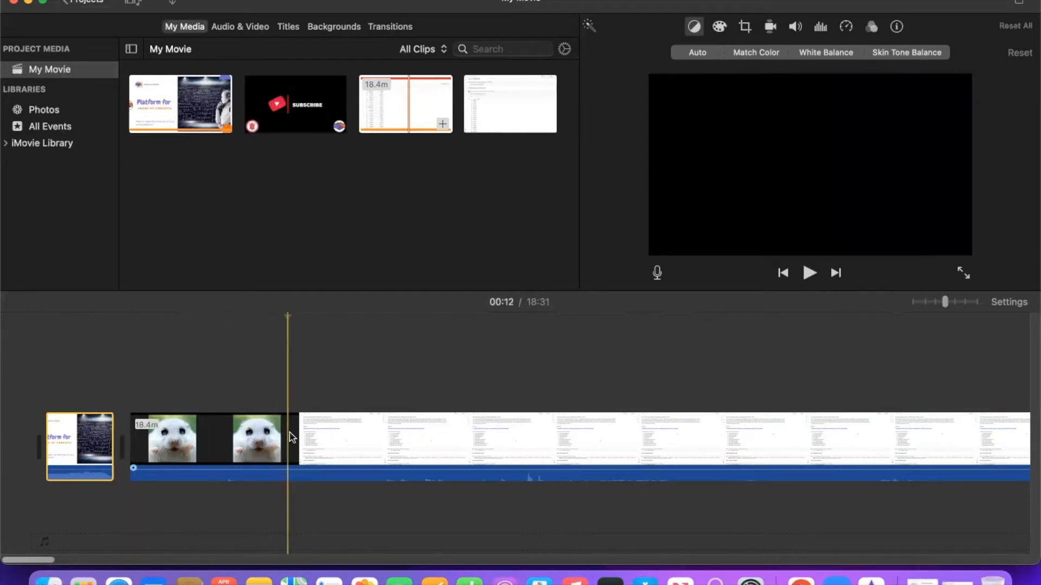
left_click(307, 438)
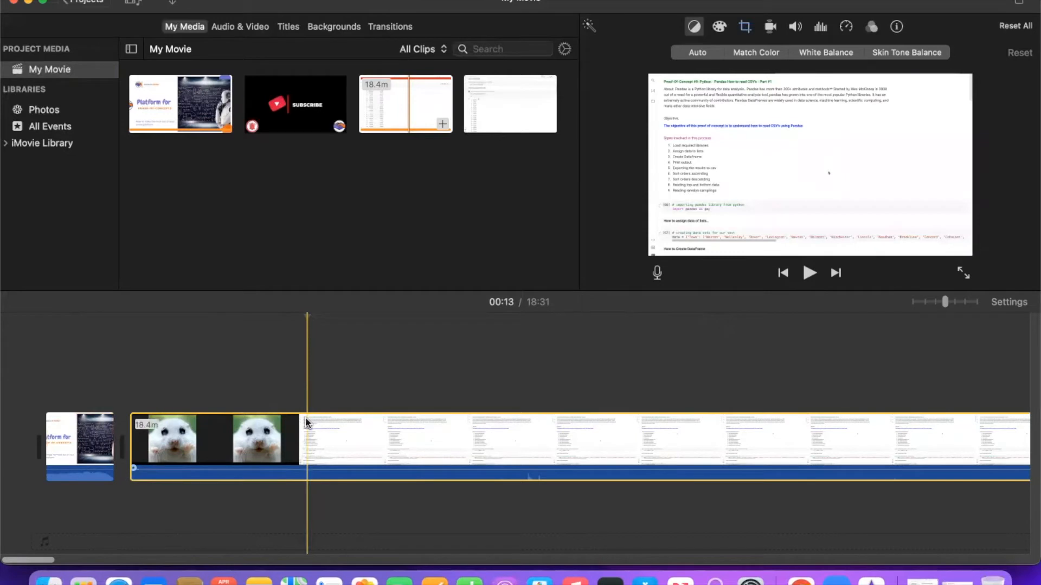
left_click(299, 438)
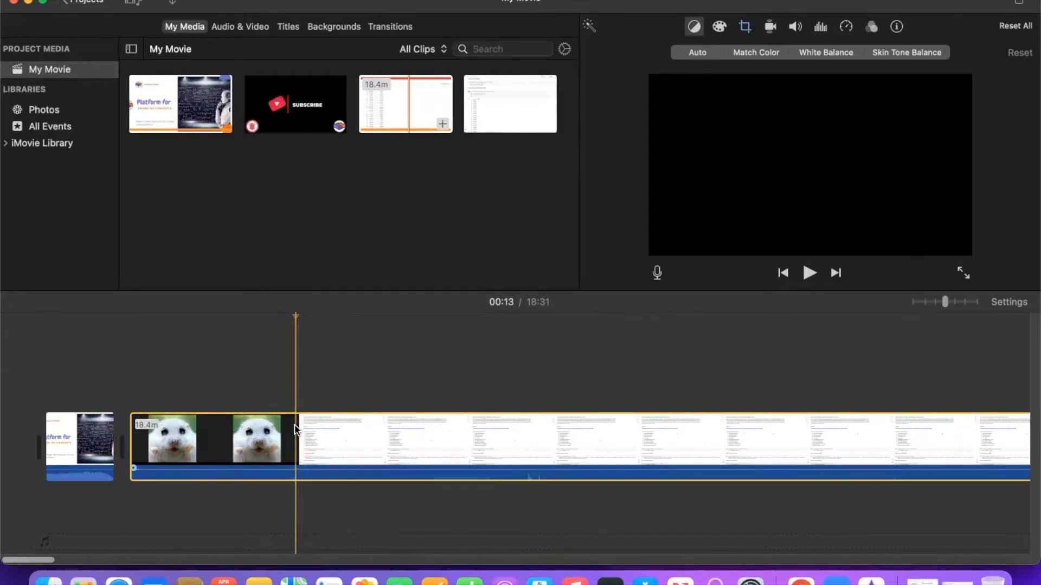
Split off the hamster footage from the recording and delete both hamster sections.
right_click(296, 429)
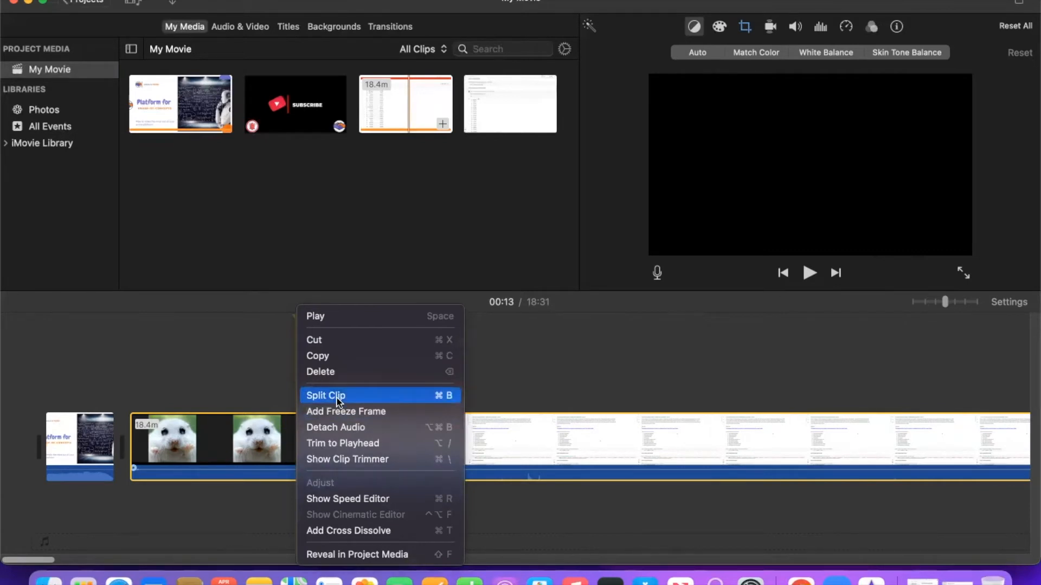
left_click(326, 396)
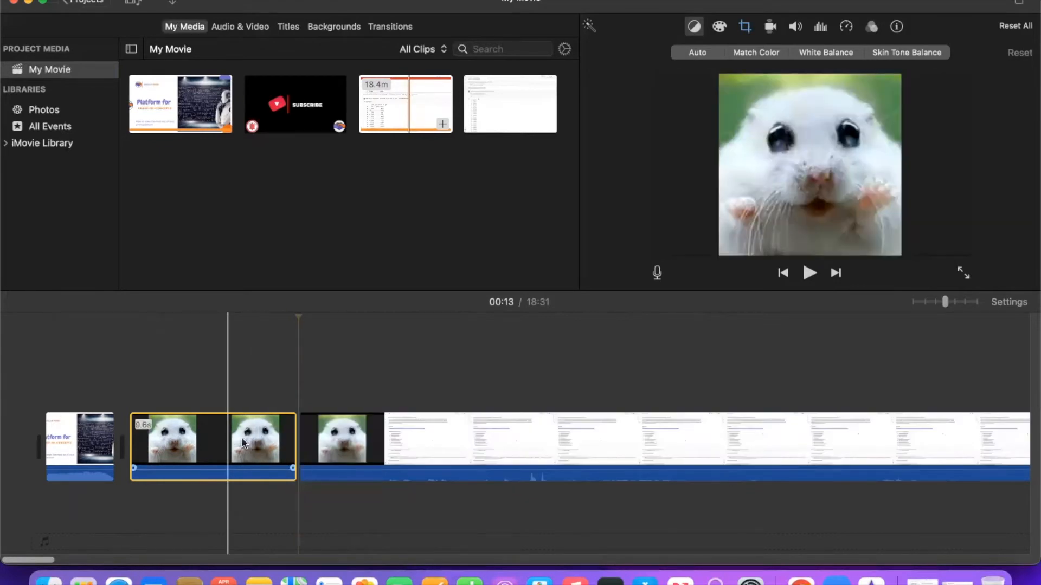
left_click(298, 438)
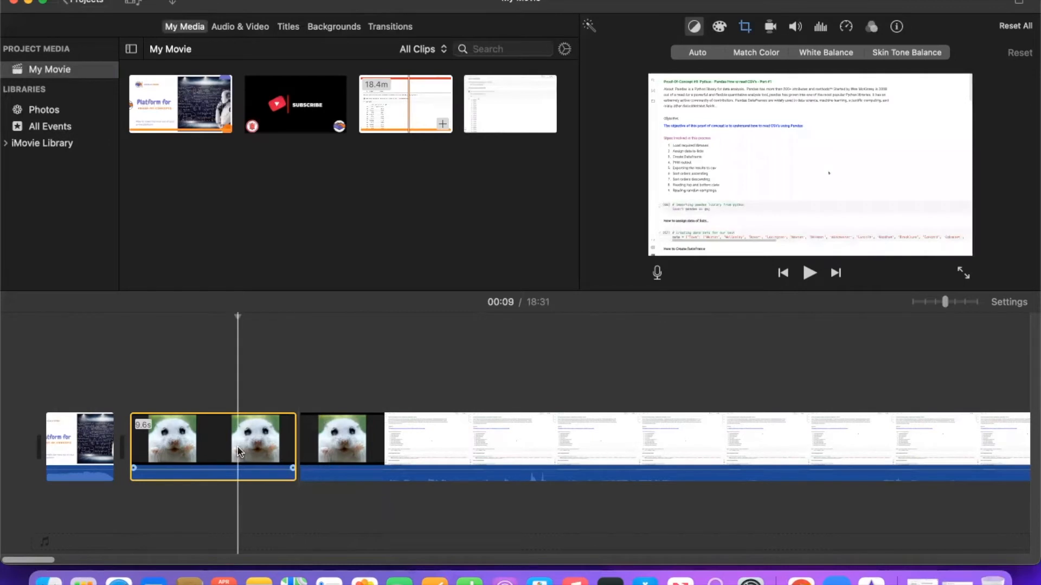
right_click(212, 445)
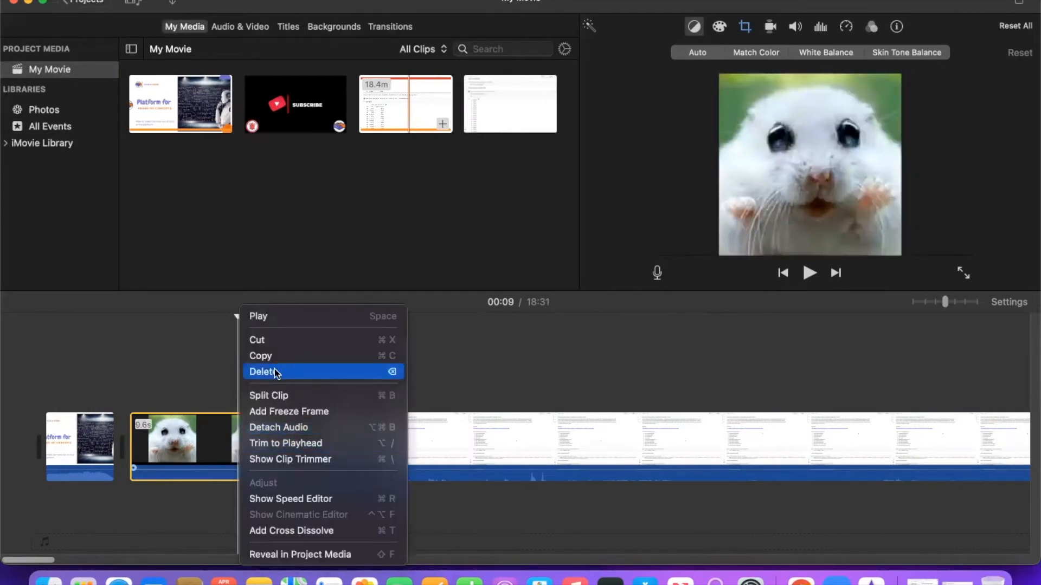
left_click(264, 371)
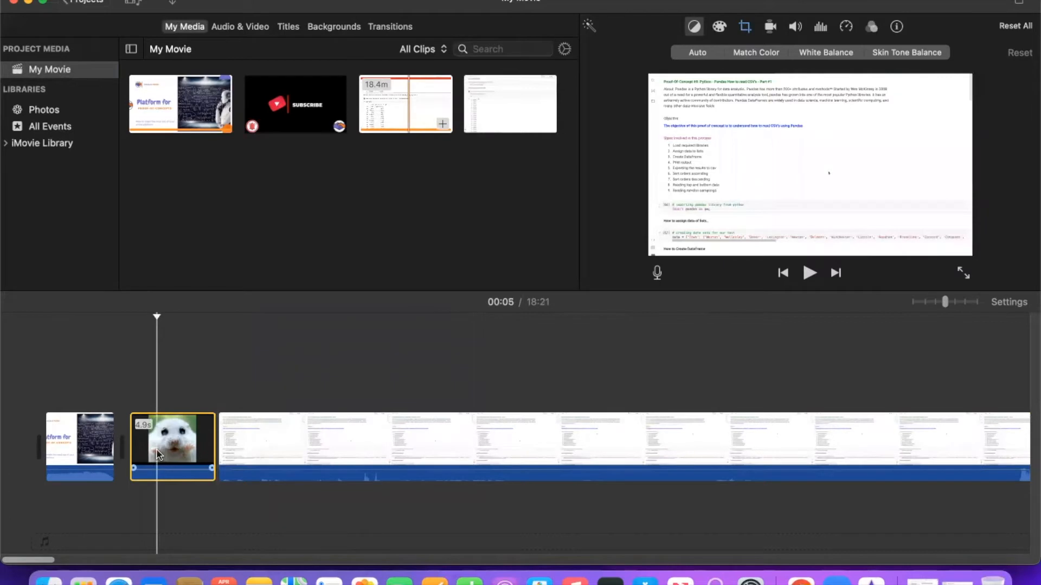
right_click(171, 451)
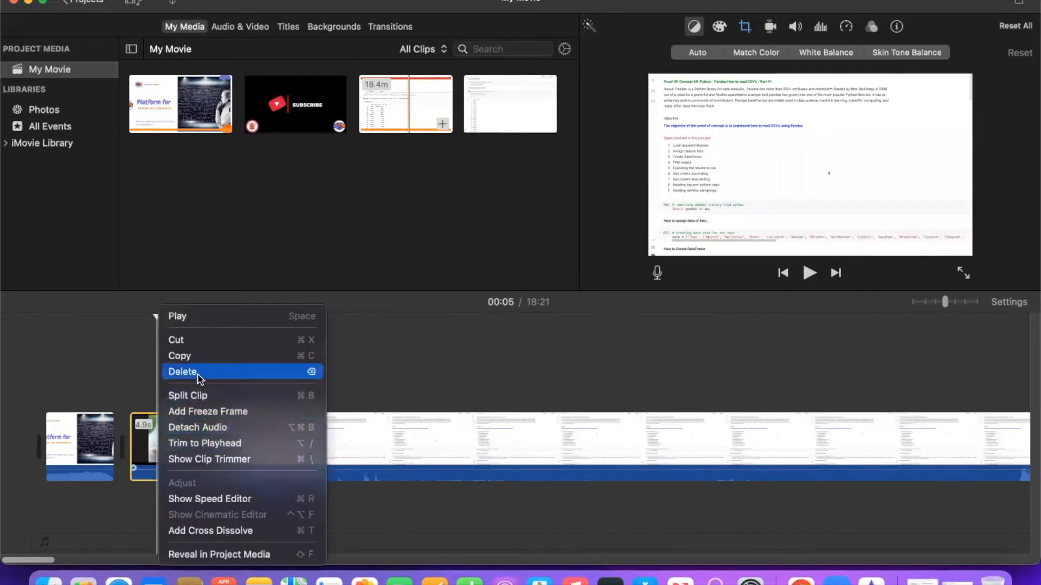
left_click(182, 371)
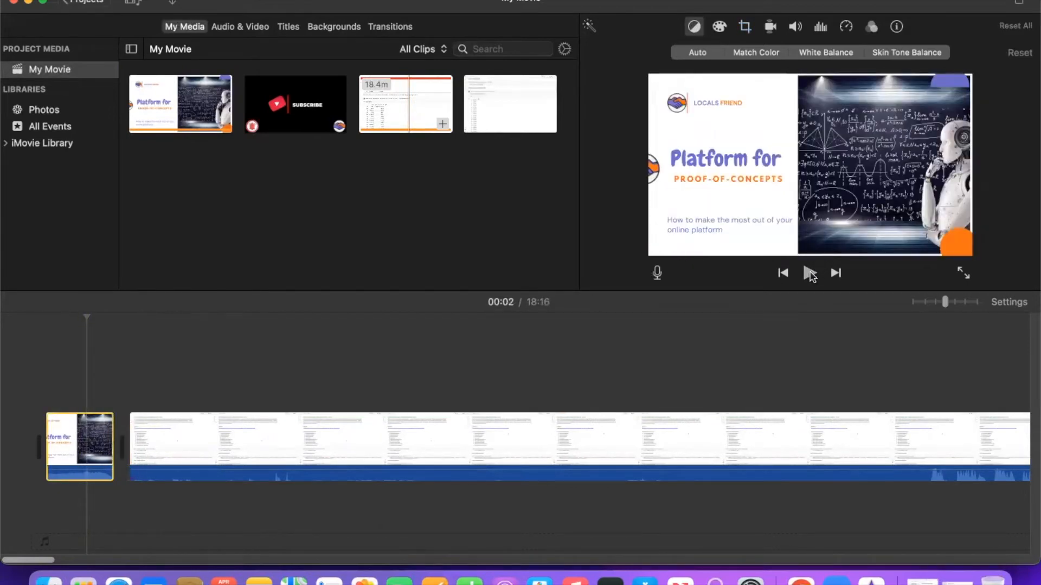
left_click(809, 272)
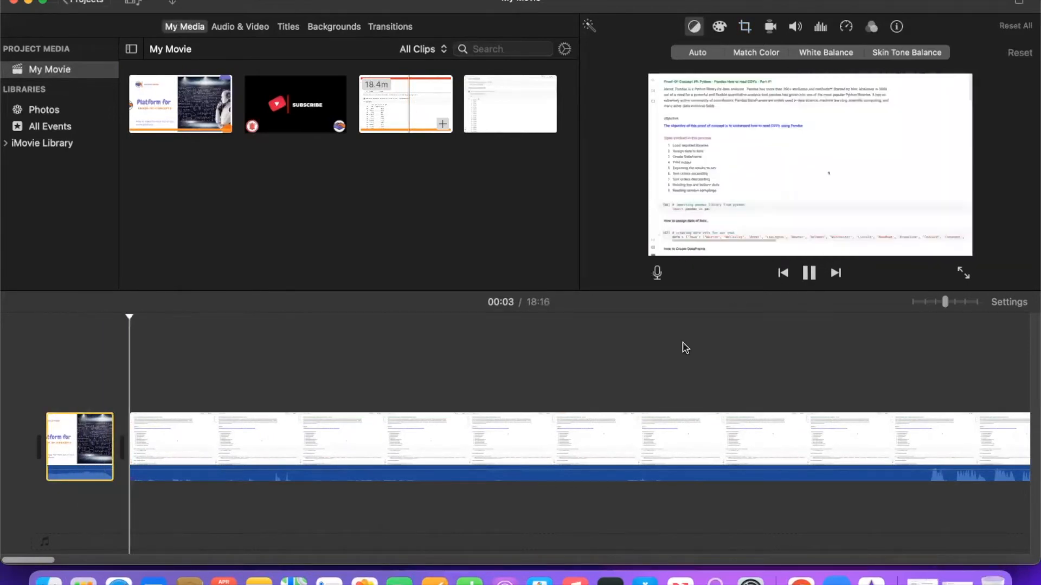
left_click(808, 273)
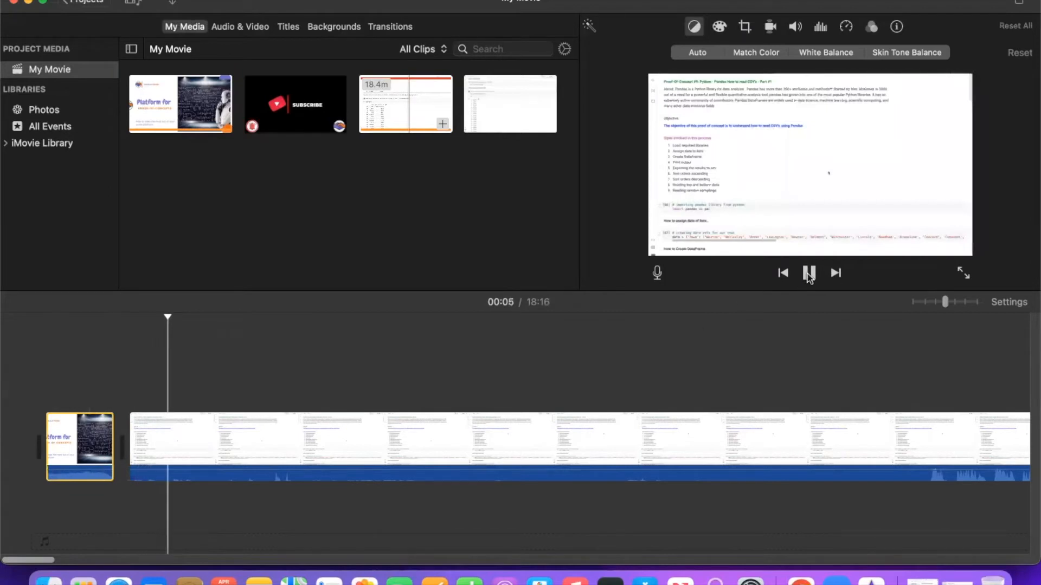
left_click(808, 273)
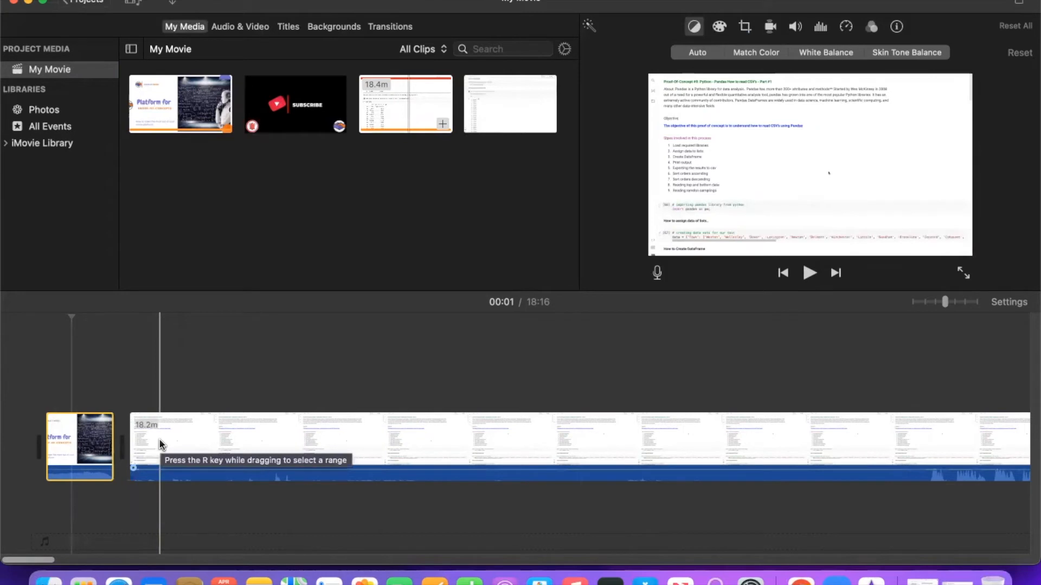
left_click(73, 458)
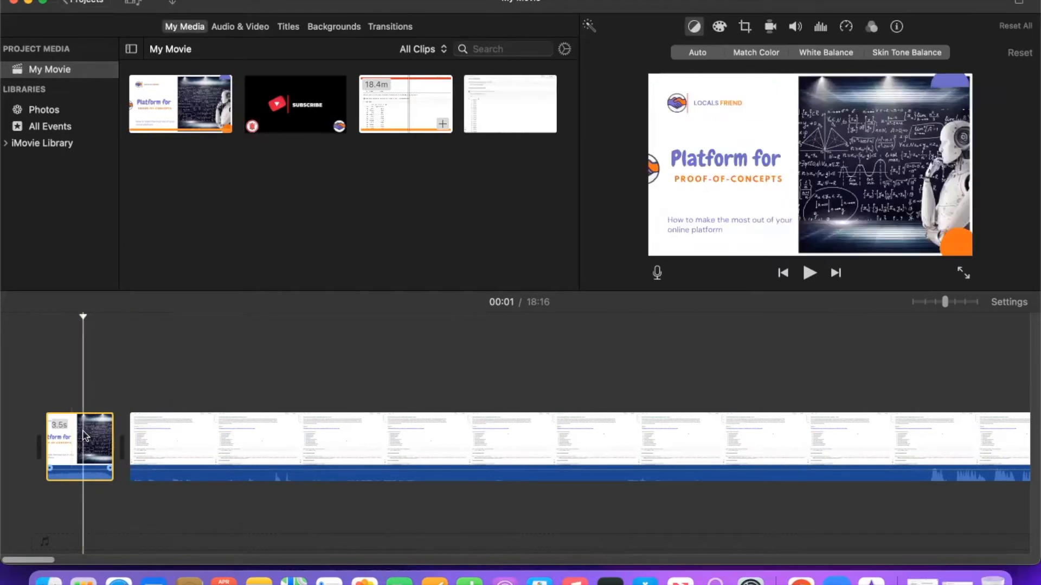
left_click(808, 273)
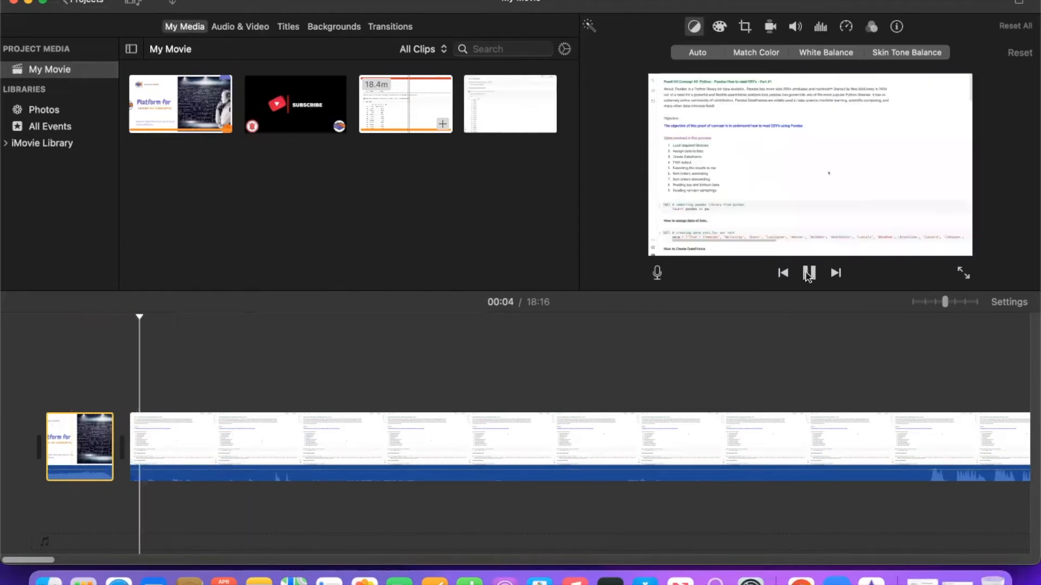
left_click(808, 272)
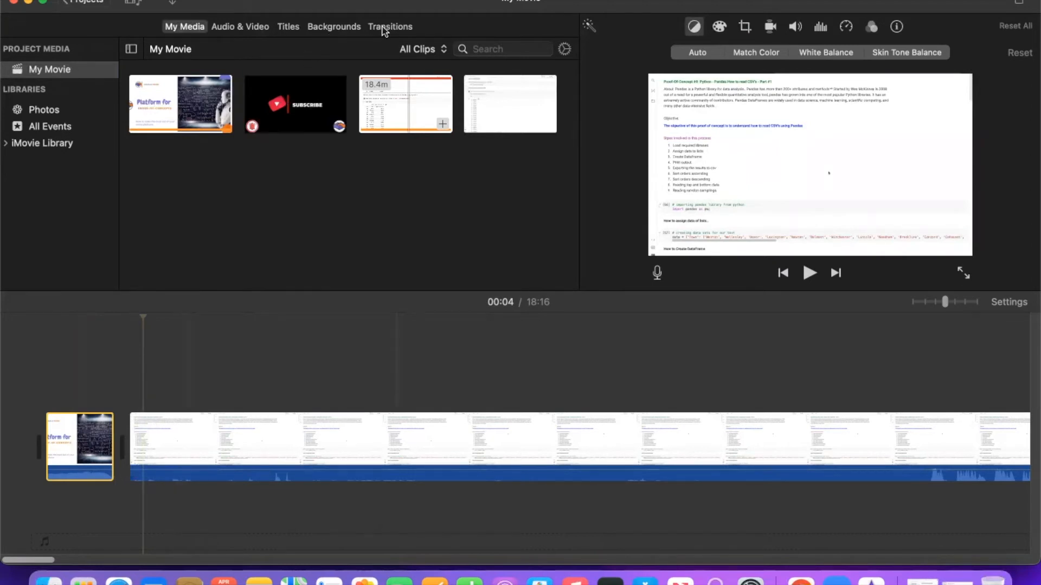
Add a Circle Open transition between the intro slide and the screen recording.
left_click(389, 27)
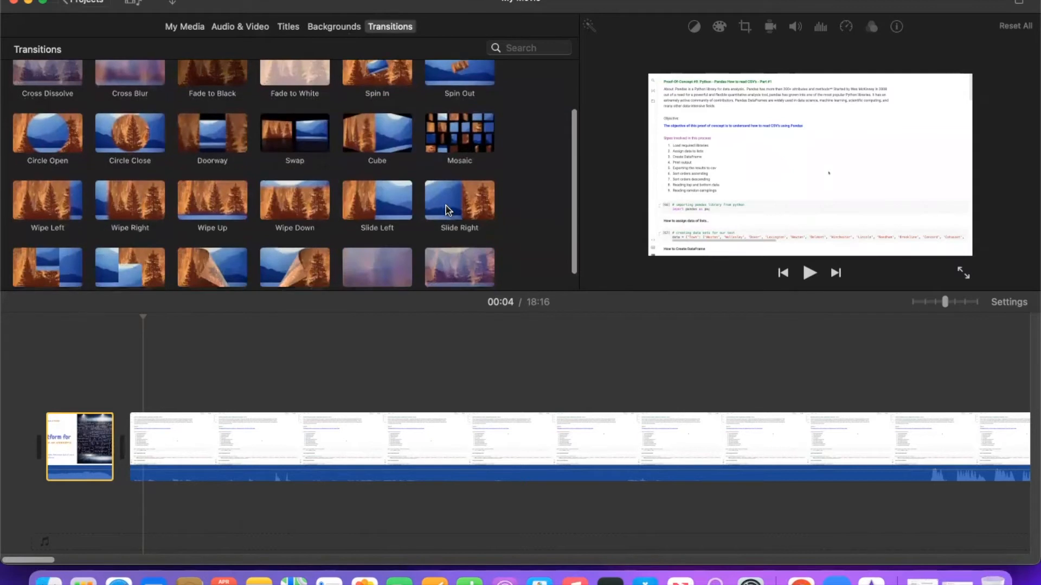
scroll("down", 3)
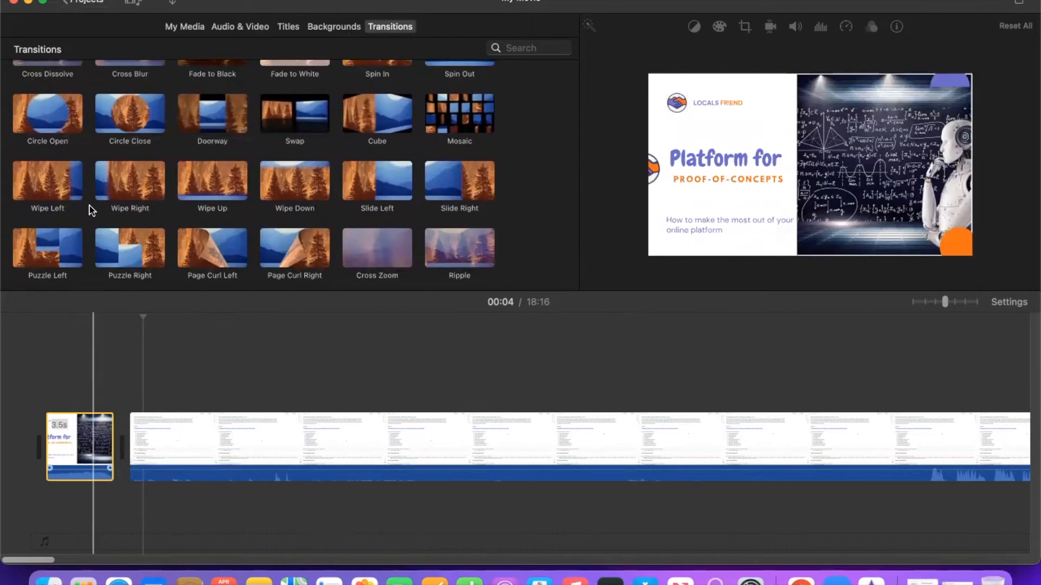
left_click(47, 112)
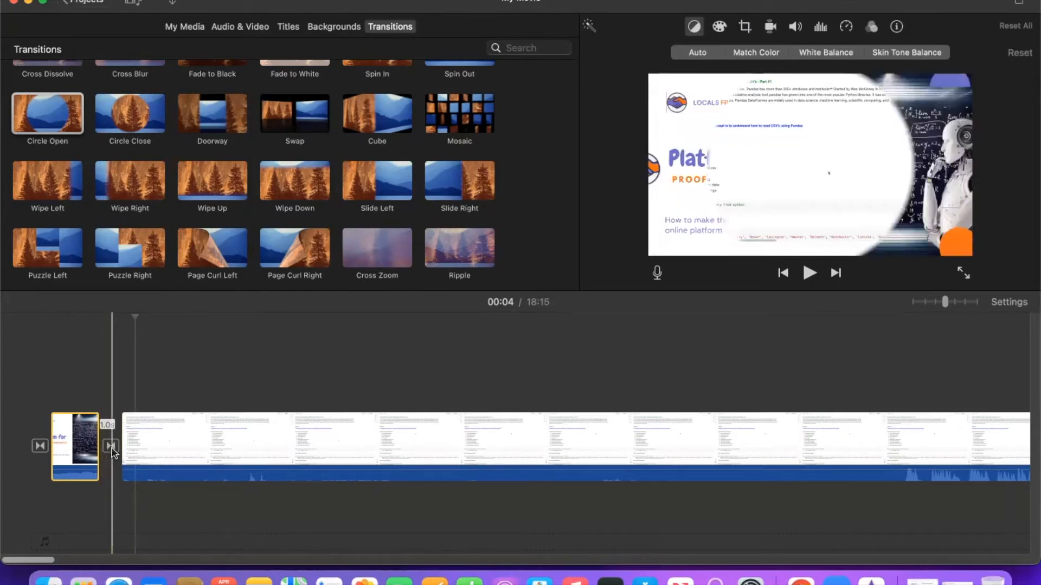
left_click_drag(111, 446, 104, 445)
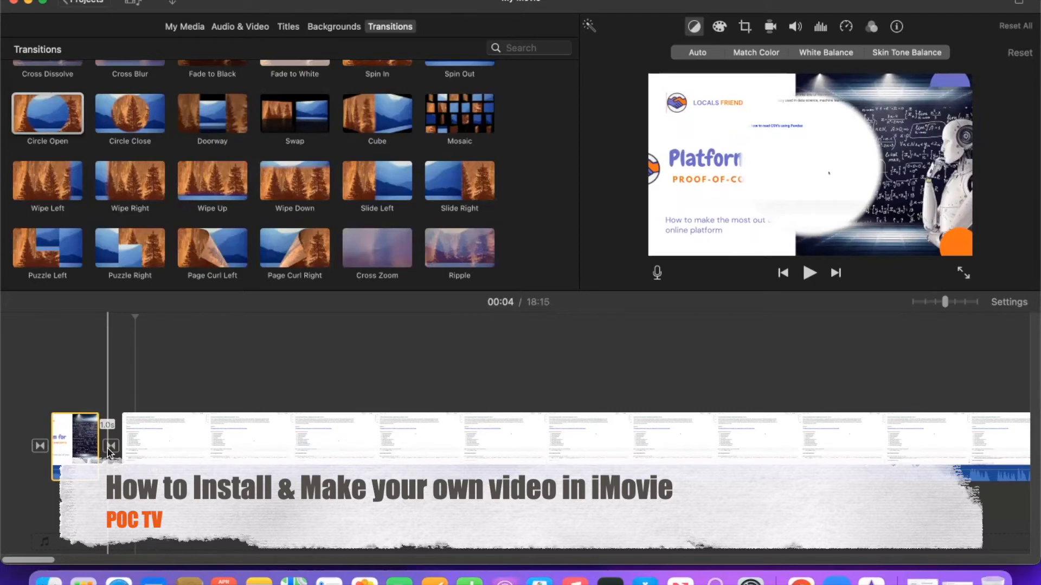
Preview the Circle Open transition and return to My Media.
left_click(111, 446)
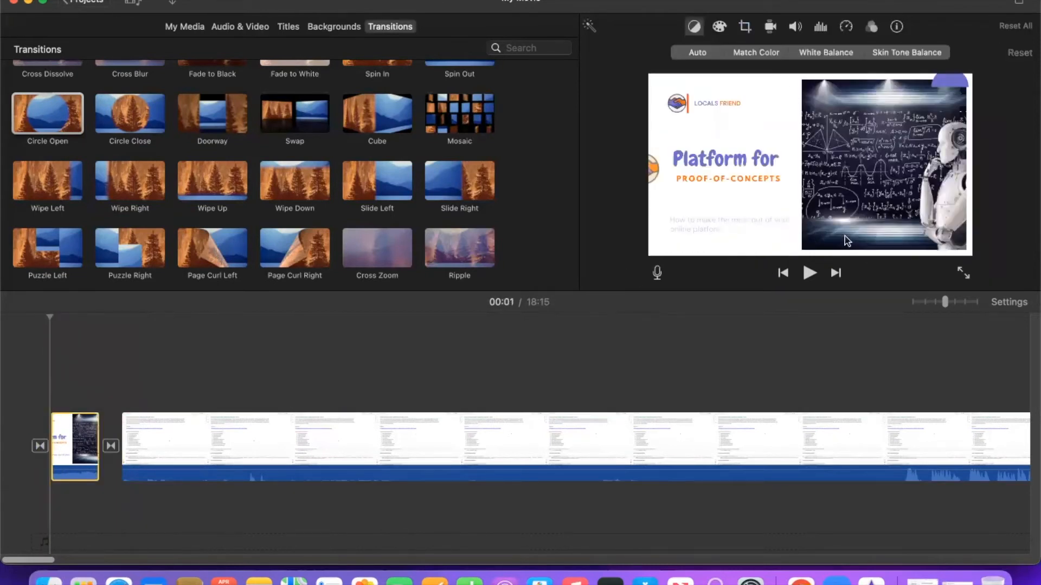
left_click(809, 273)
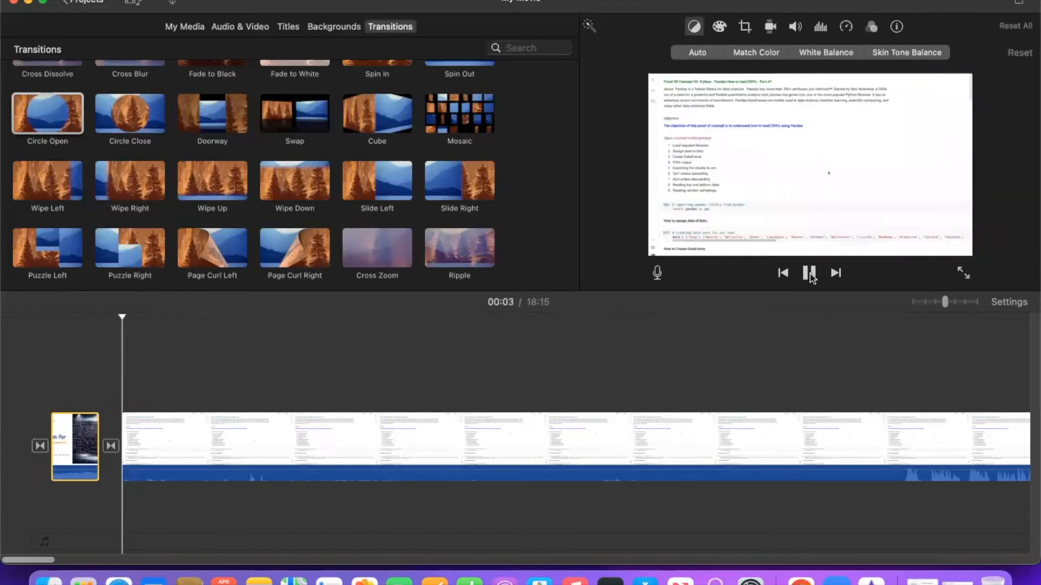
left_click(810, 272)
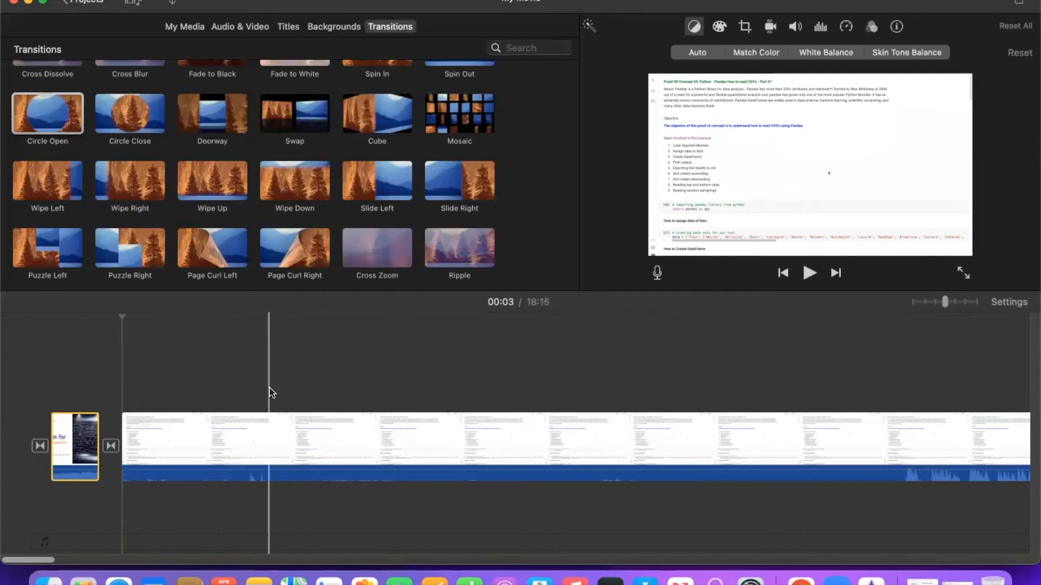
left_click(184, 27)
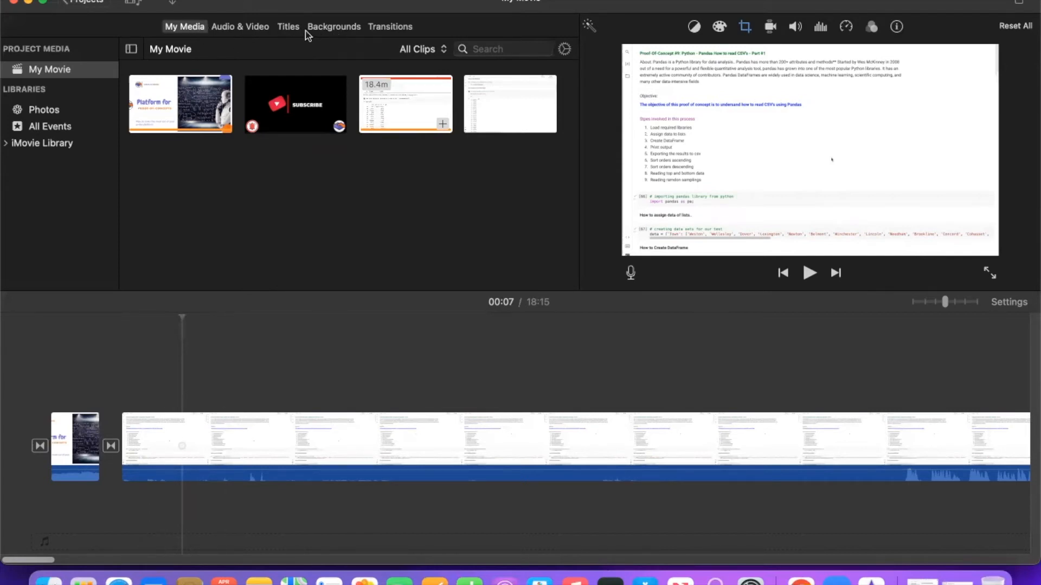
Overlay a Paper title reading 'How to make video in iMovie' with subtitle 'POC TV'.
left_click(288, 27)
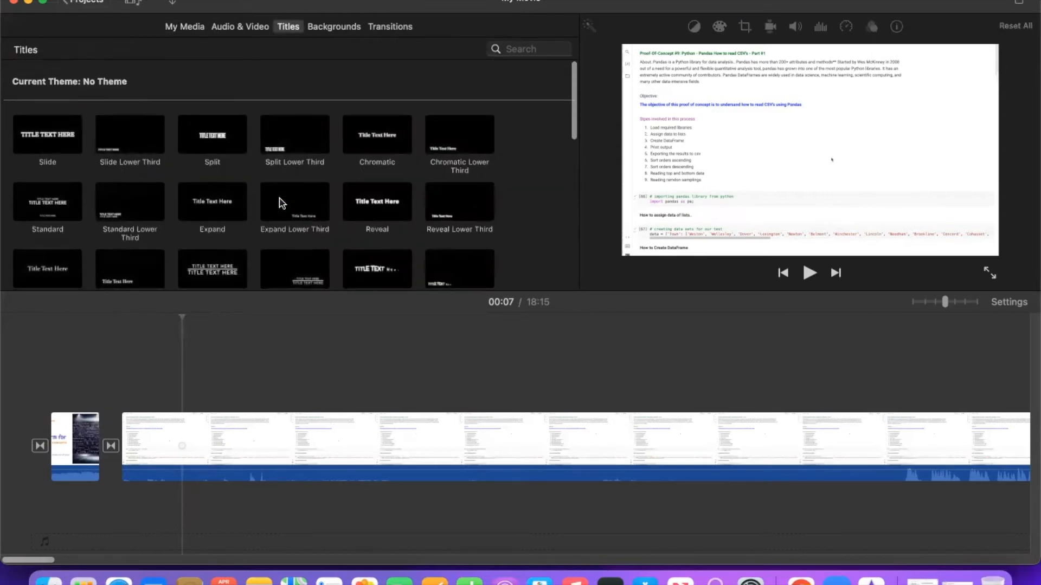
scroll("down", 3)
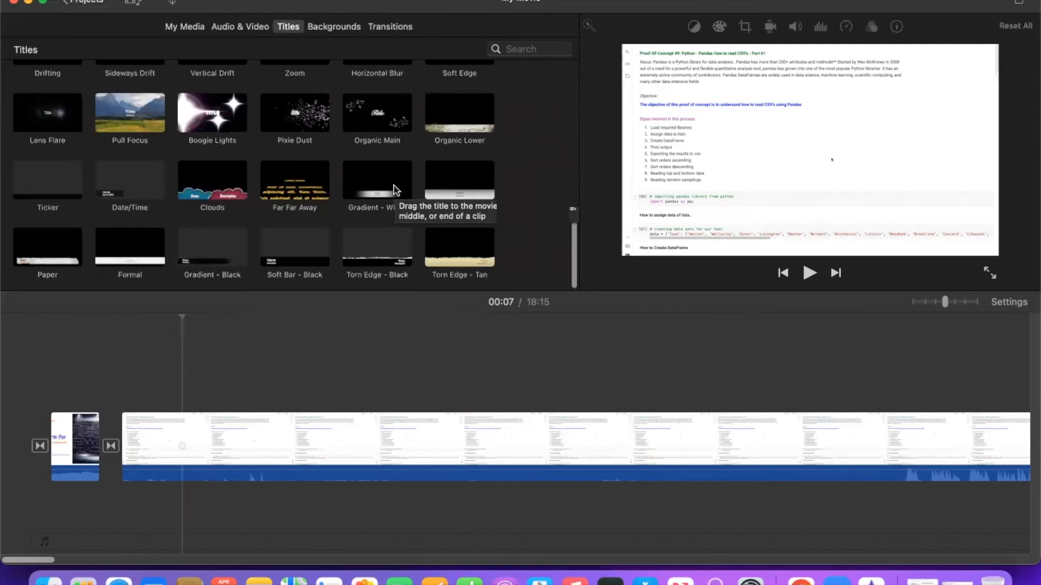
mouse_move(59, 269)
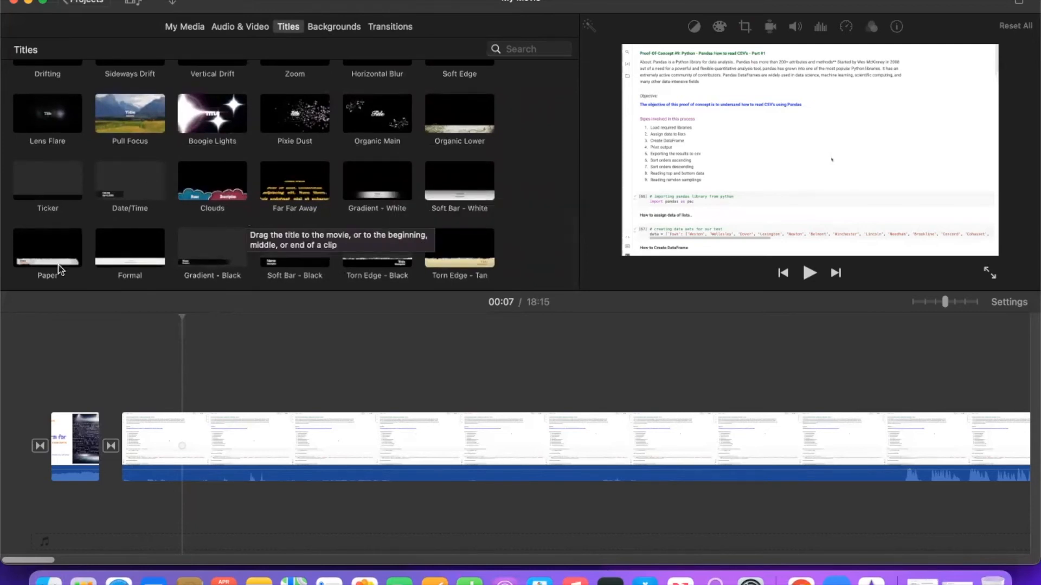
mouse_move(45, 257)
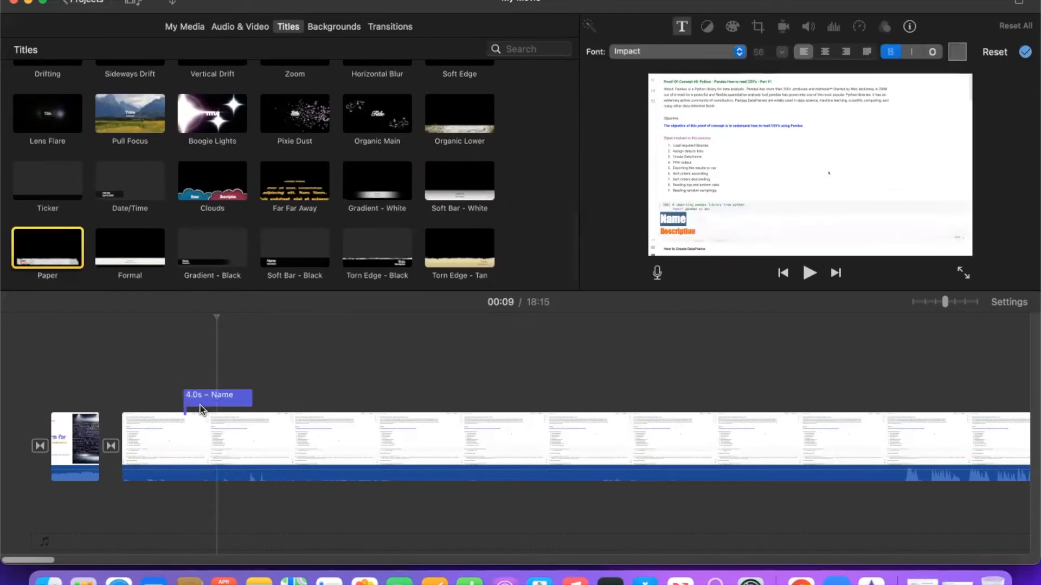
mouse_move(192, 411)
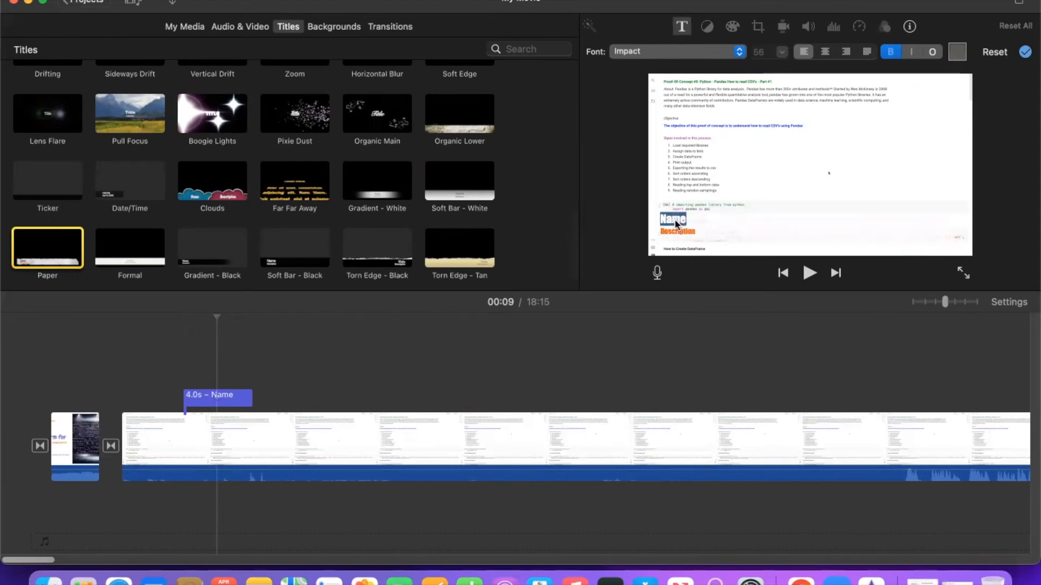
type("How to make v")
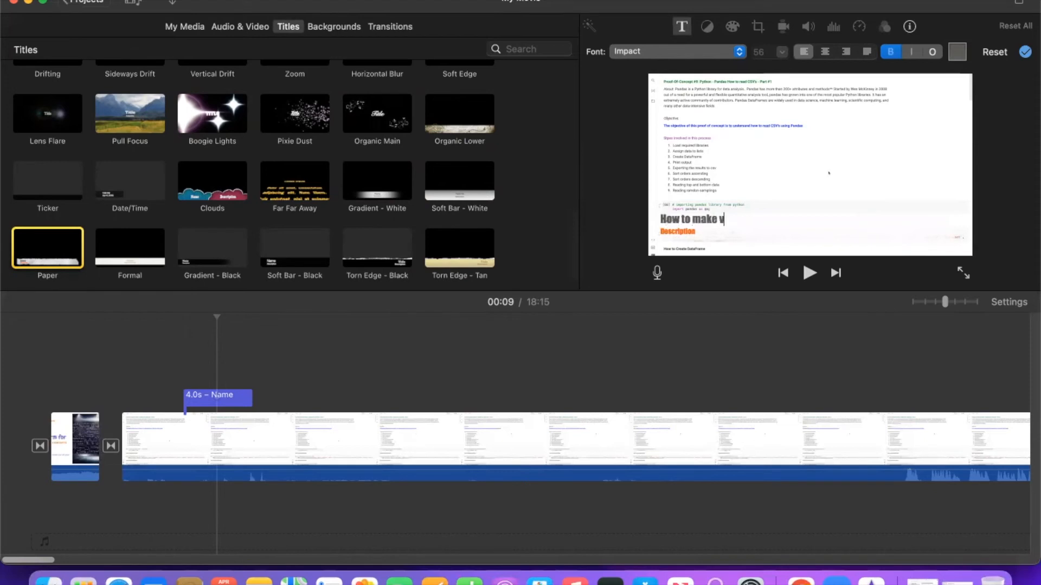
type("ideo in")
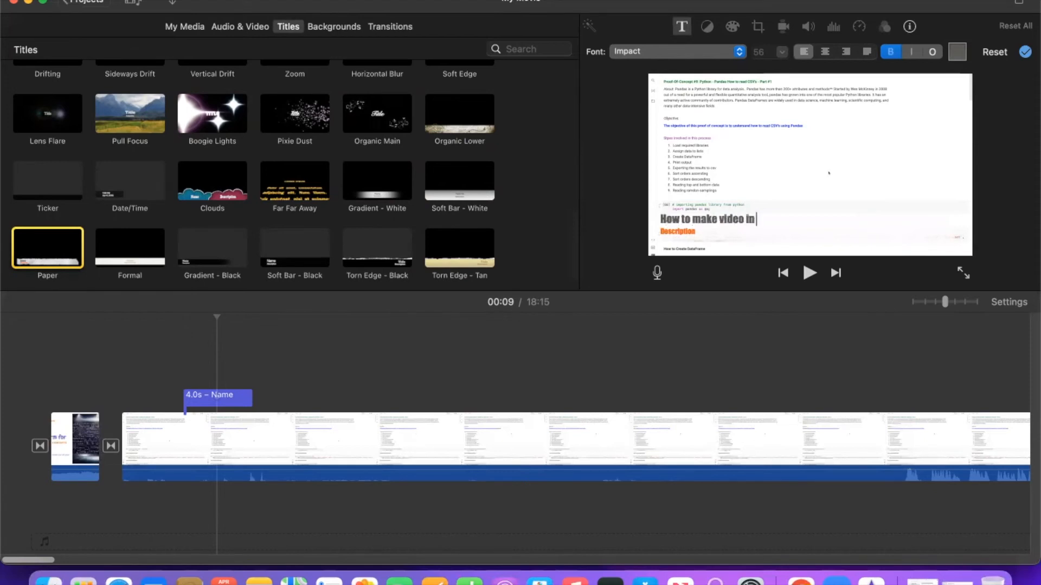
type("iMovie")
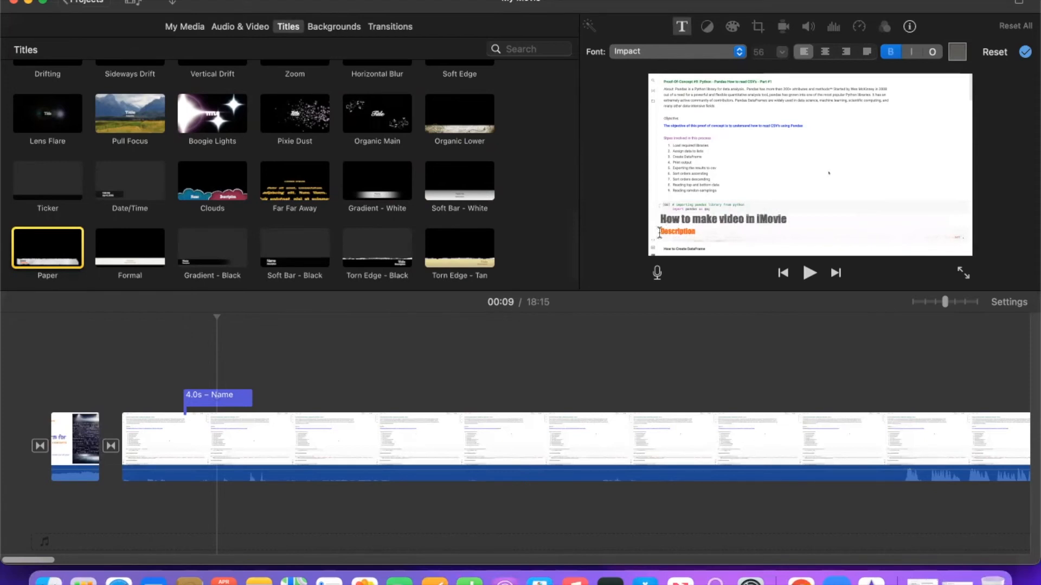
left_click(957, 51)
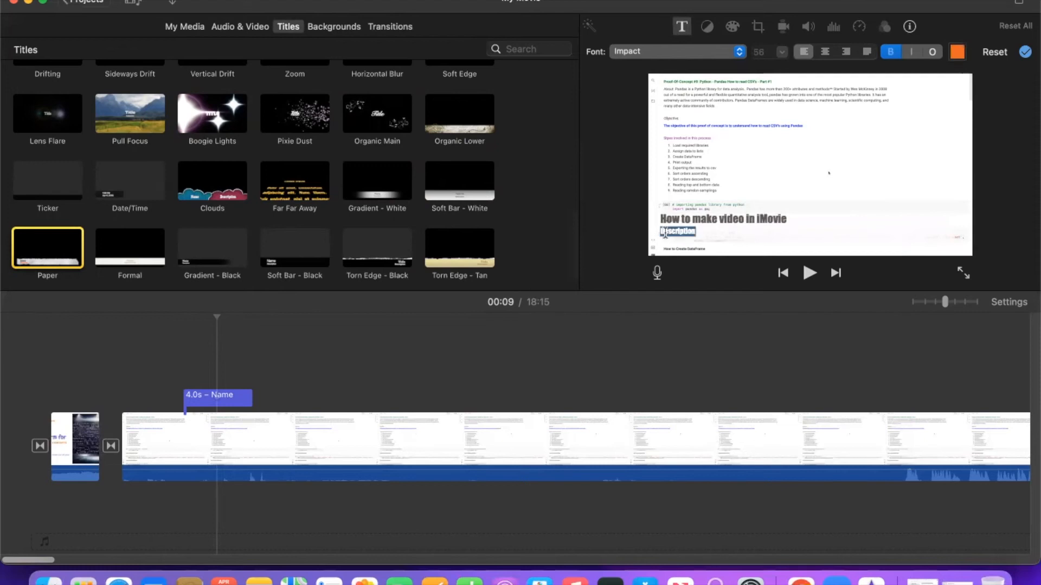
type("POC T")
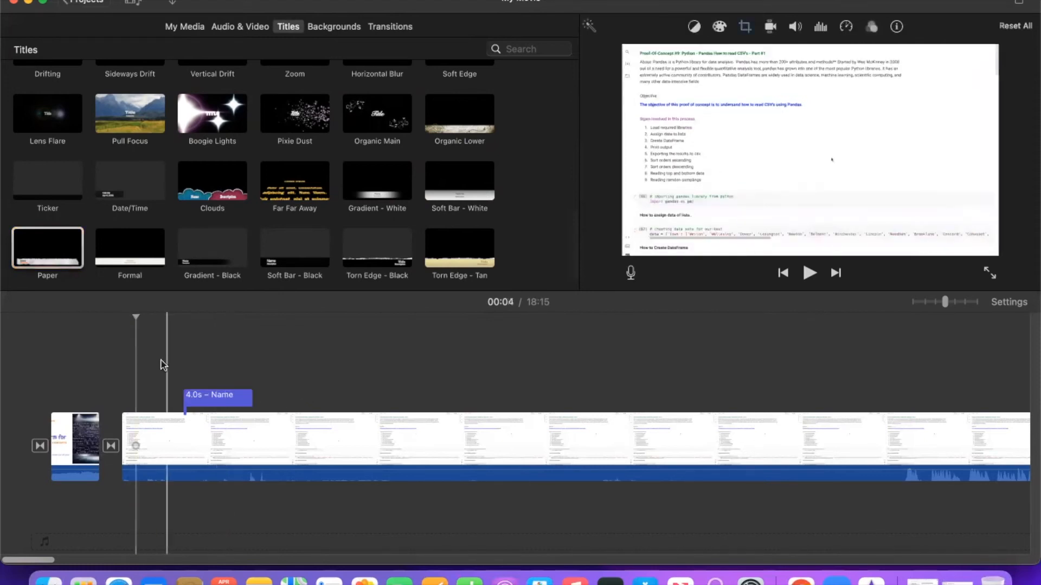
Play back the movie to check the new Paper title.
left_click(809, 272)
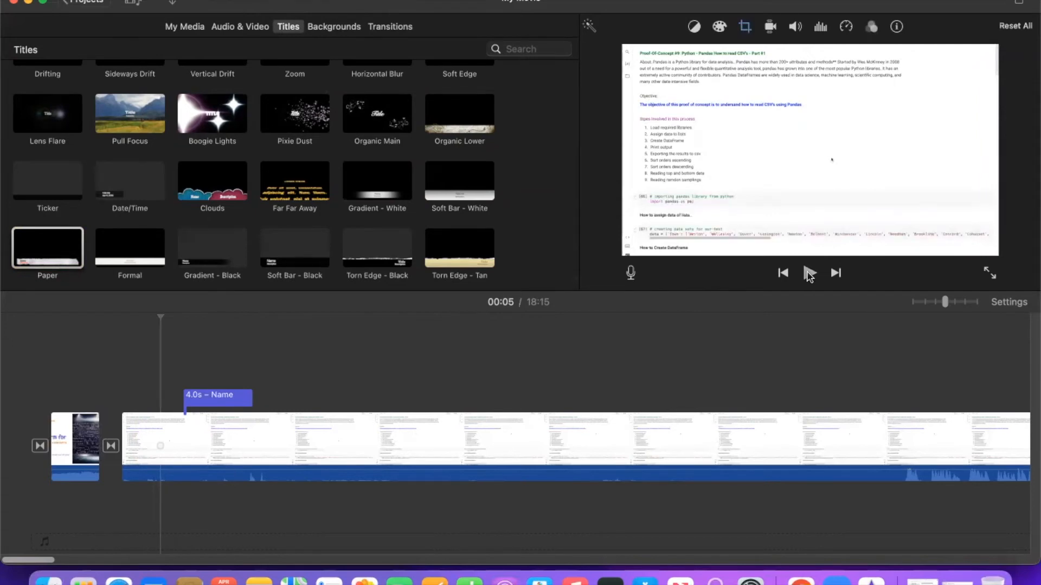
left_click(808, 272)
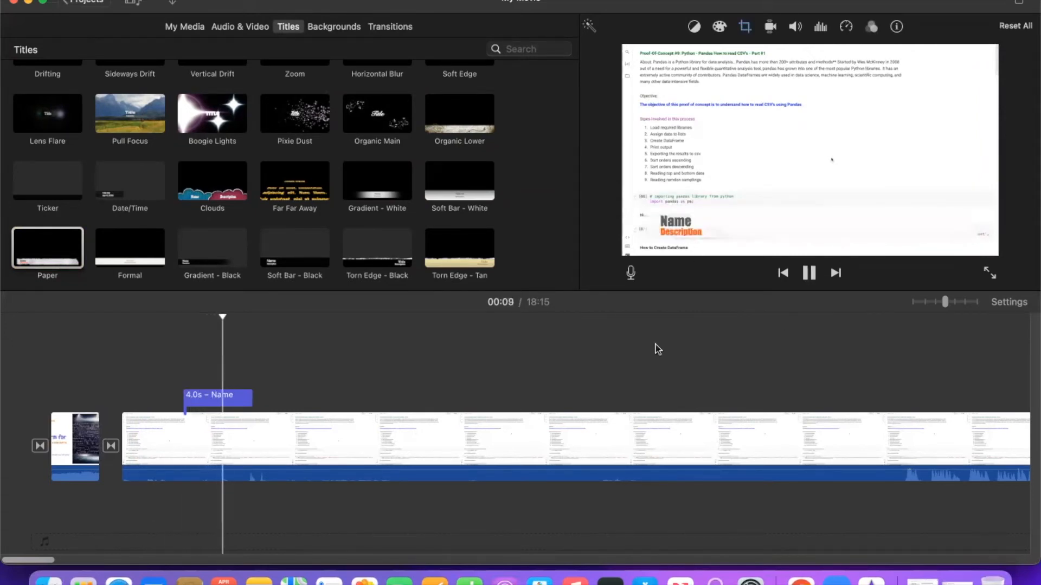
left_click(809, 272)
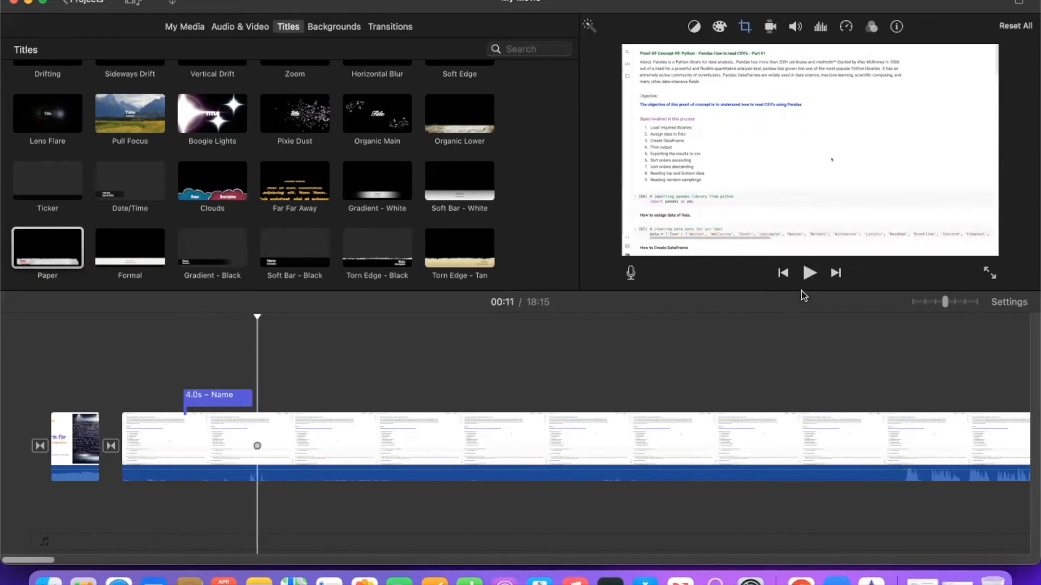
Retype the title's headline as 'How to make video in iMovie'.
left_click(216, 395)
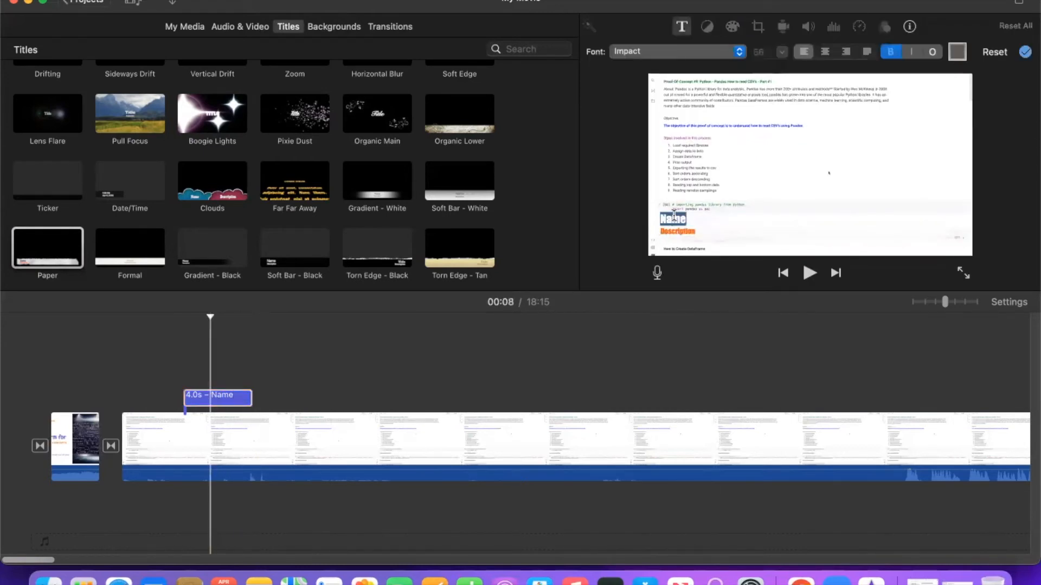
type("How to")
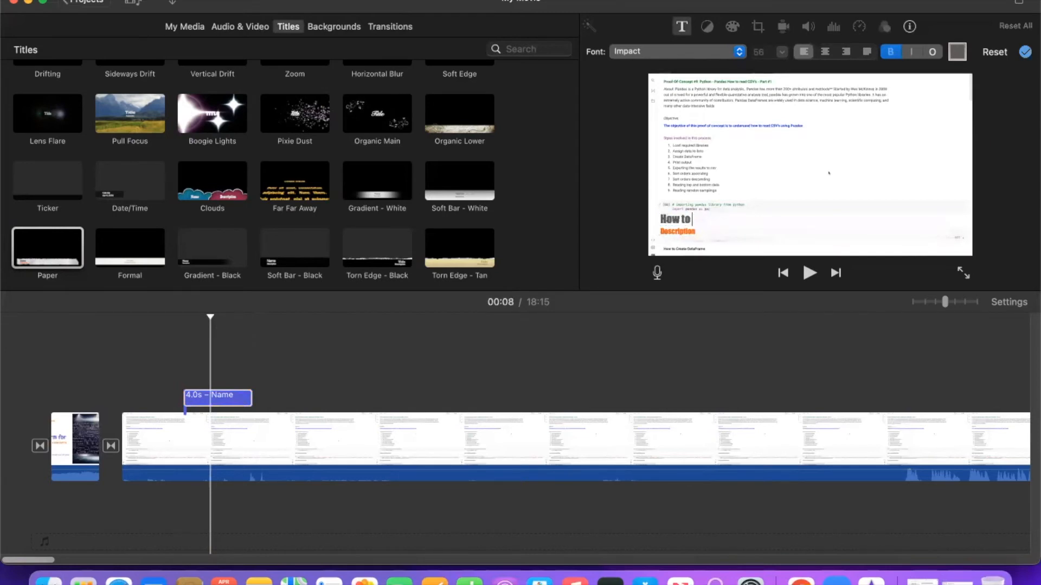
type("make video")
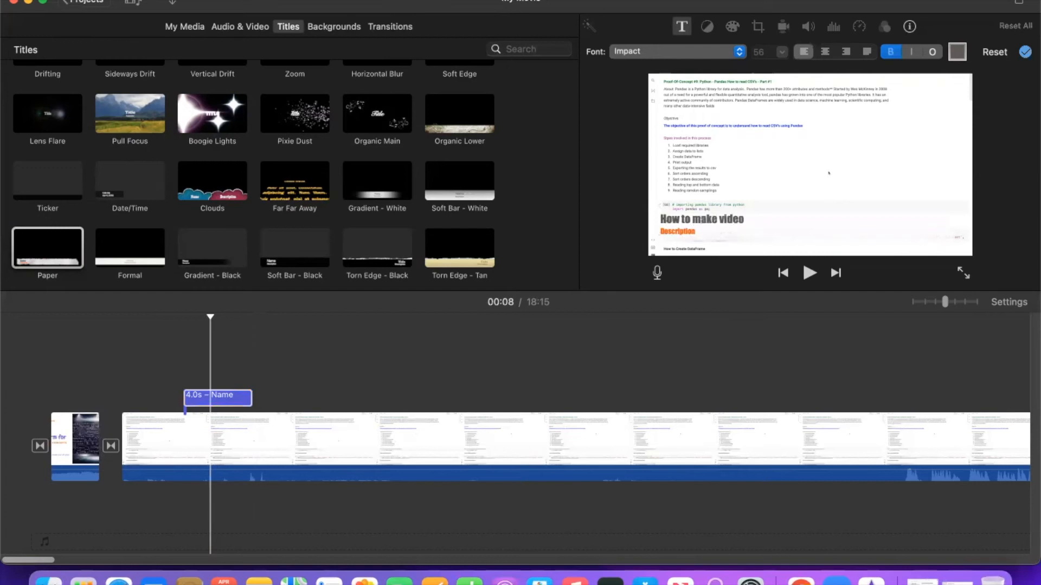
type("in iMov")
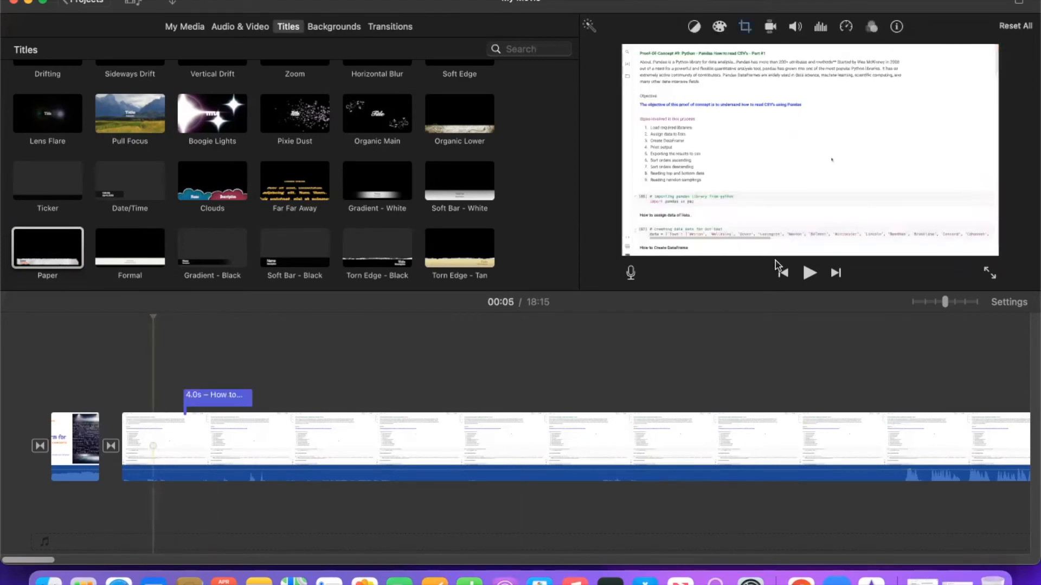
Preview the Paper title, then copy the title overlay from its context menu.
left_click(808, 272)
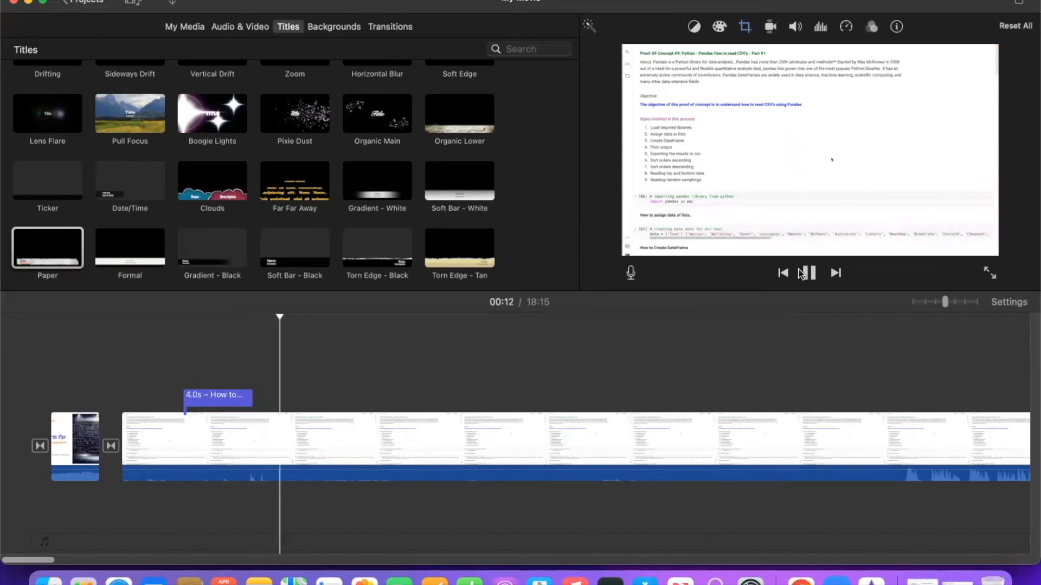
left_click(808, 272)
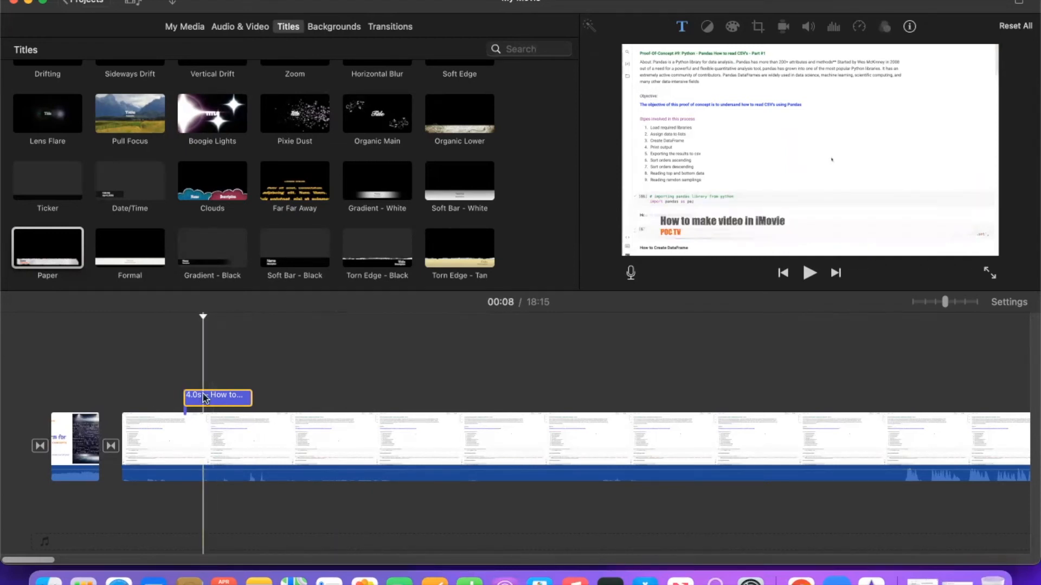
right_click(207, 396)
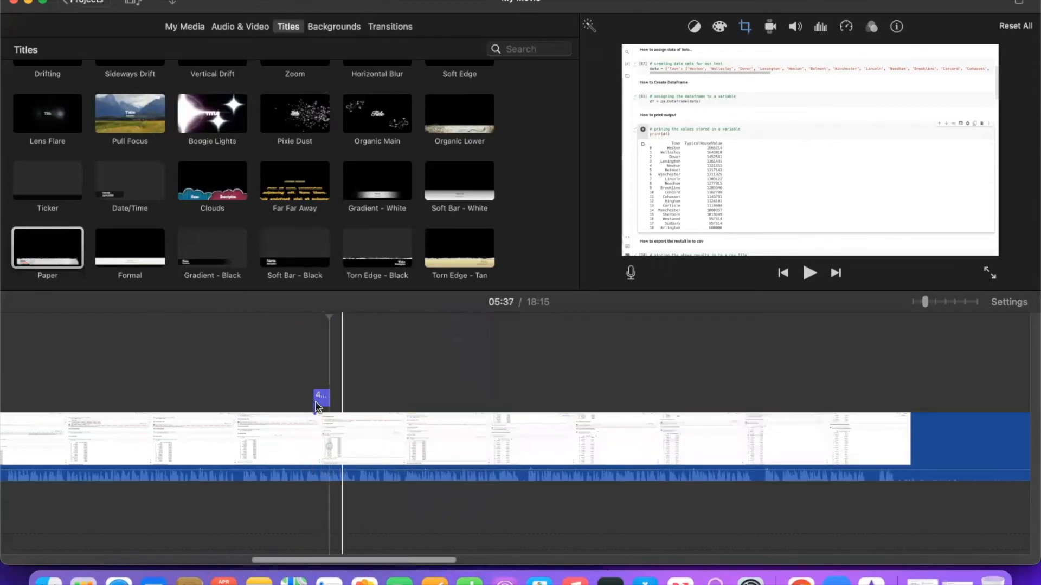
Place a copy of the Paper title around 17:41 and preview it.
left_click(320, 396)
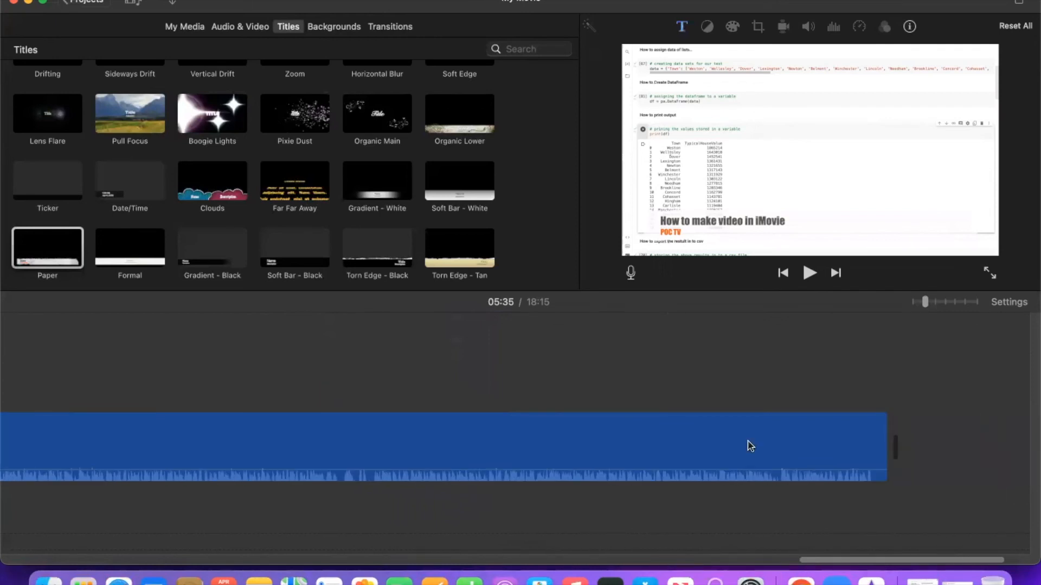
left_click(759, 444)
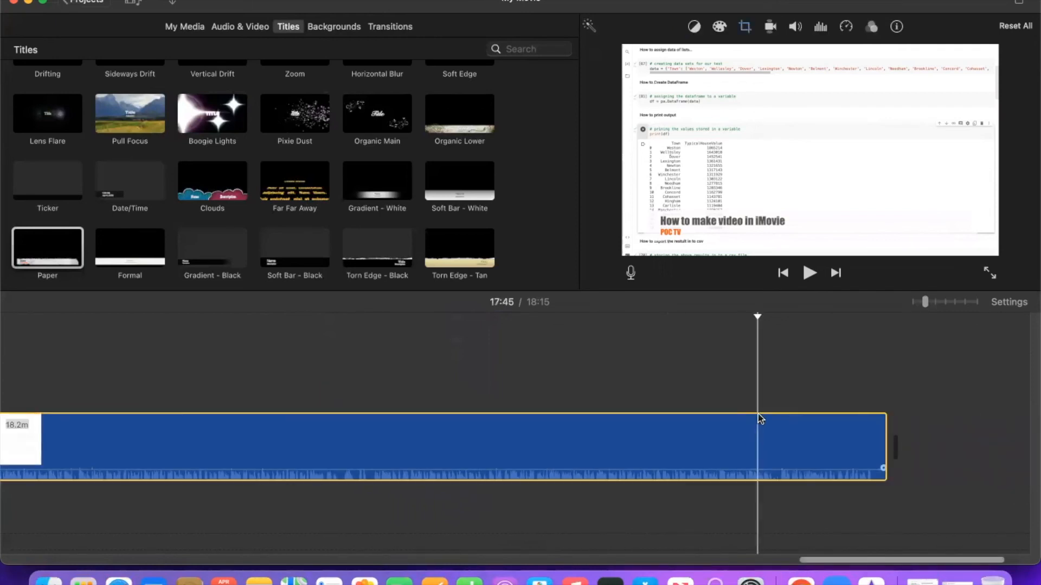
left_click(757, 446)
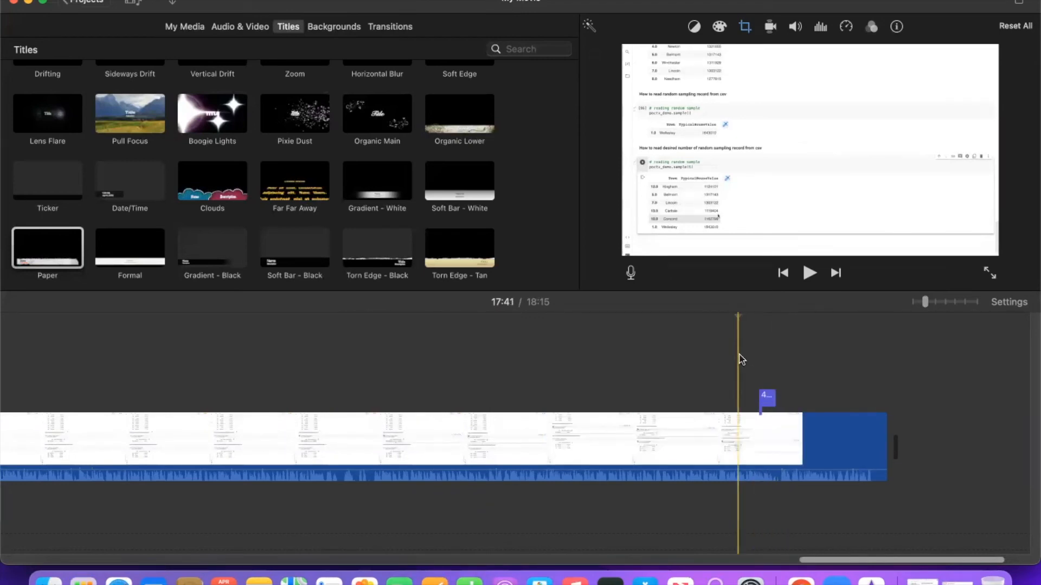
mouse_move(816, 364)
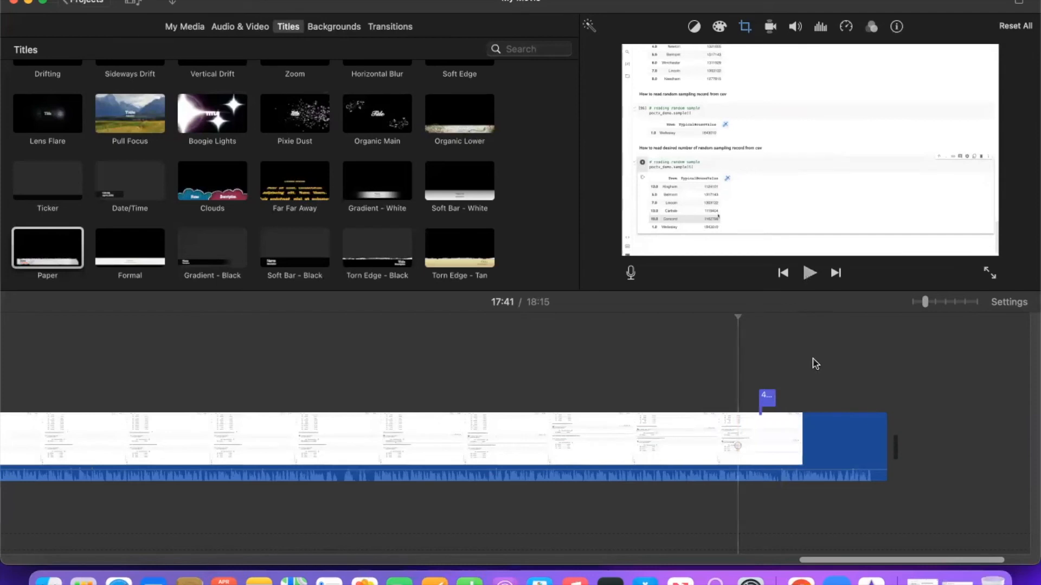
mouse_move(781, 287)
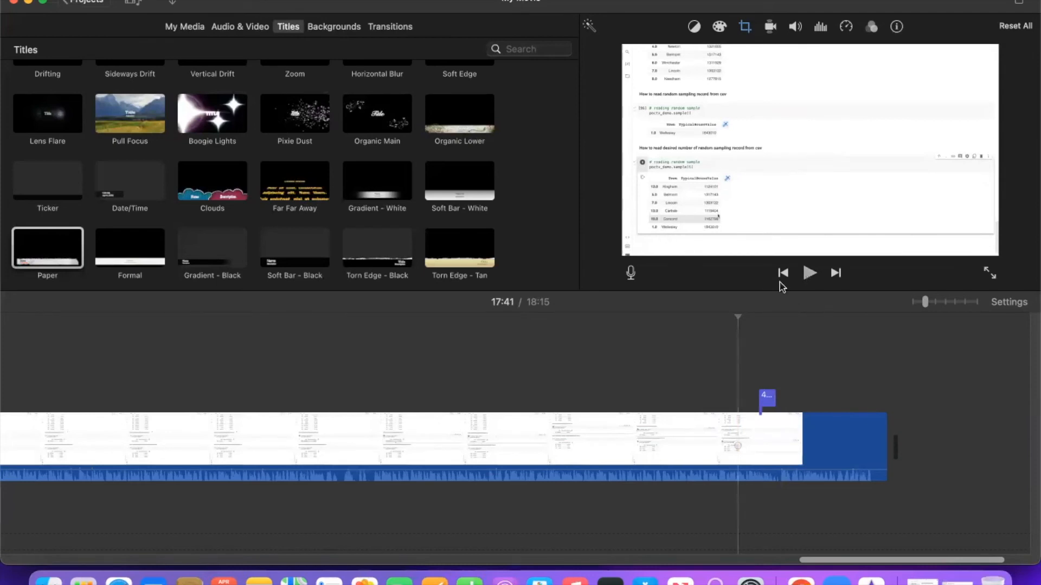
left_click(810, 273)
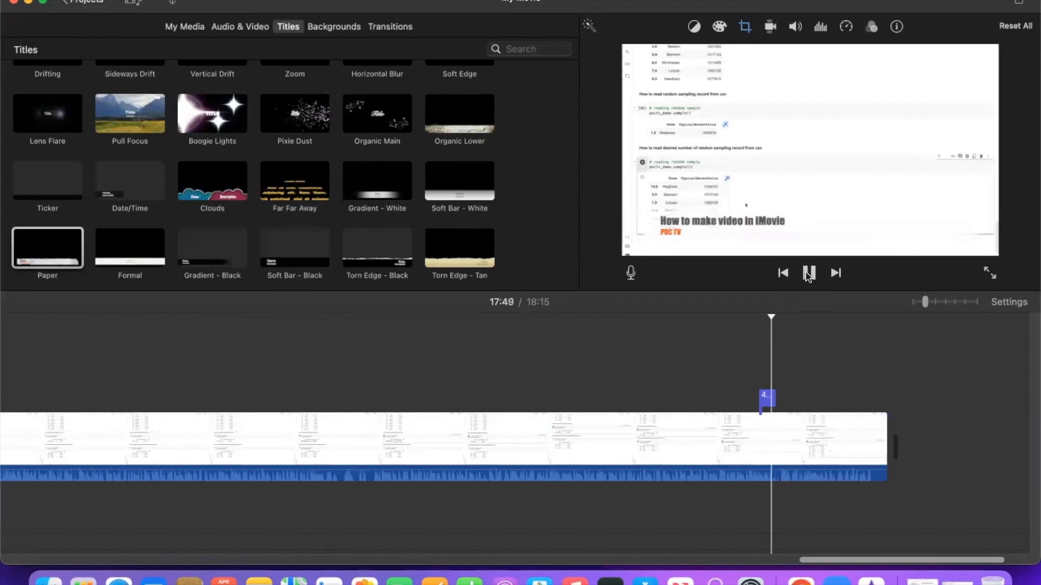
left_click(808, 273)
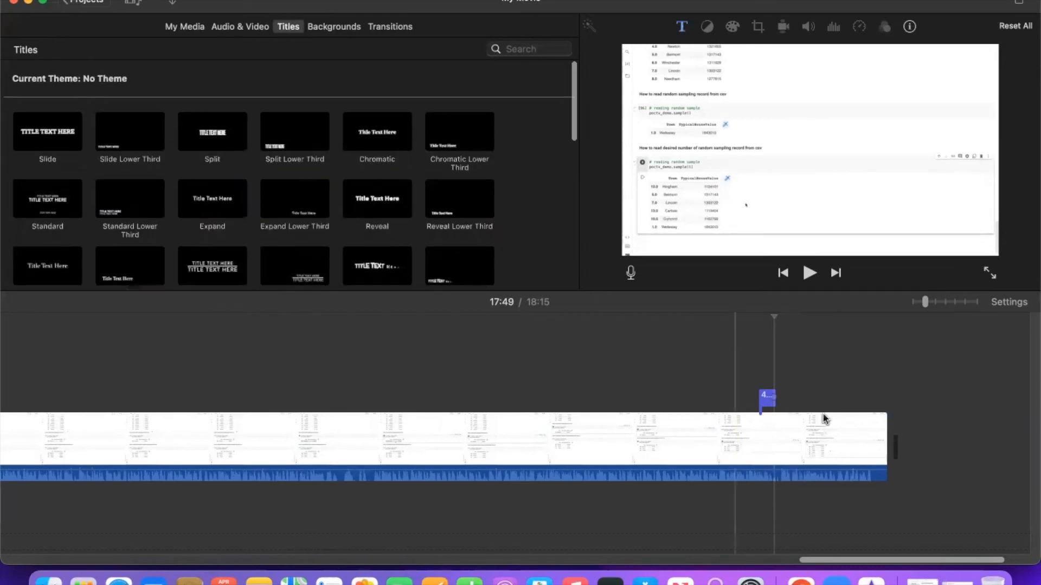
Split the screen recording at 18:10 to cut off its trailing seconds.
left_click(465, 444)
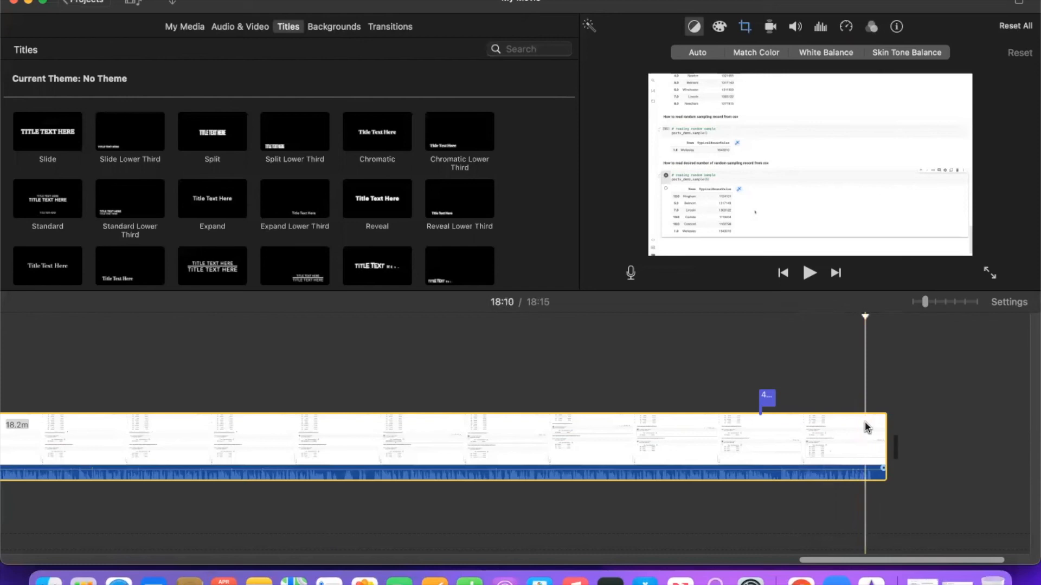
right_click(866, 427)
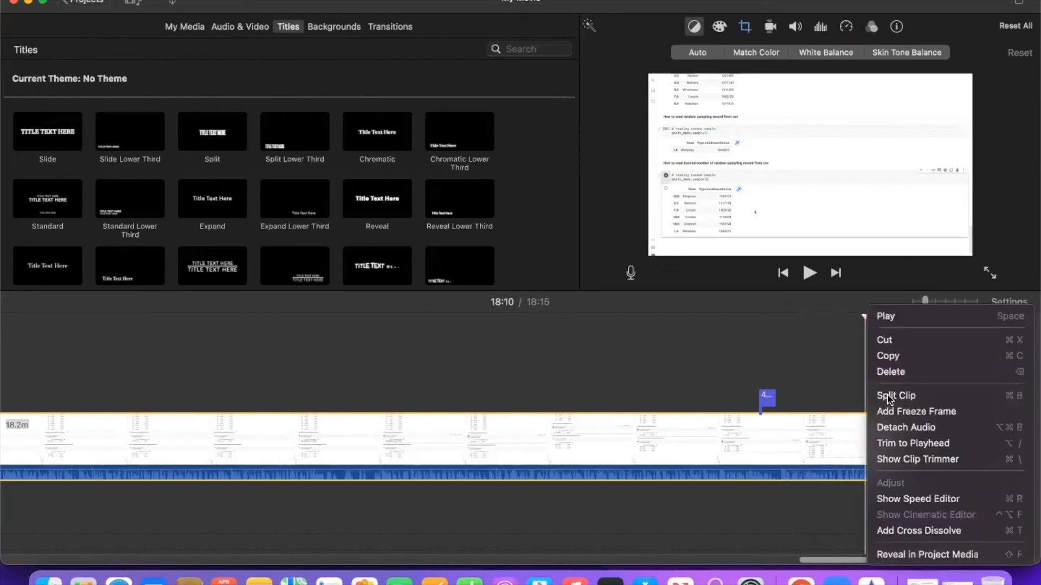
left_click(896, 396)
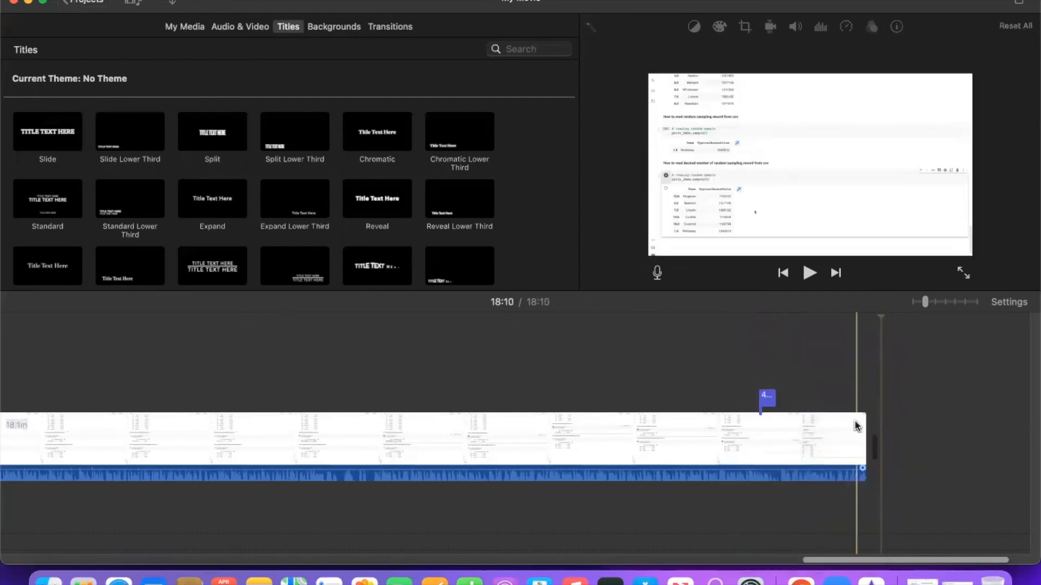
left_click(694, 26)
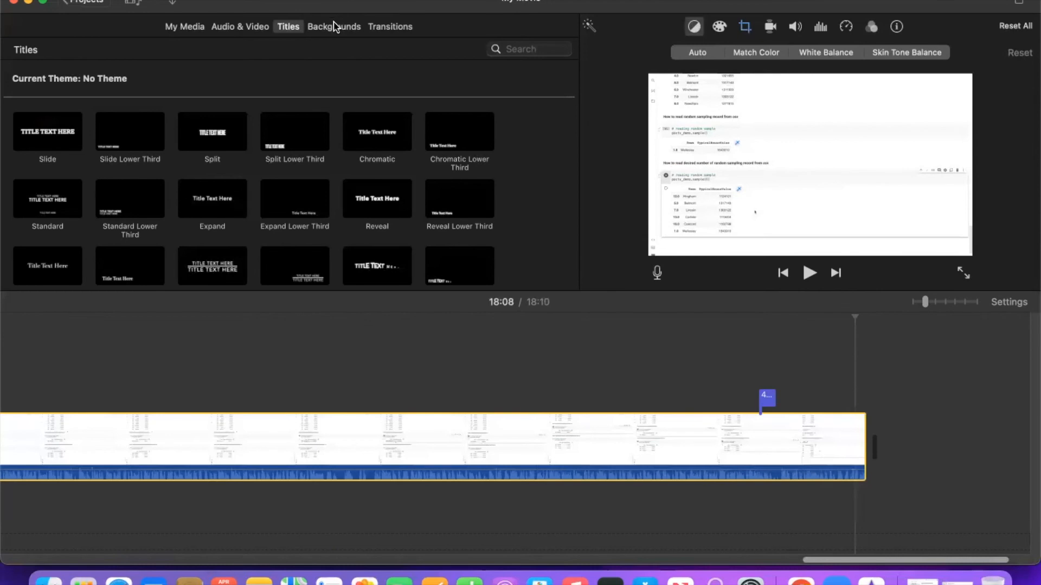
Add a Circle Close transition after the final recording clip.
left_click(389, 27)
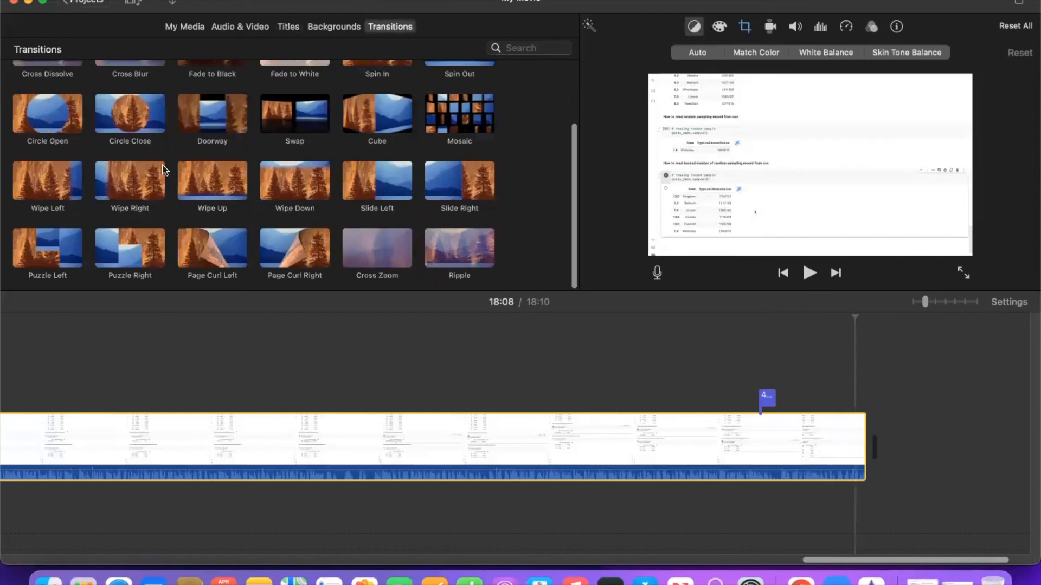
mouse_move(151, 124)
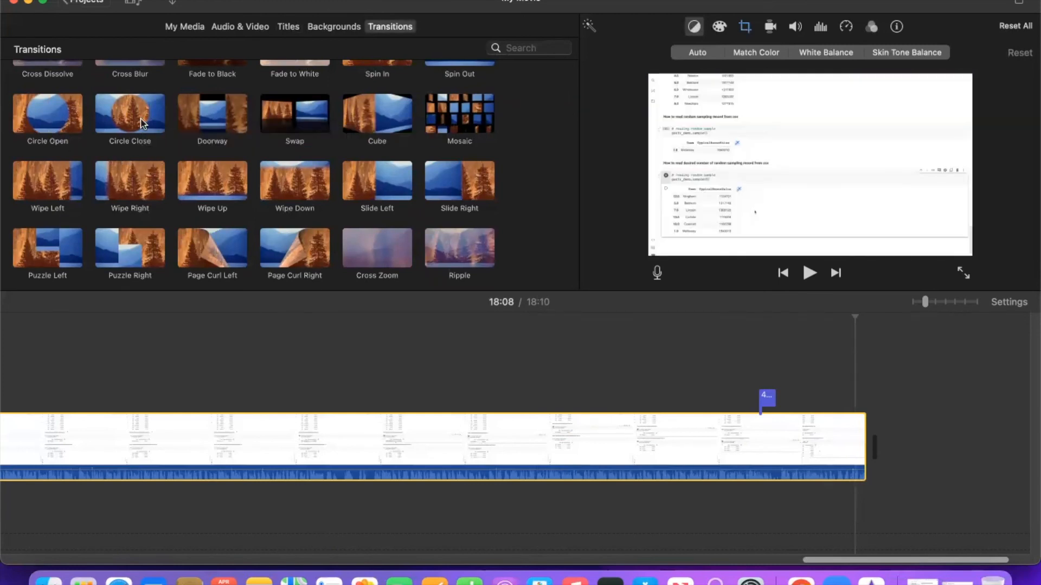
left_click(130, 113)
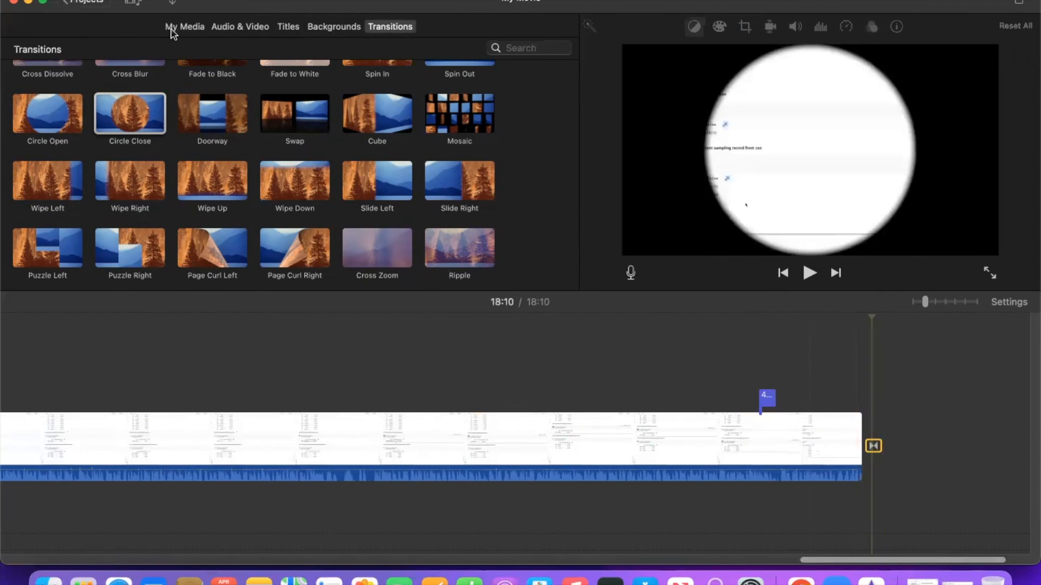
Append the 10-second Subscribe clip from My Media to the timeline's end.
left_click(185, 27)
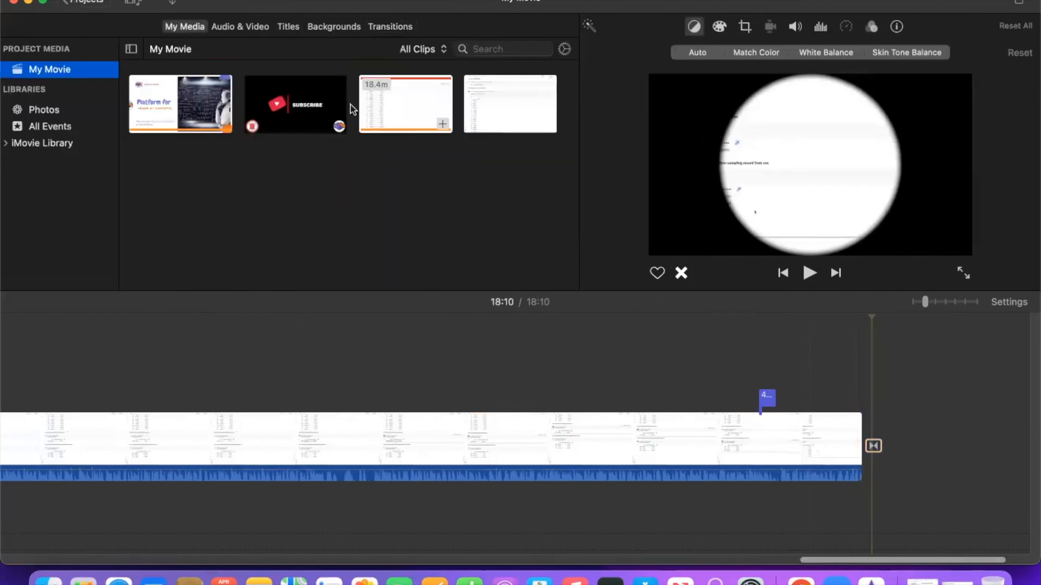
left_click(295, 104)
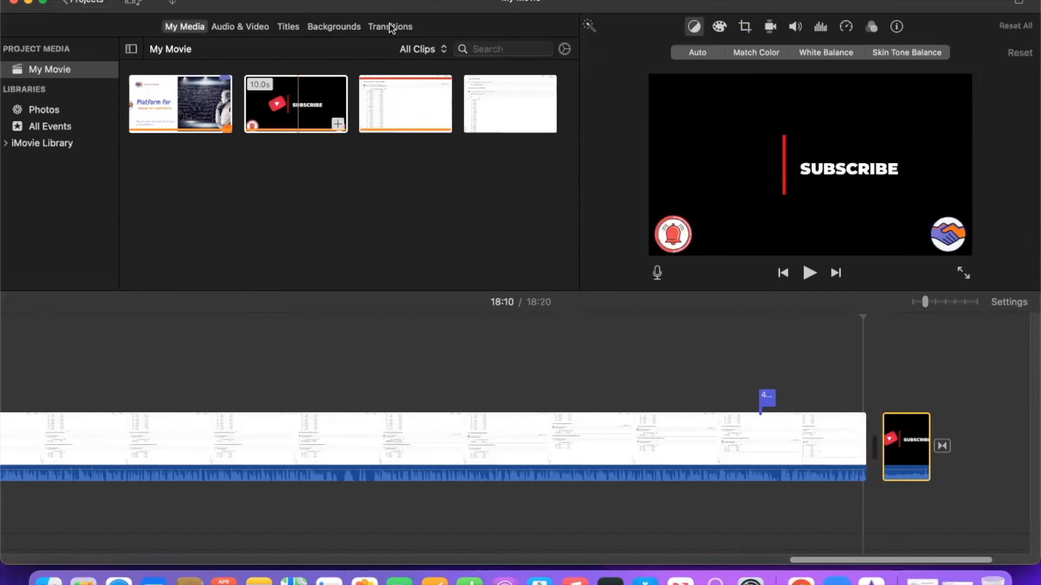
left_click(895, 449)
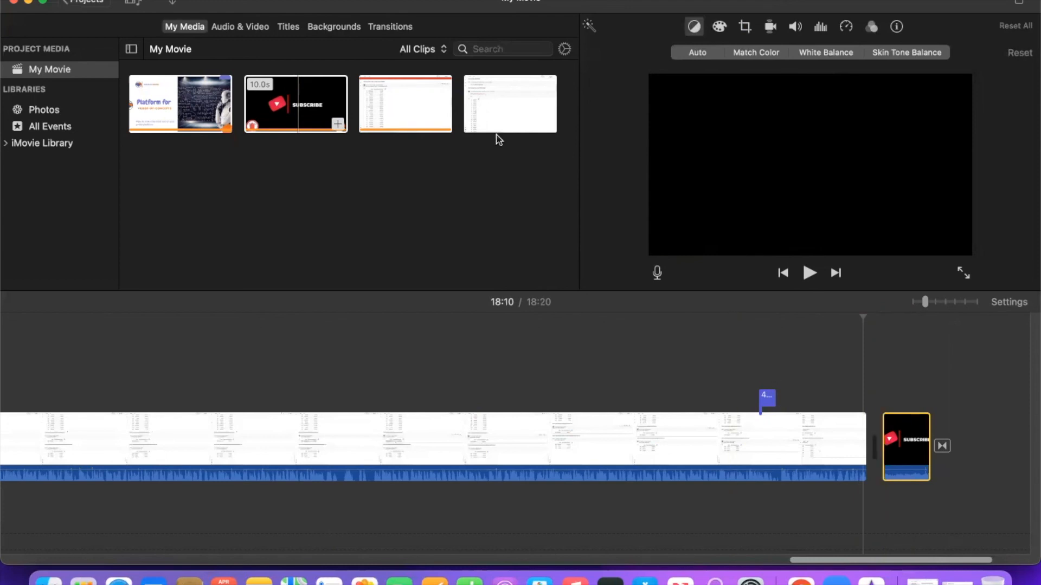
Insert a Cube transition before the Subscribe clip and play the join.
left_click(389, 27)
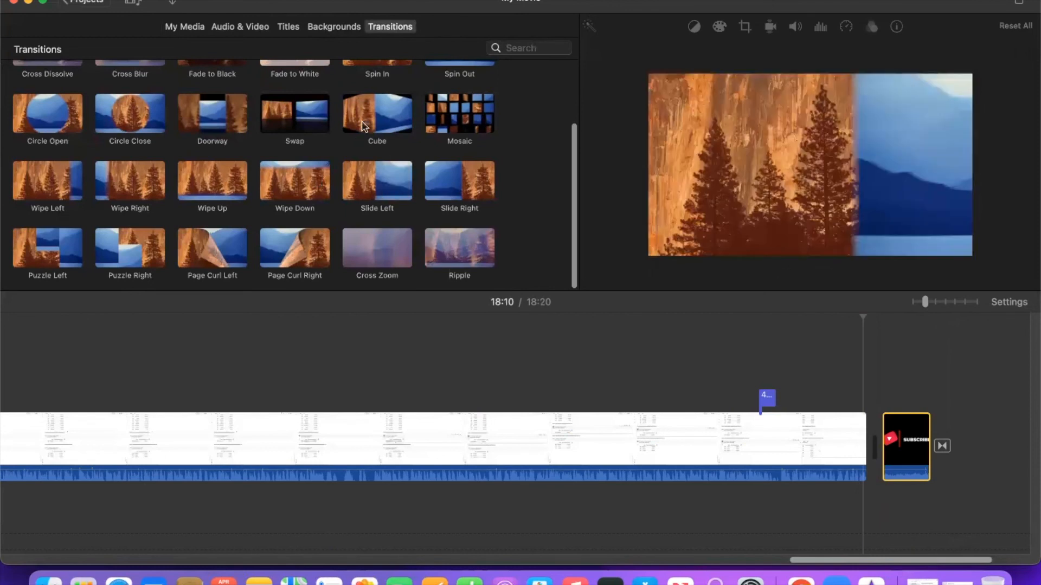
left_click(376, 113)
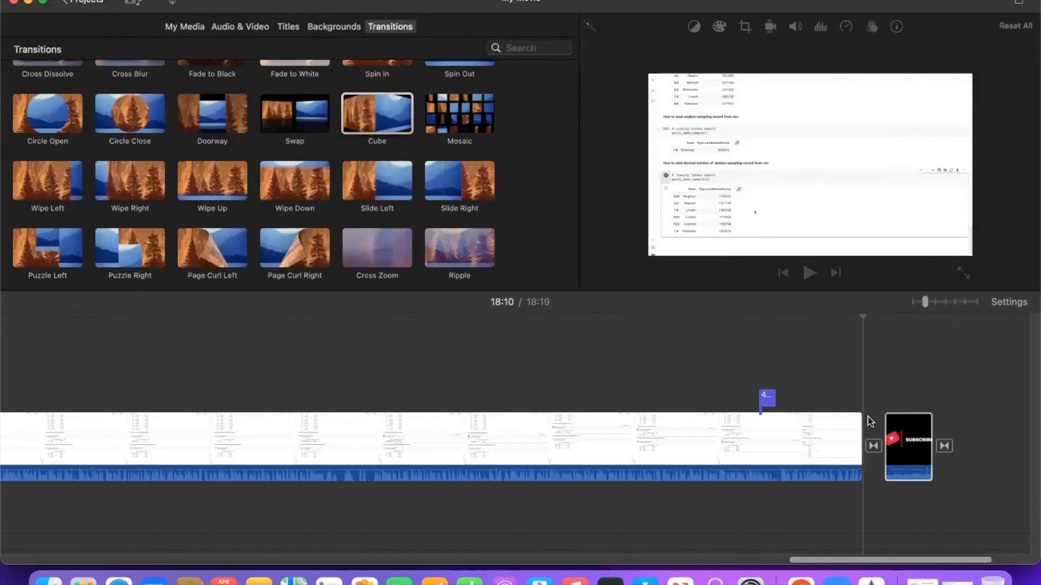
left_click(694, 27)
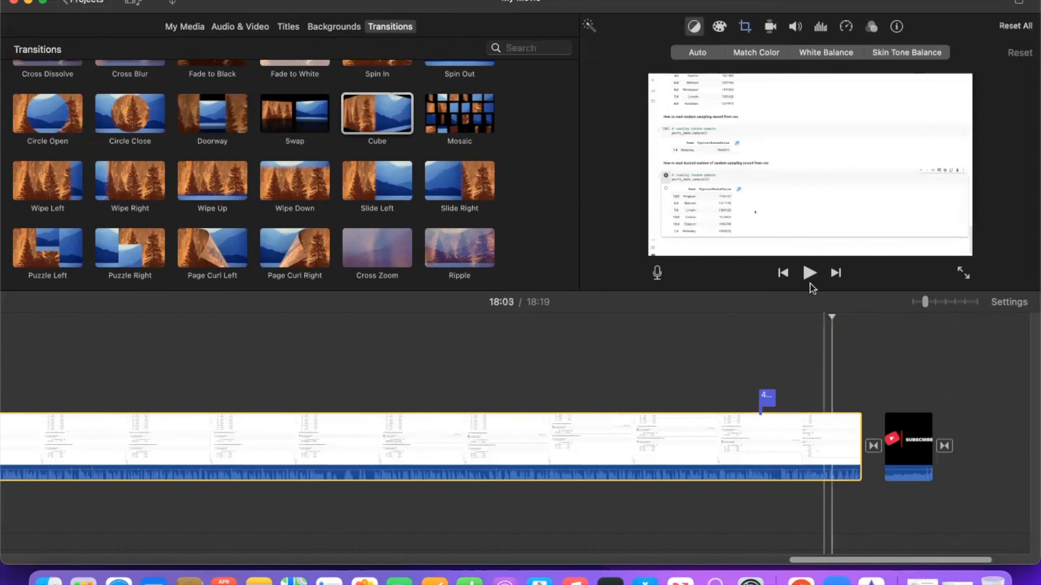
left_click(809, 272)
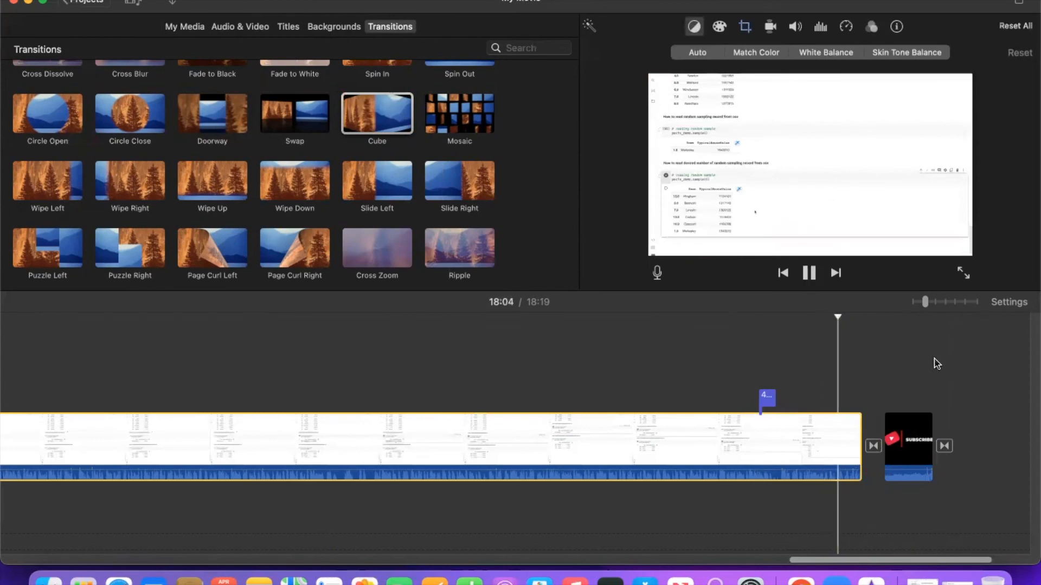